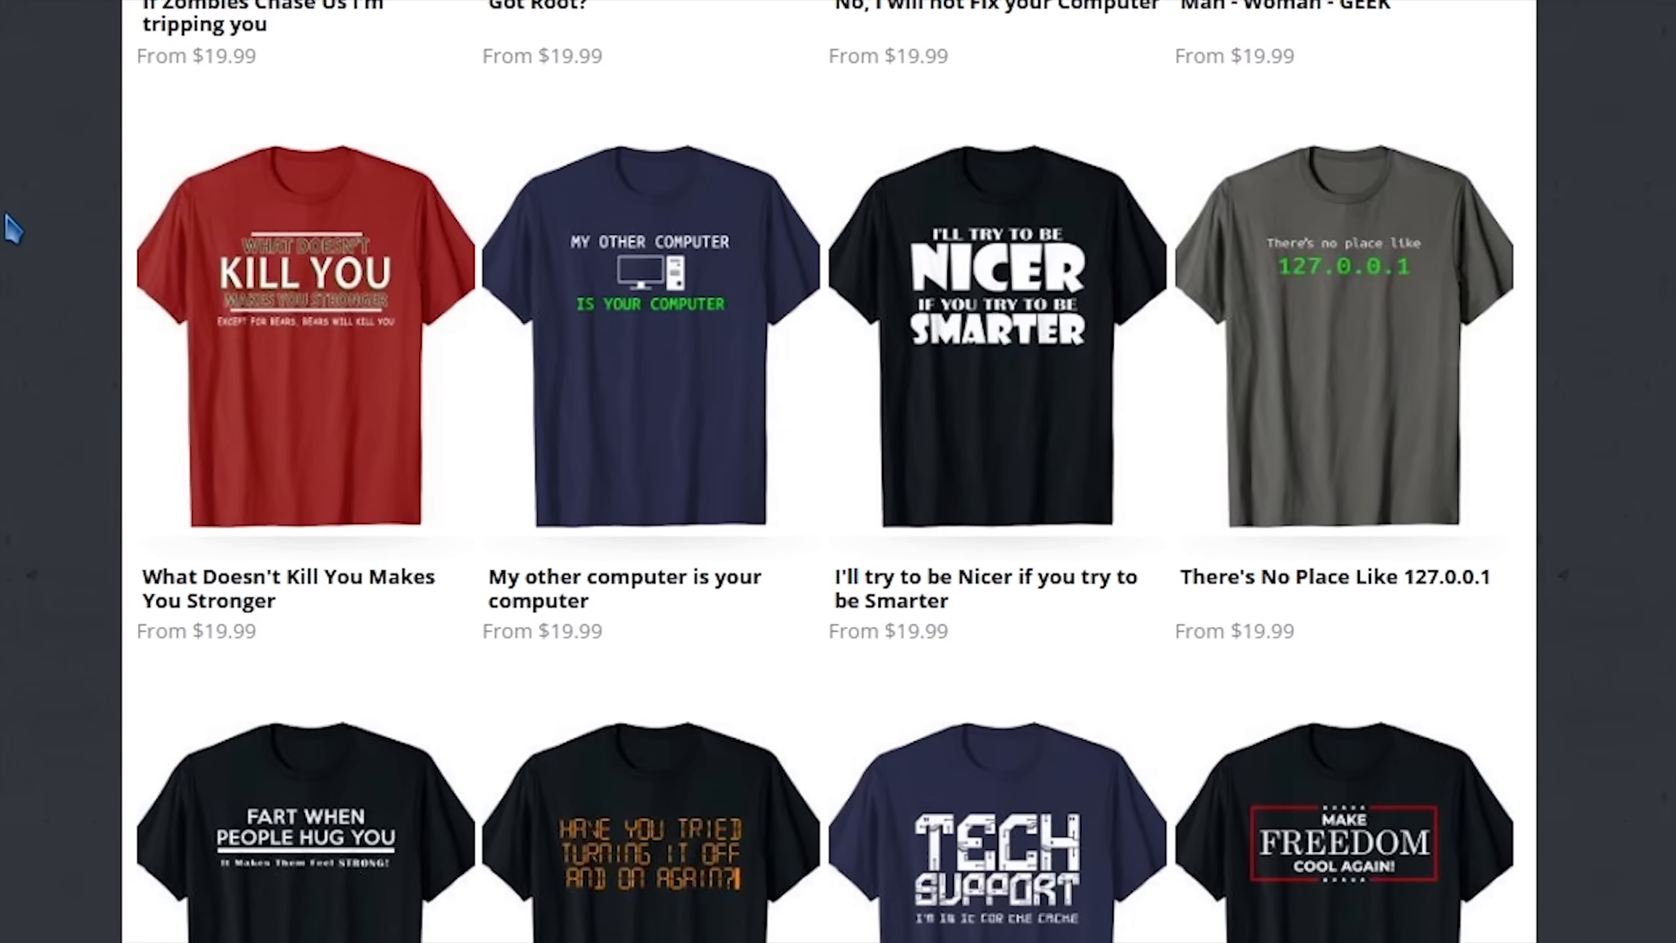
- Scroll the CyberCPUTech shirt catalogue and preview the 'Have you tried turning it off and on again?' shirt
scroll("down", 3)
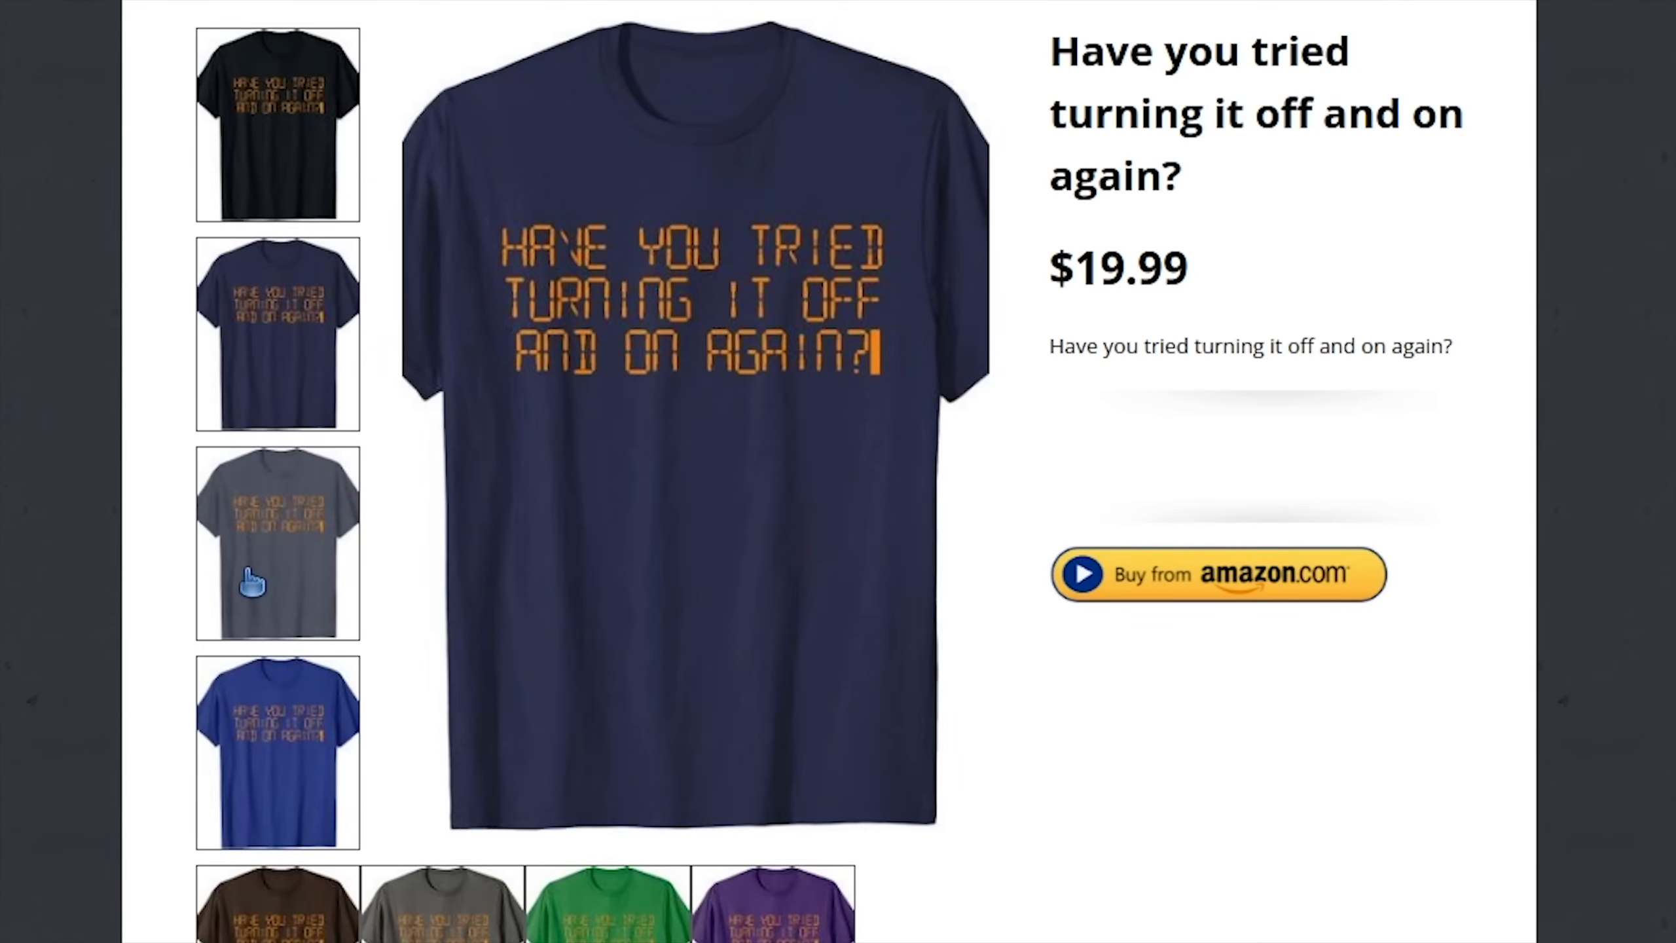
left_click(276, 542)
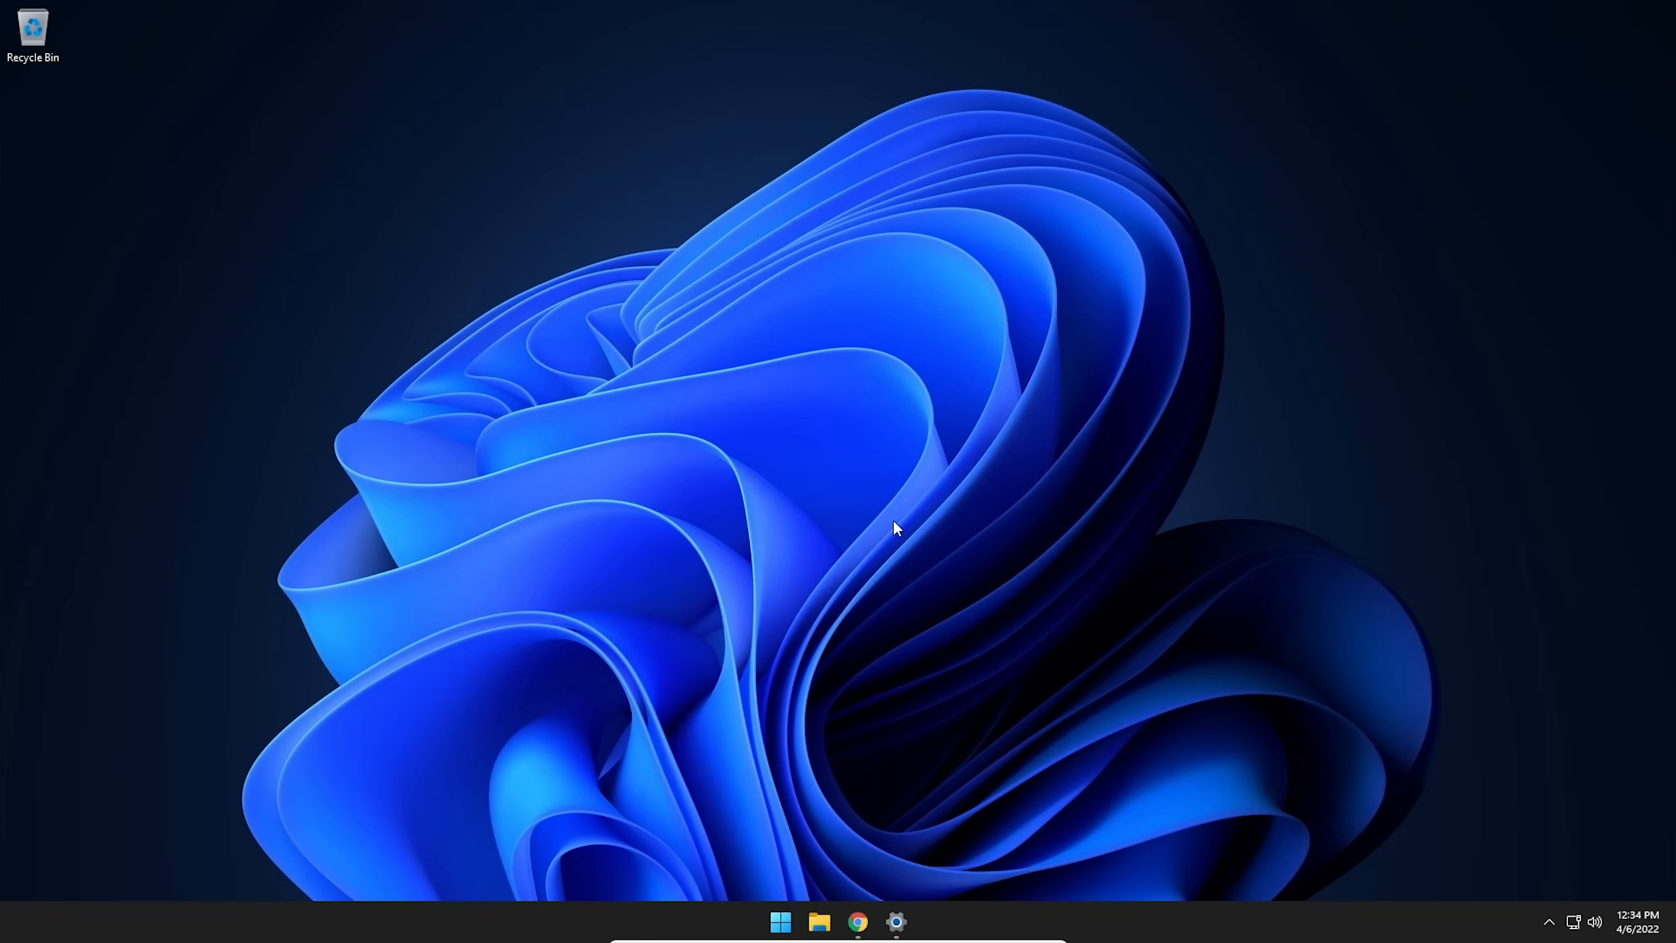
mouse_move(890, 628)
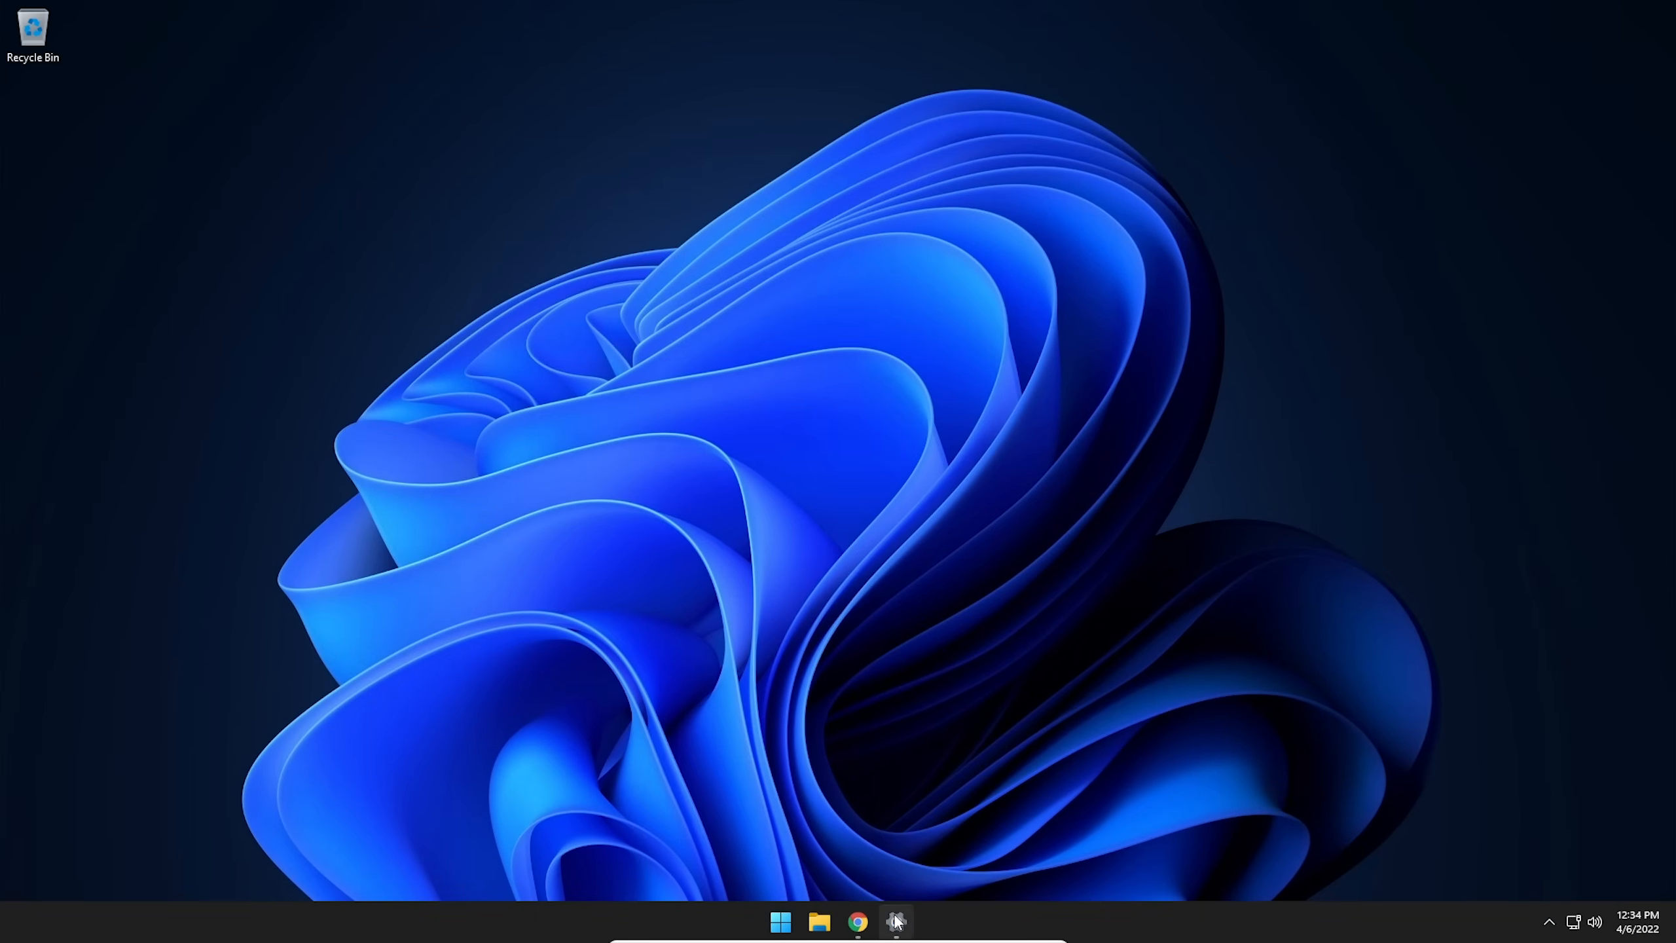
- Set Google Chrome as the default browser on its Default apps page in Settings
left_click(896, 920)
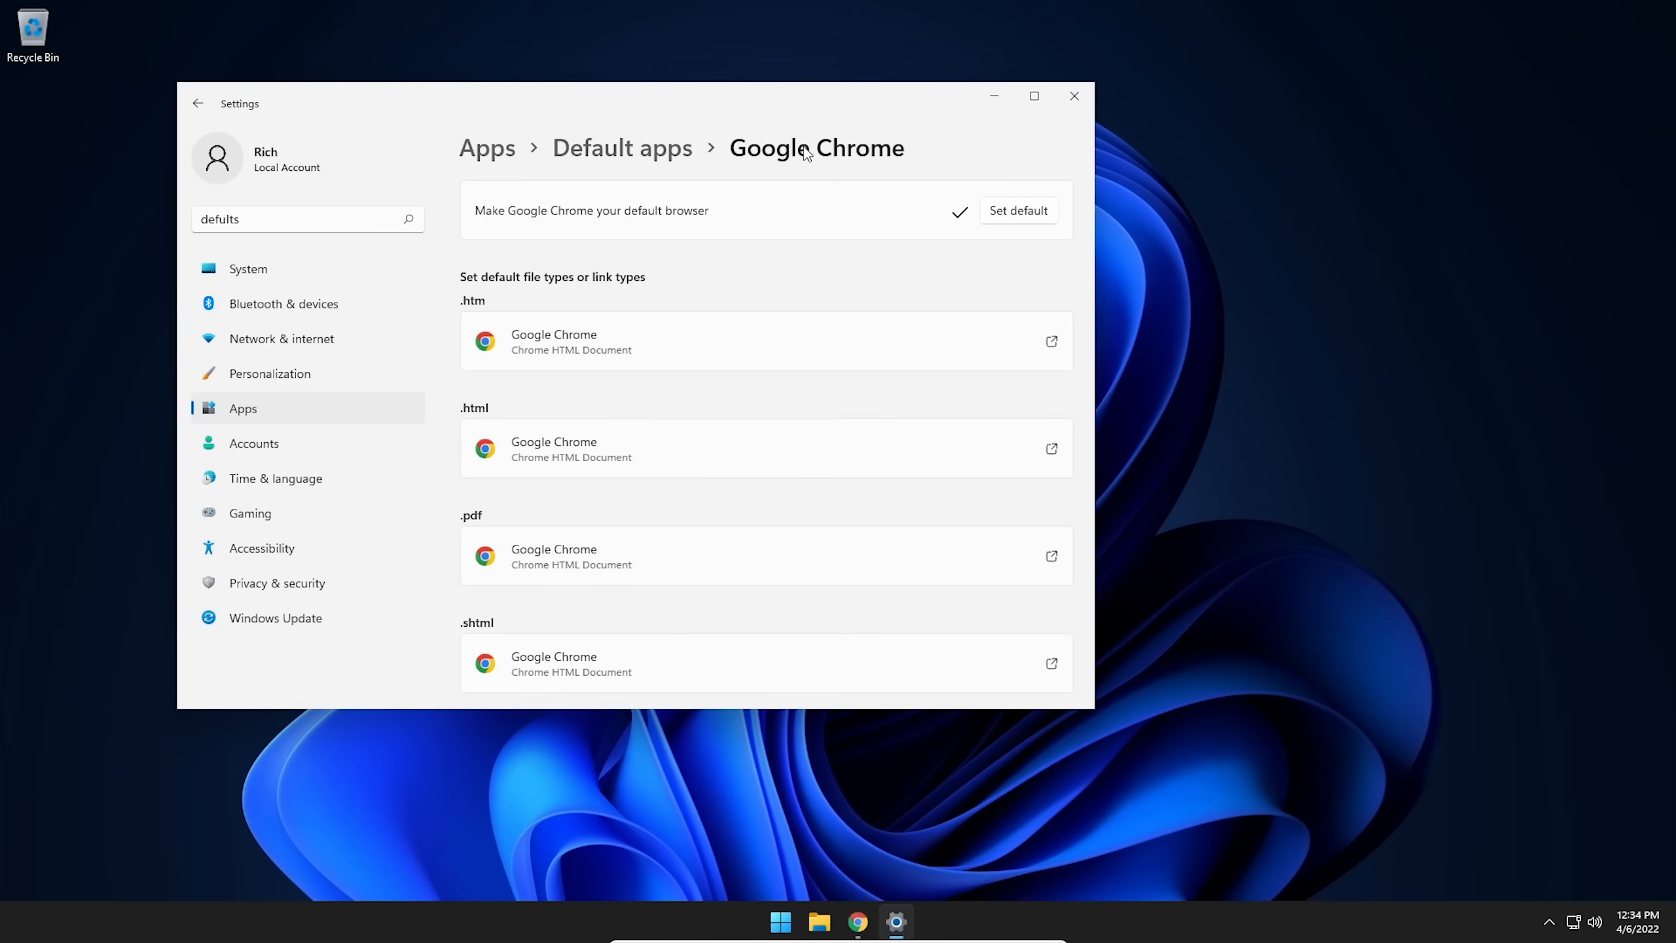
scroll("down", 3)
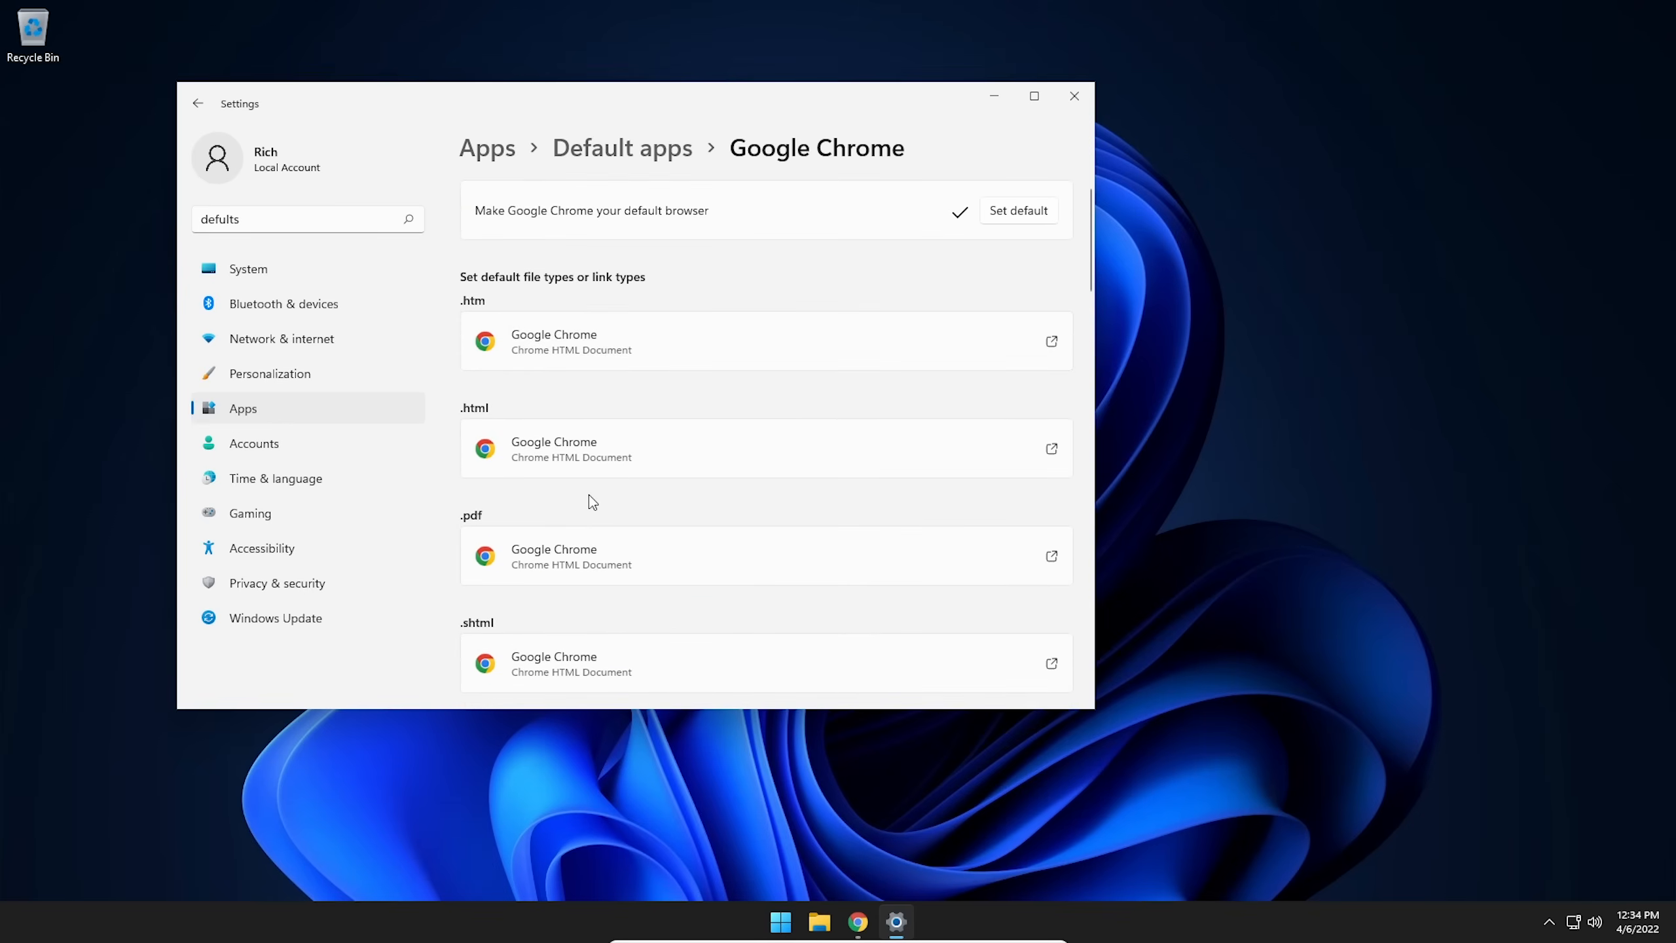
mouse_move(635, 147)
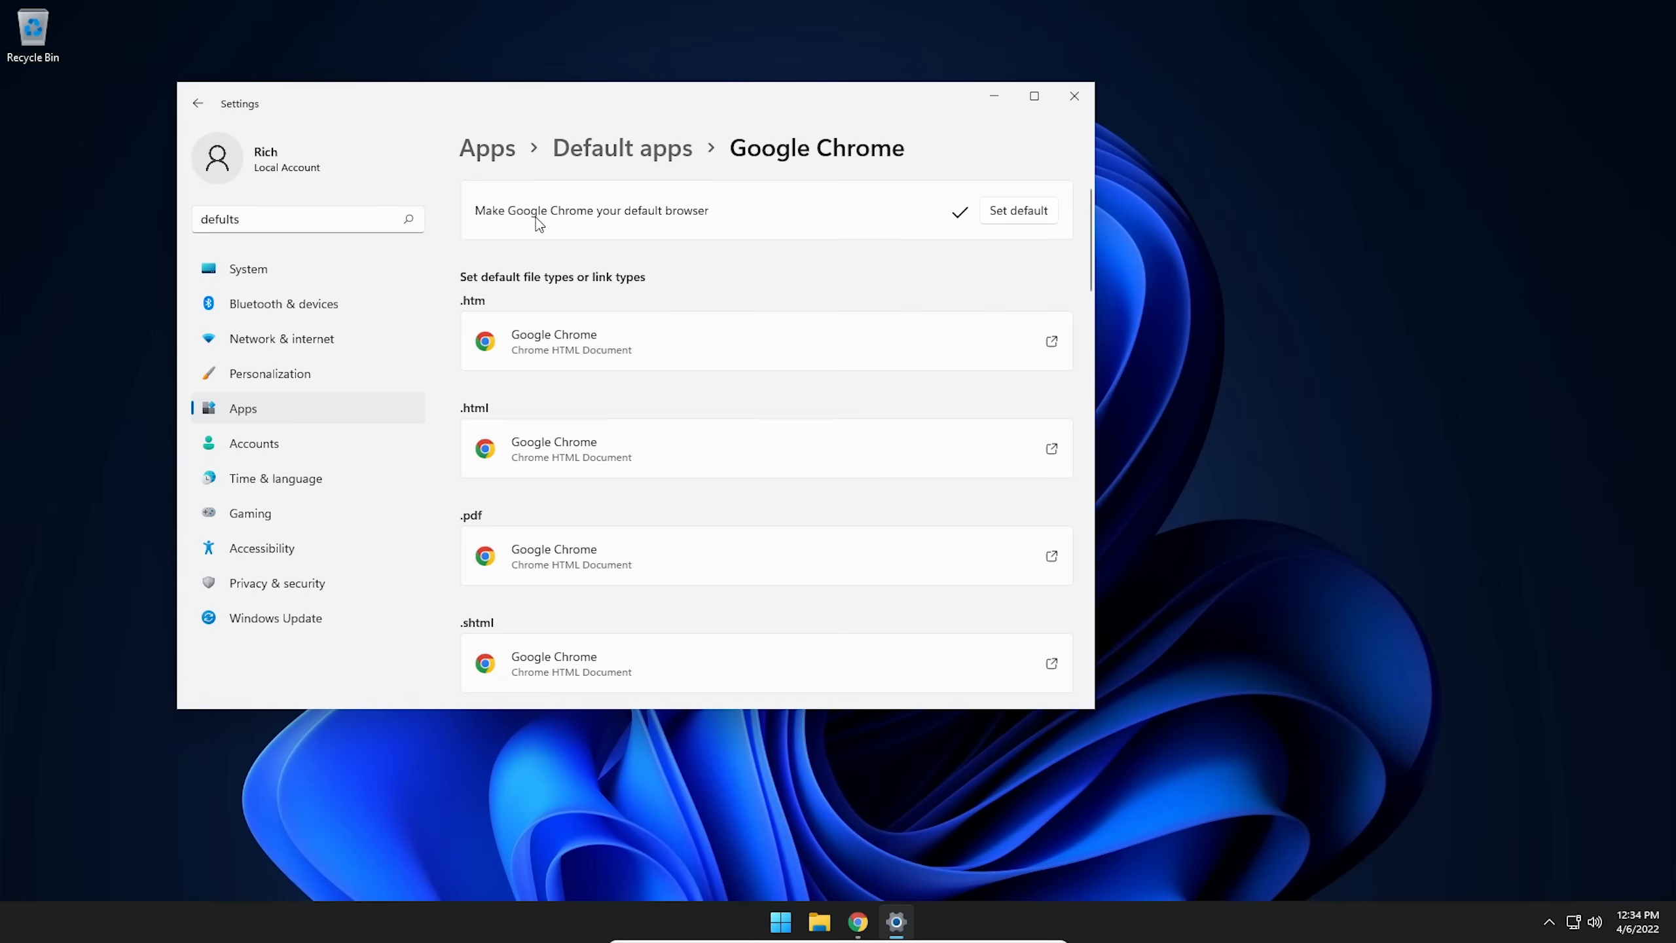
mouse_move(1035, 222)
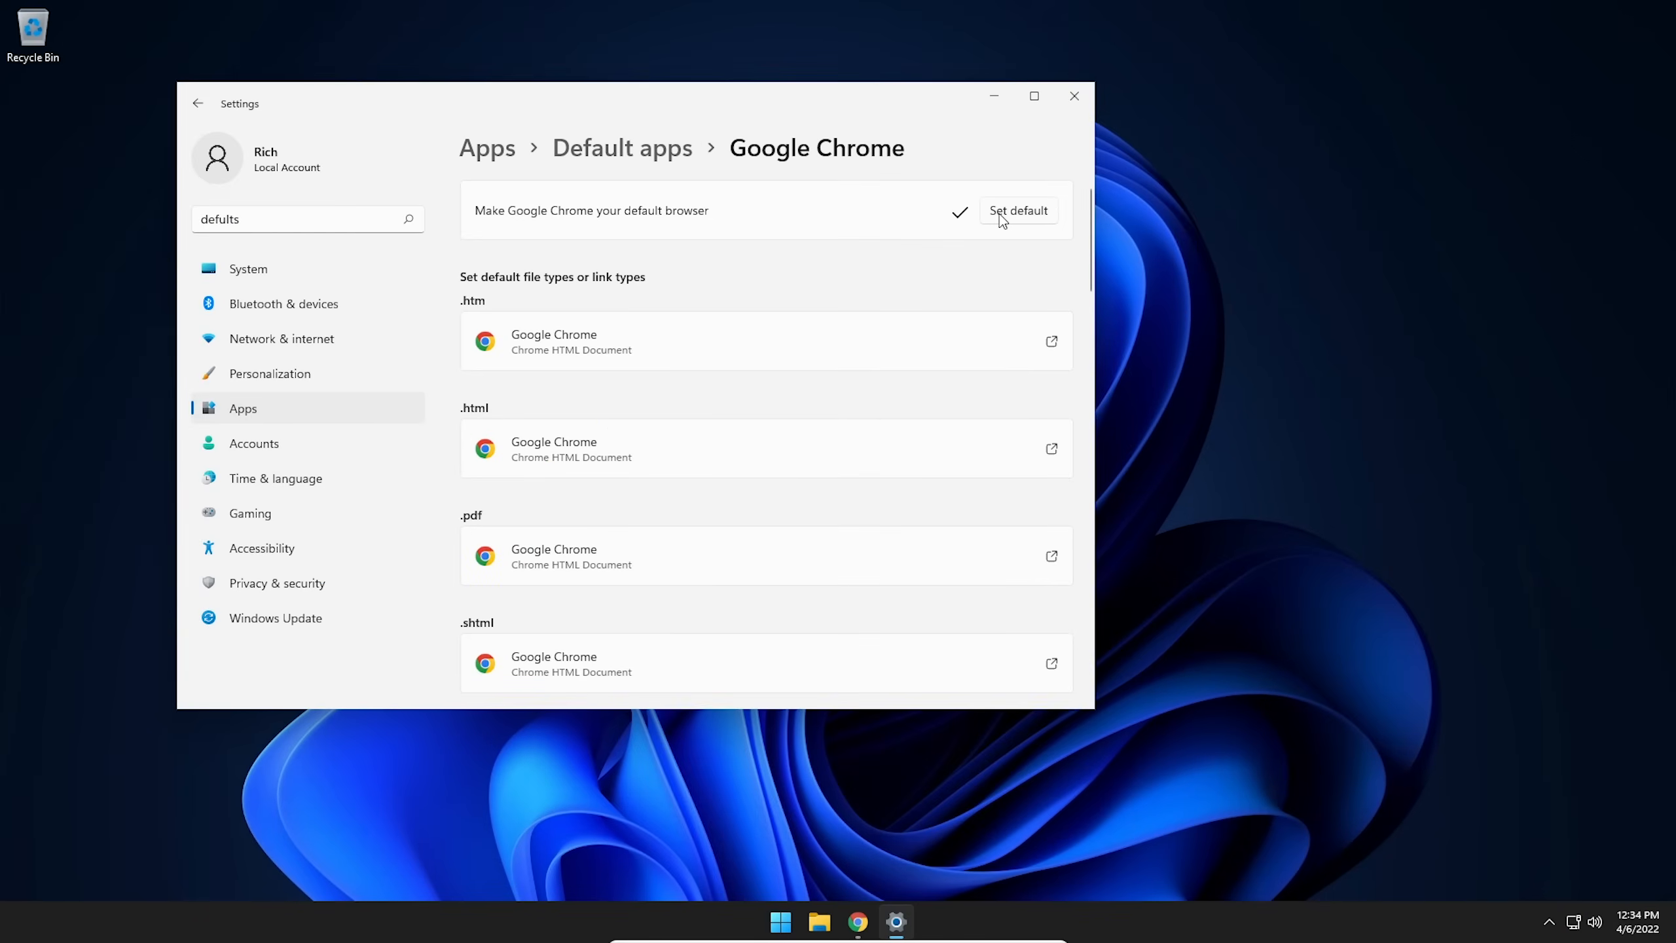
left_click(1073, 97)
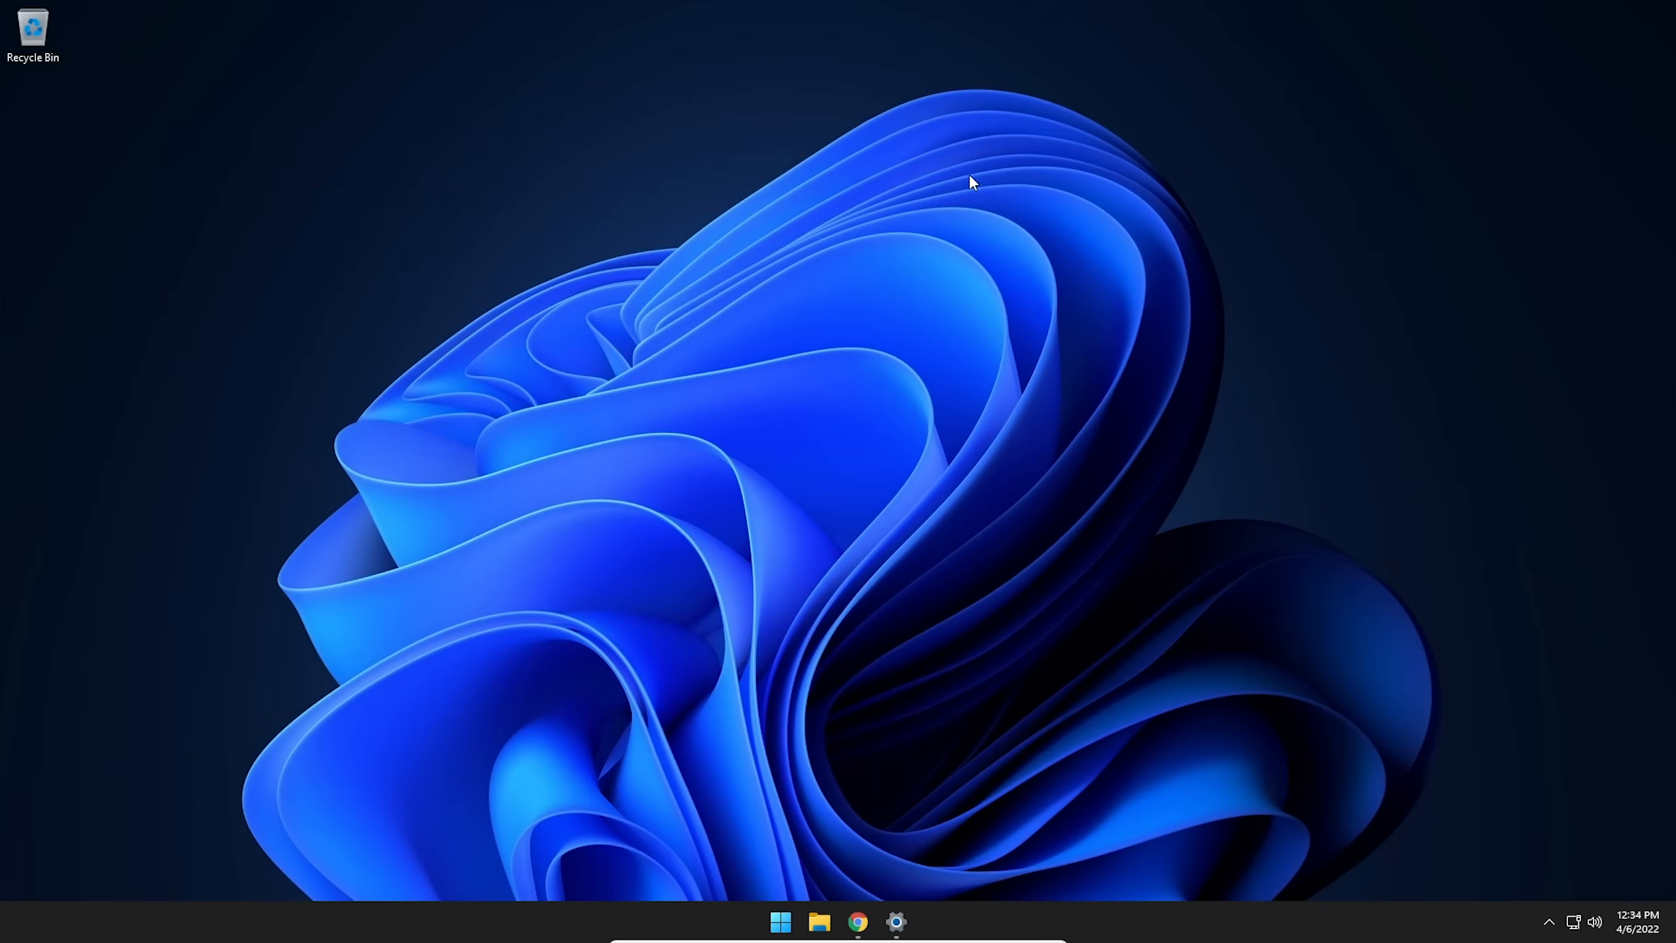
mouse_move(811, 852)
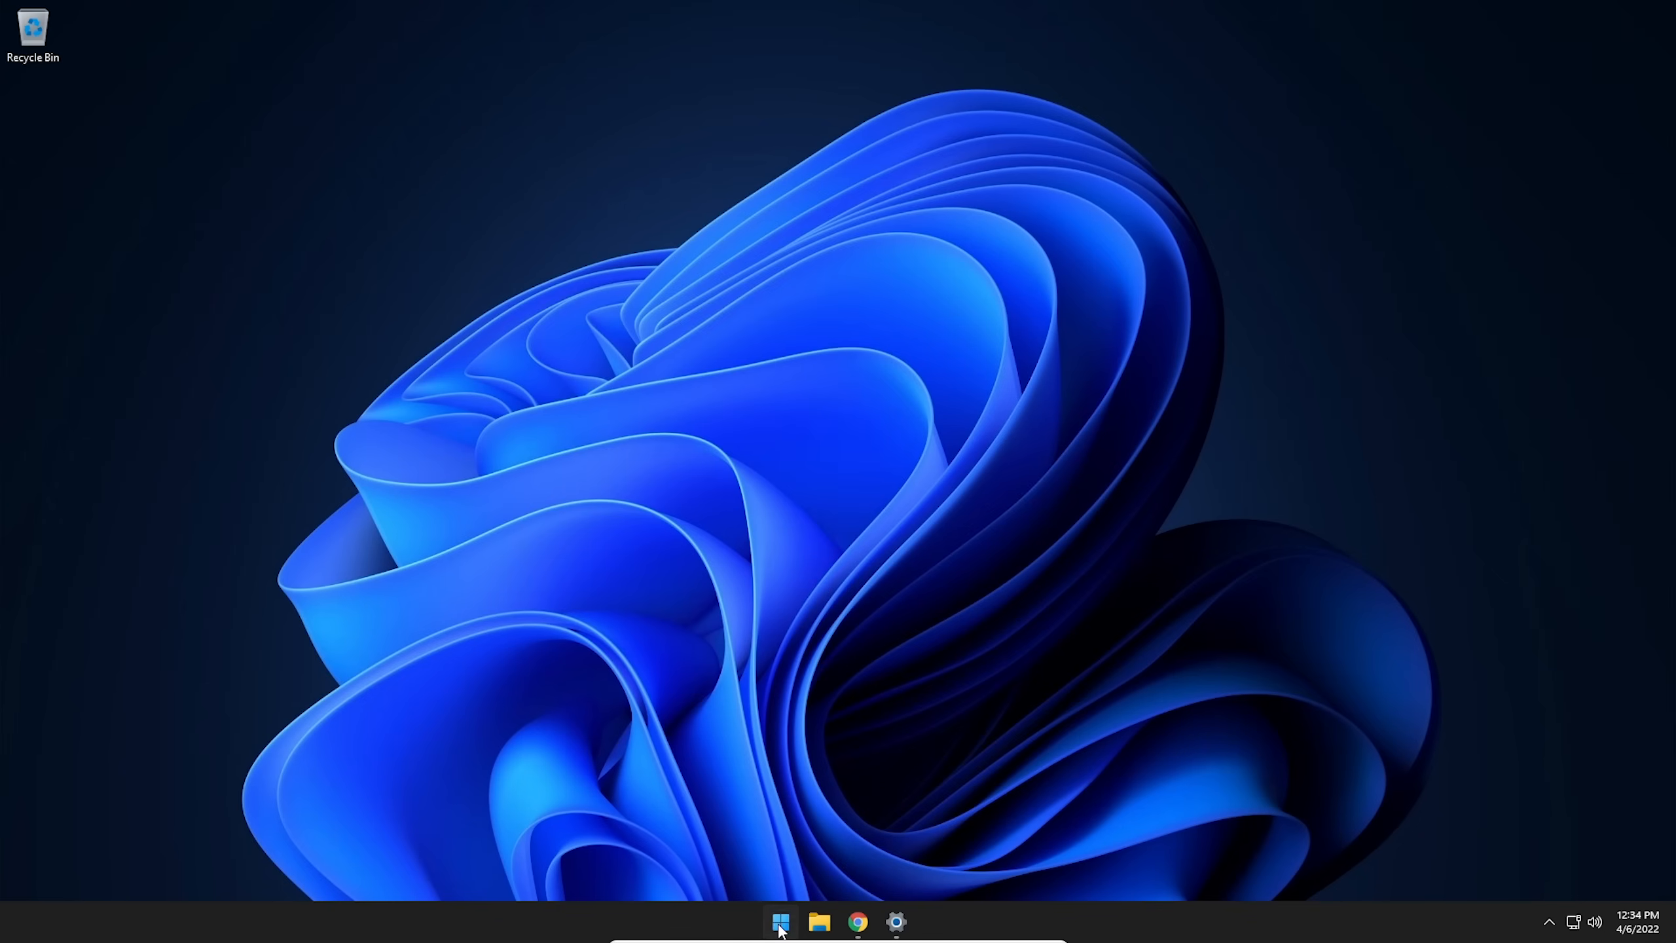
- Search 'defult' in the Start menu and open the 'default browser' web result
left_click(779, 921)
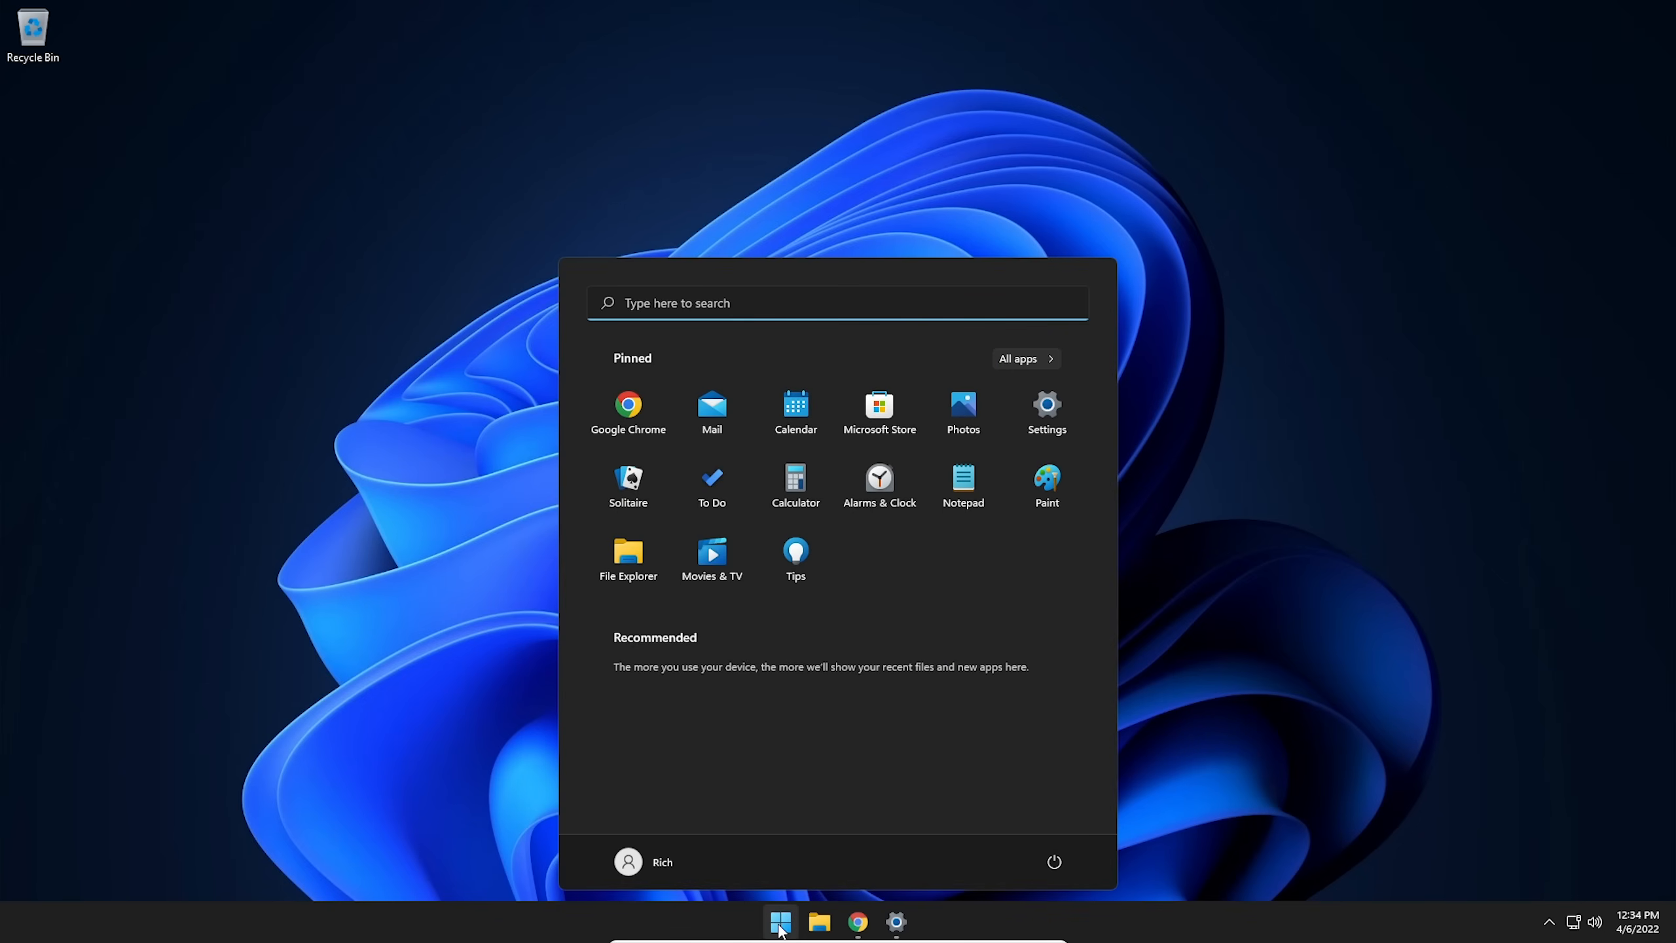
type("device Manager")
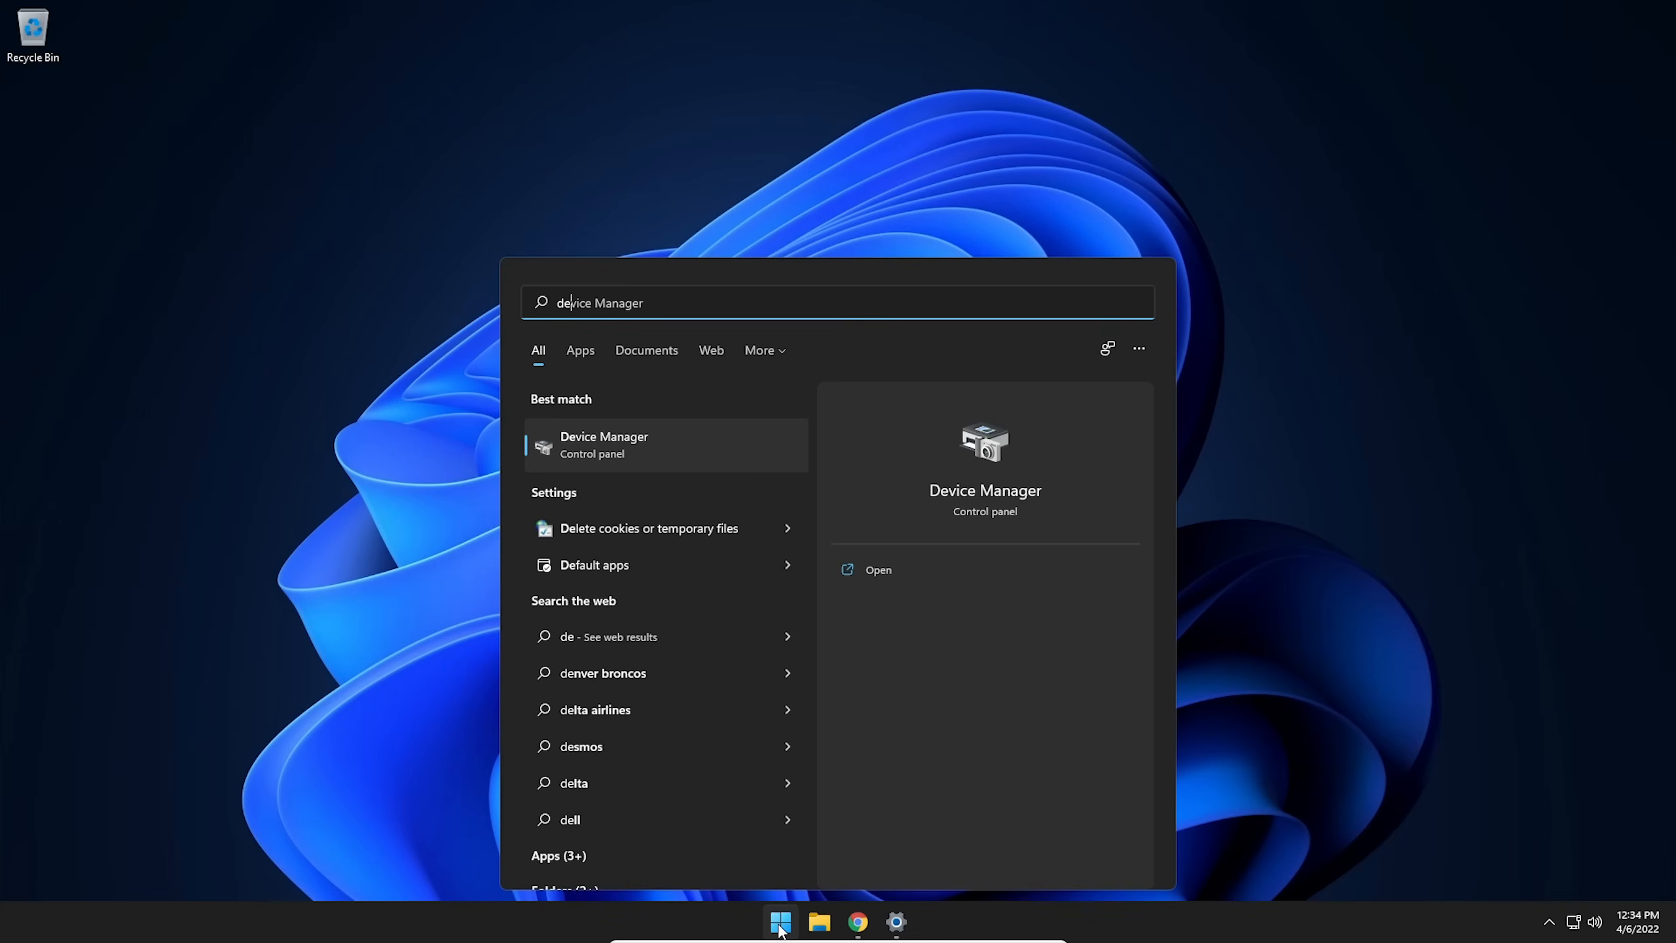
type("defult")
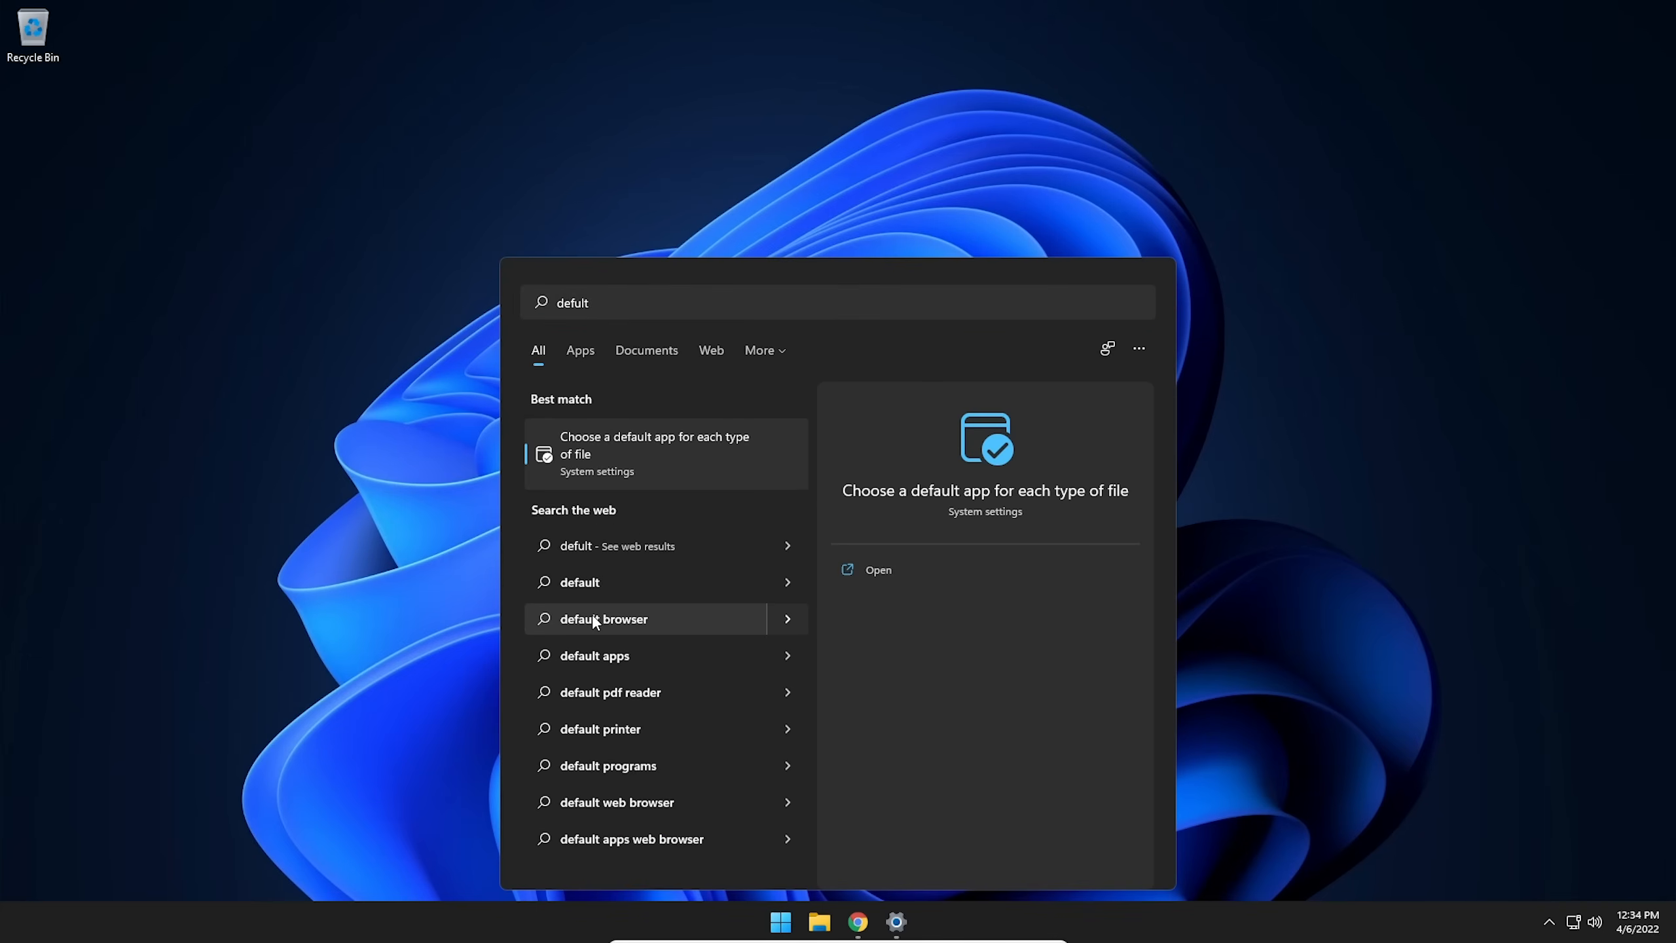
left_click(603, 619)
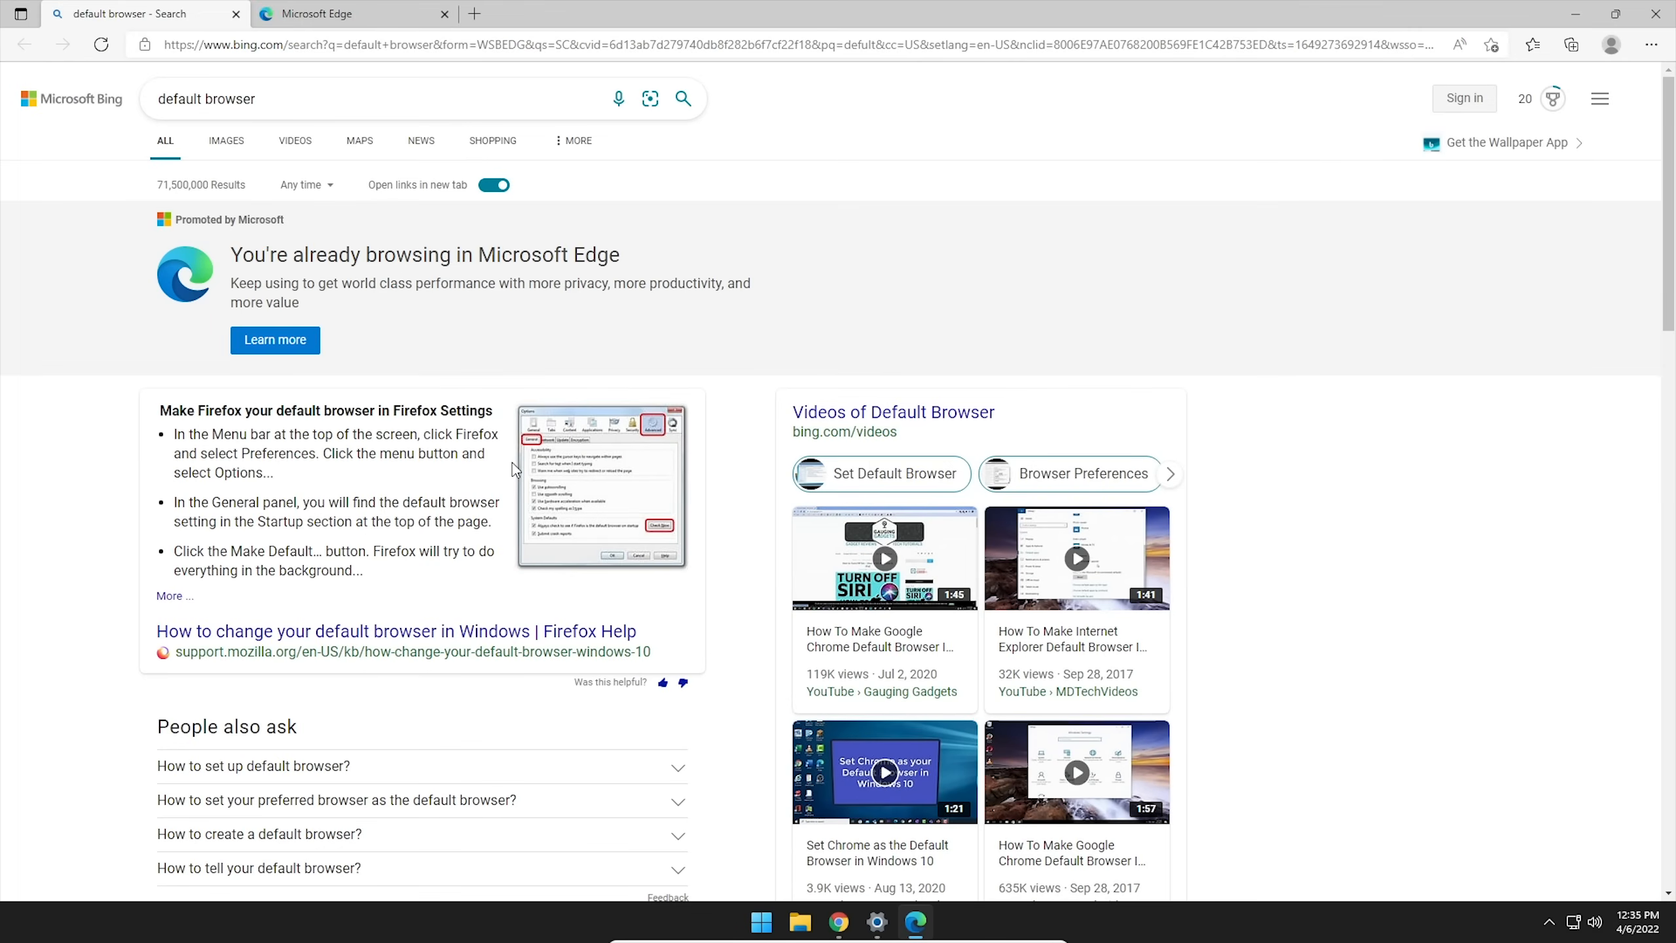
mouse_move(226, 271)
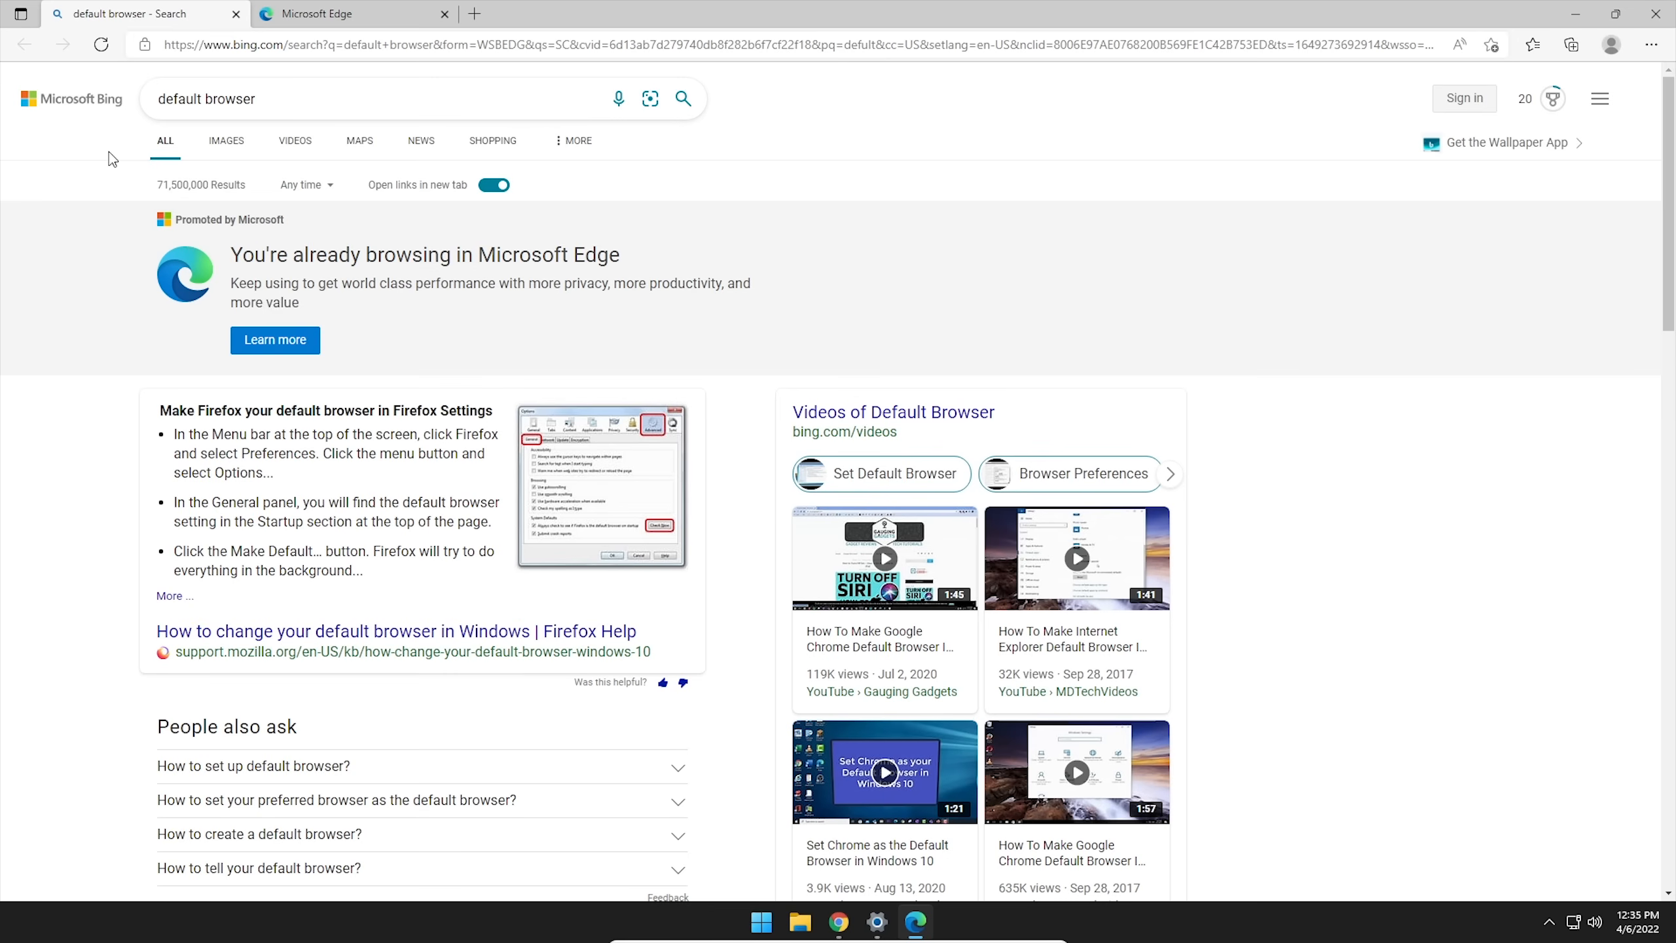
mouse_move(1063, 104)
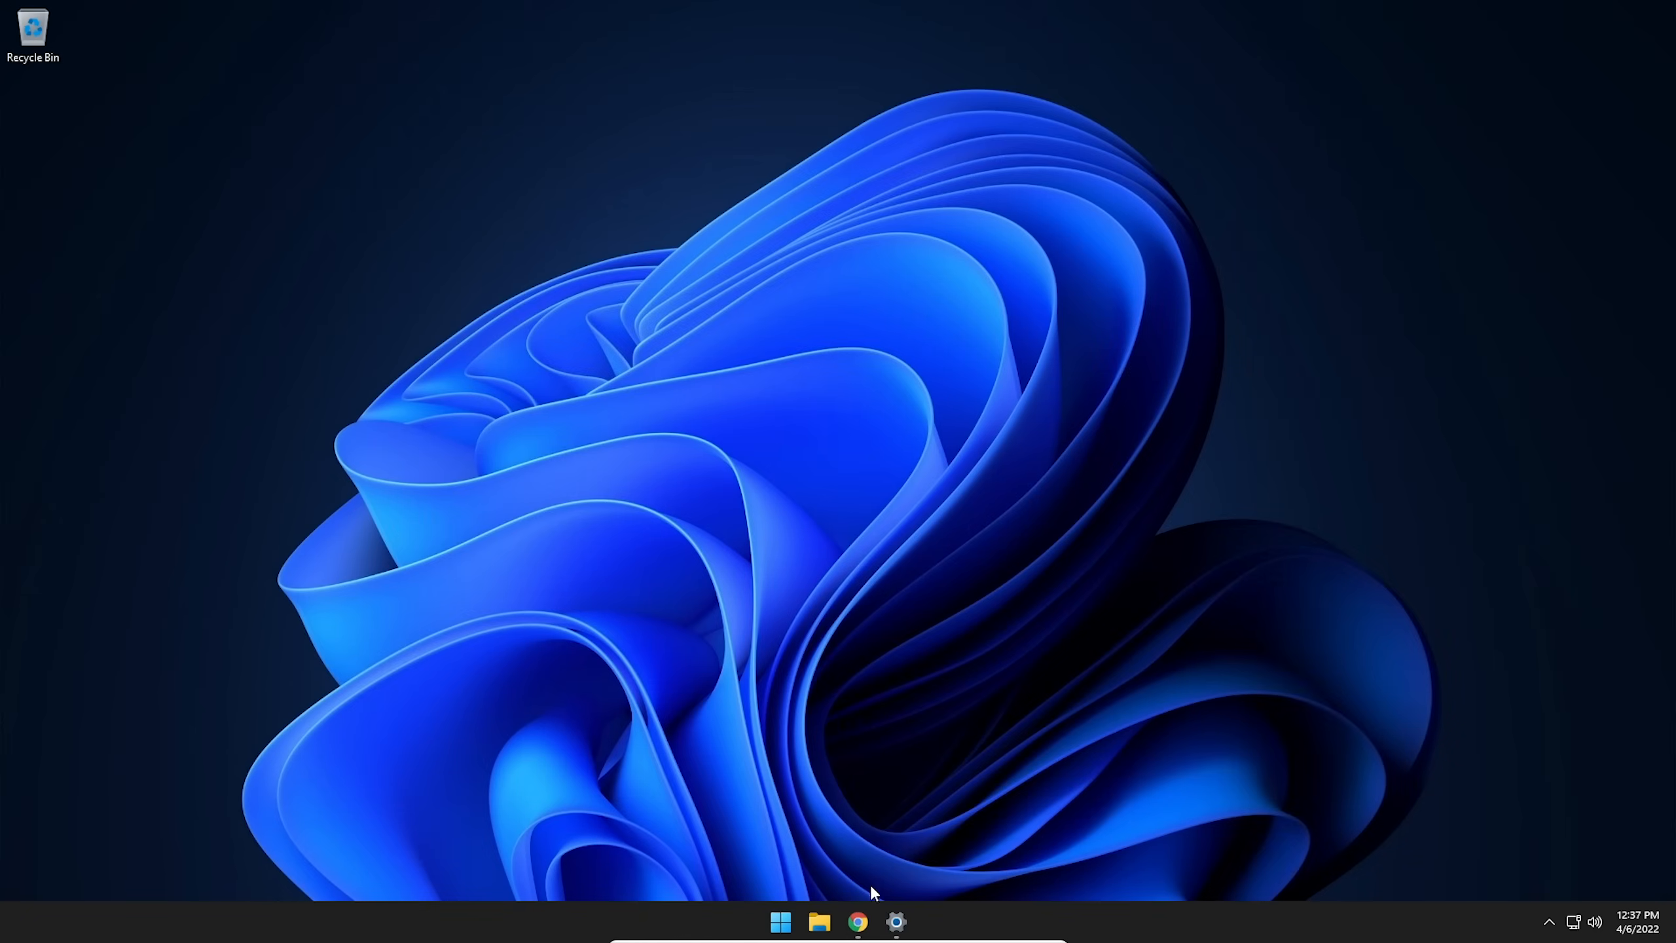
mouse_move(857, 921)
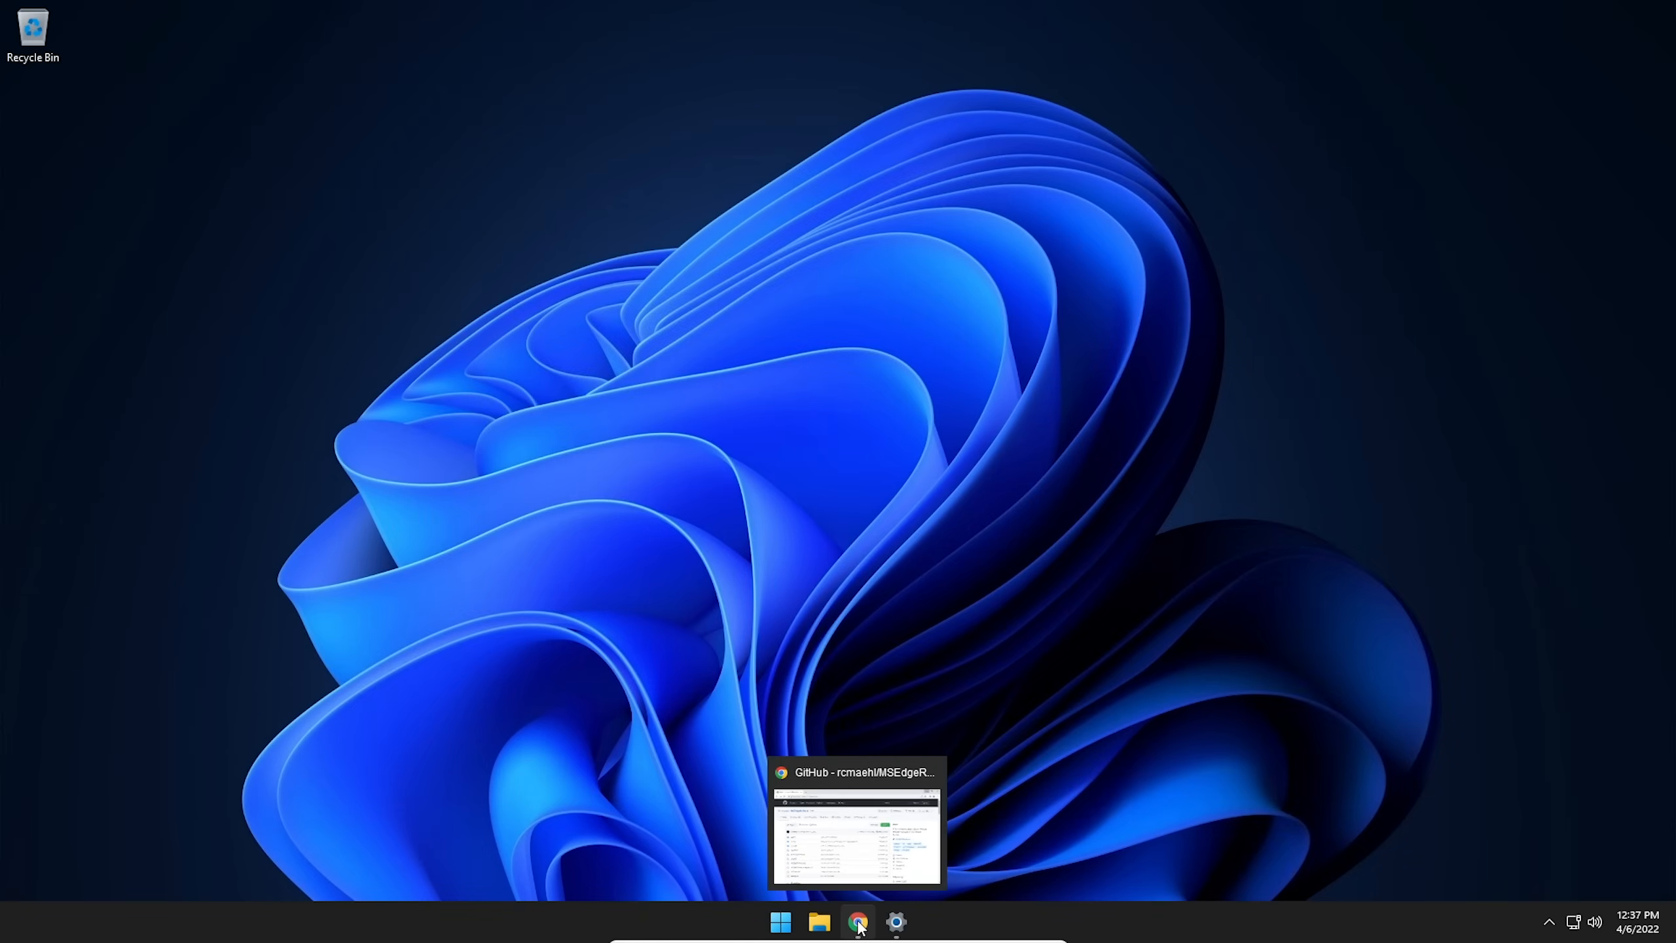
- Restore the MSEdgeRedirect GitHub page in Chrome and scroll to the 0.6.4.0 release
left_click(857, 922)
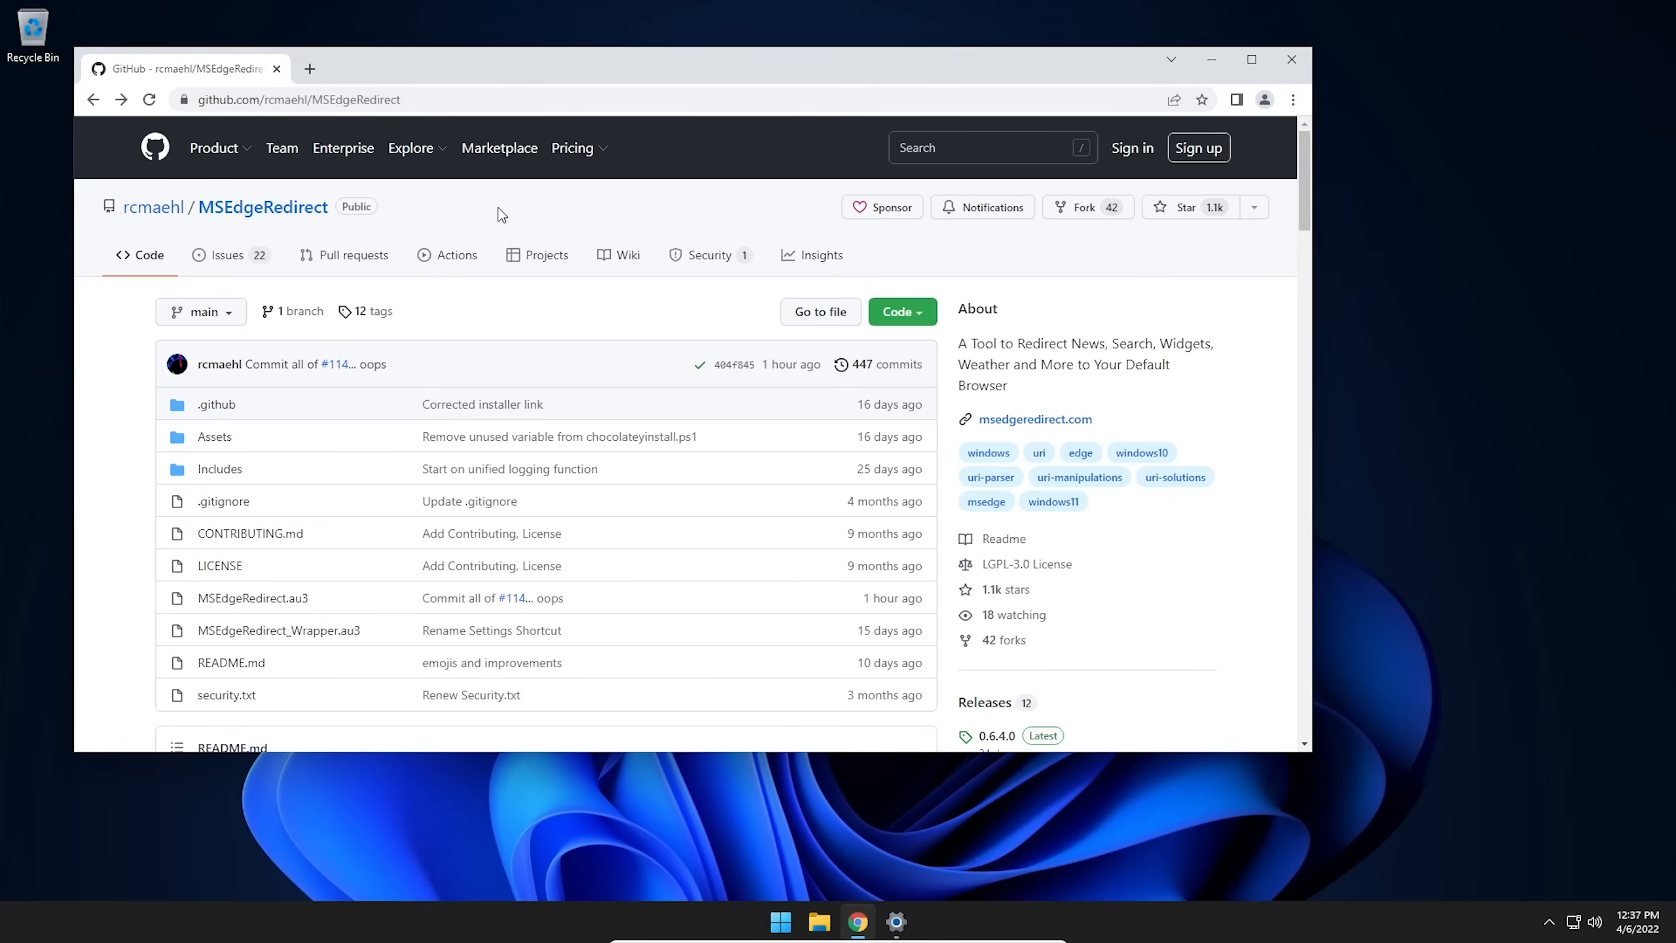
scroll("down", 3)
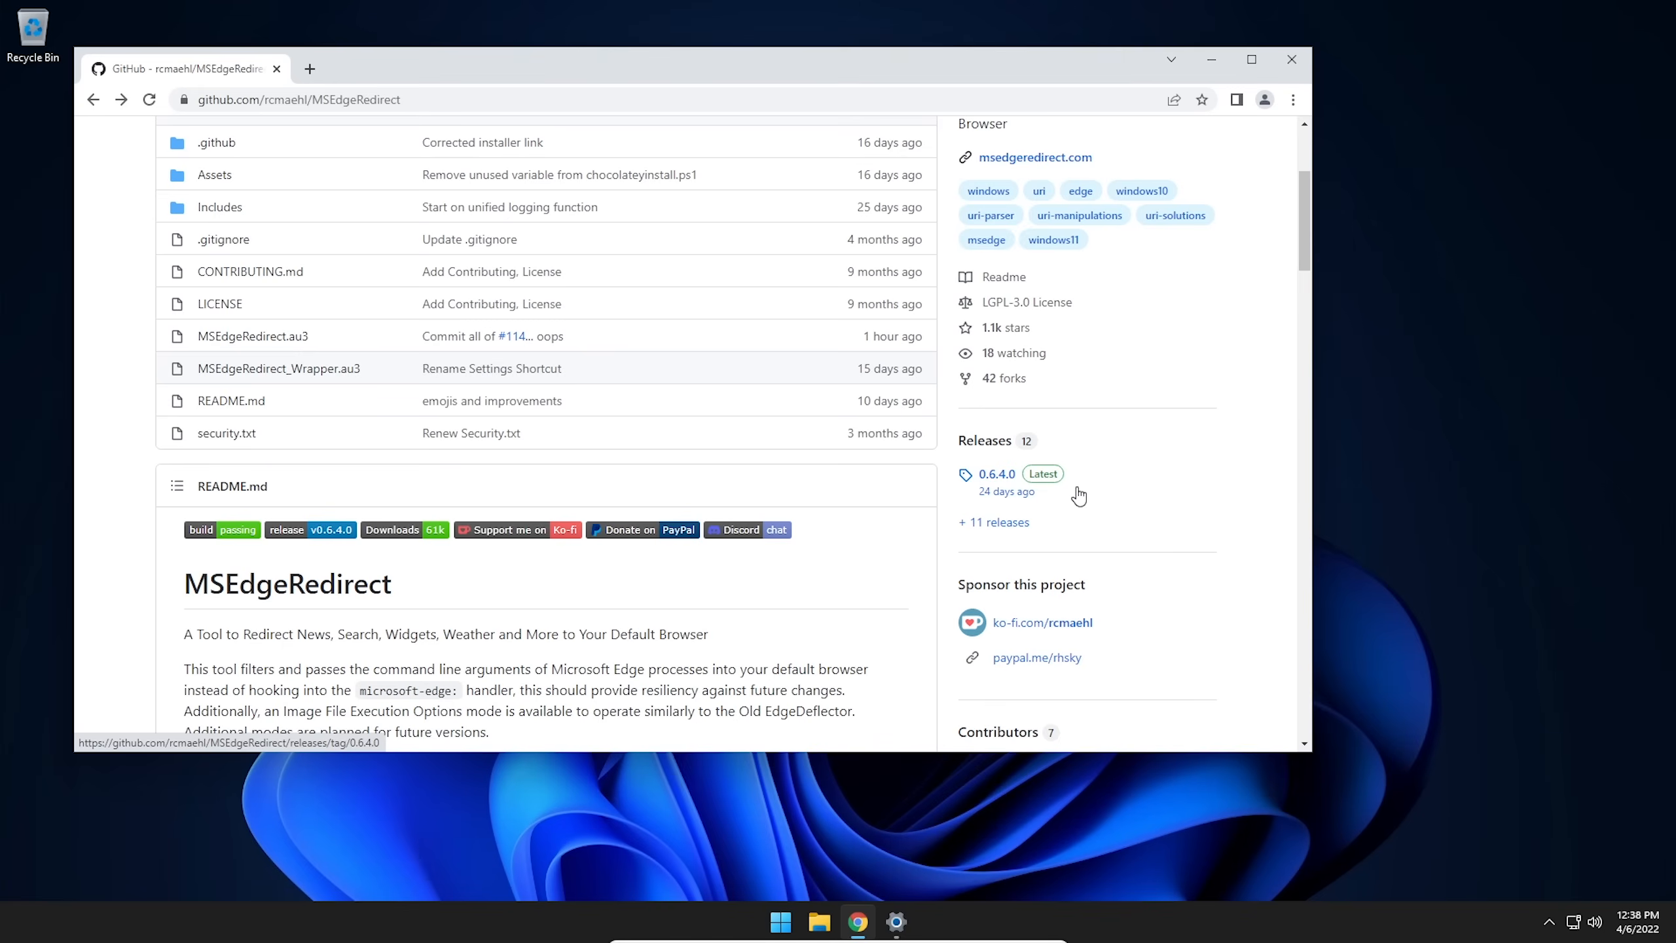
mouse_move(1049, 481)
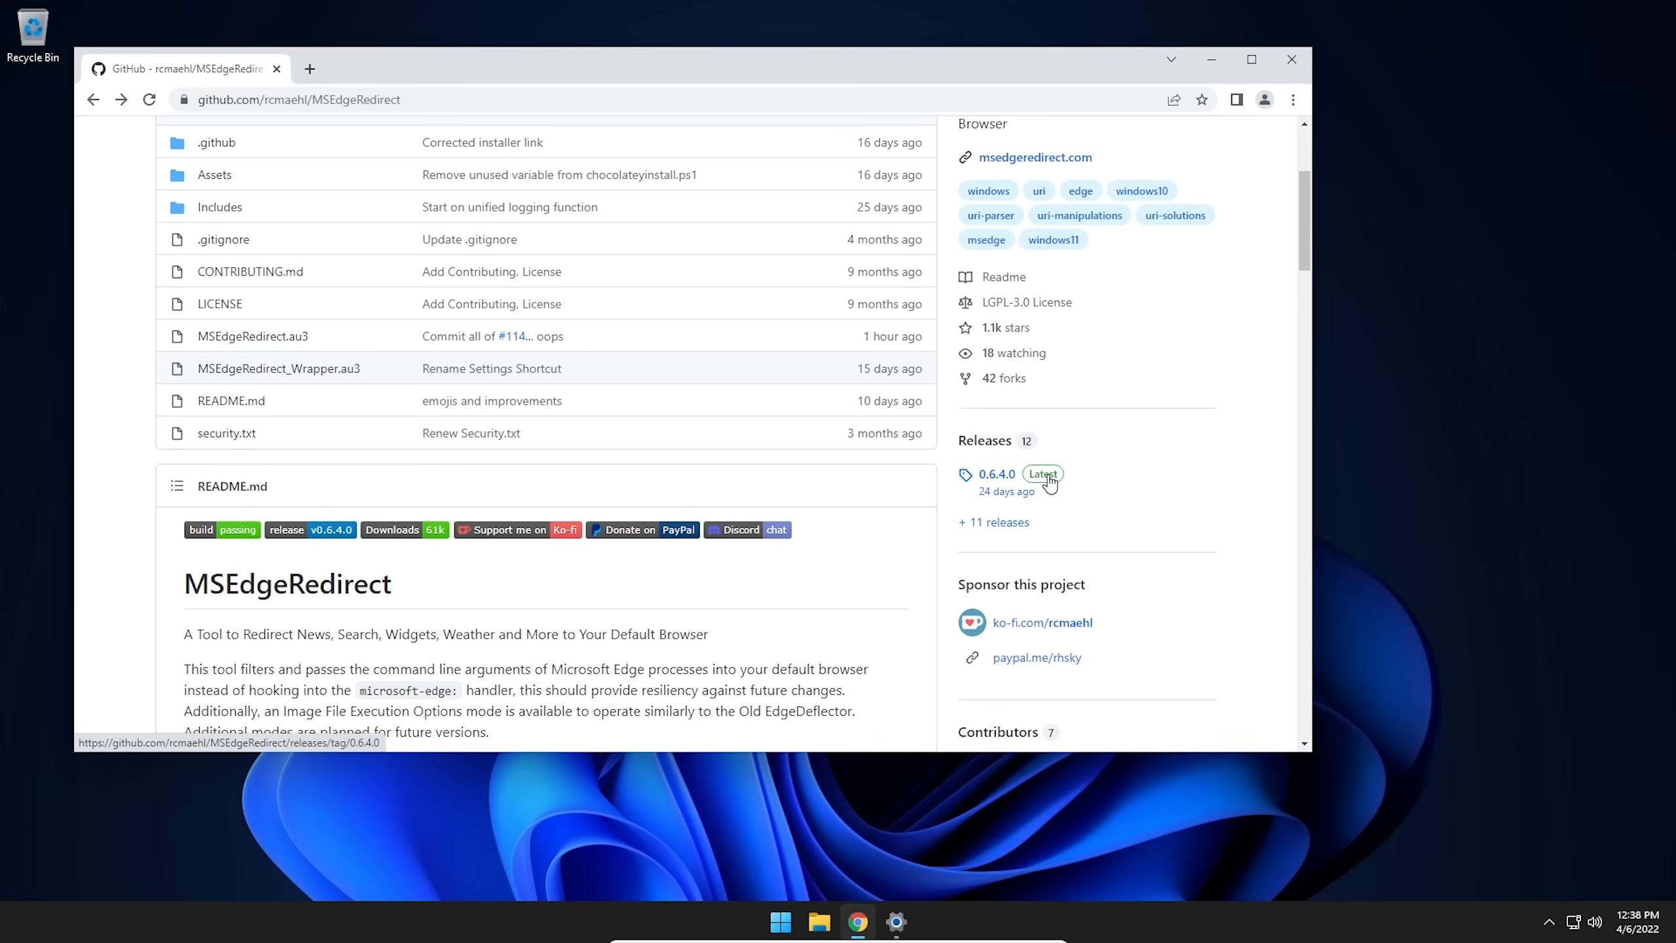
- Open the 0.6.4.0 release page and download MSEdgeRedirect.exe from its assets
left_click(997, 473)
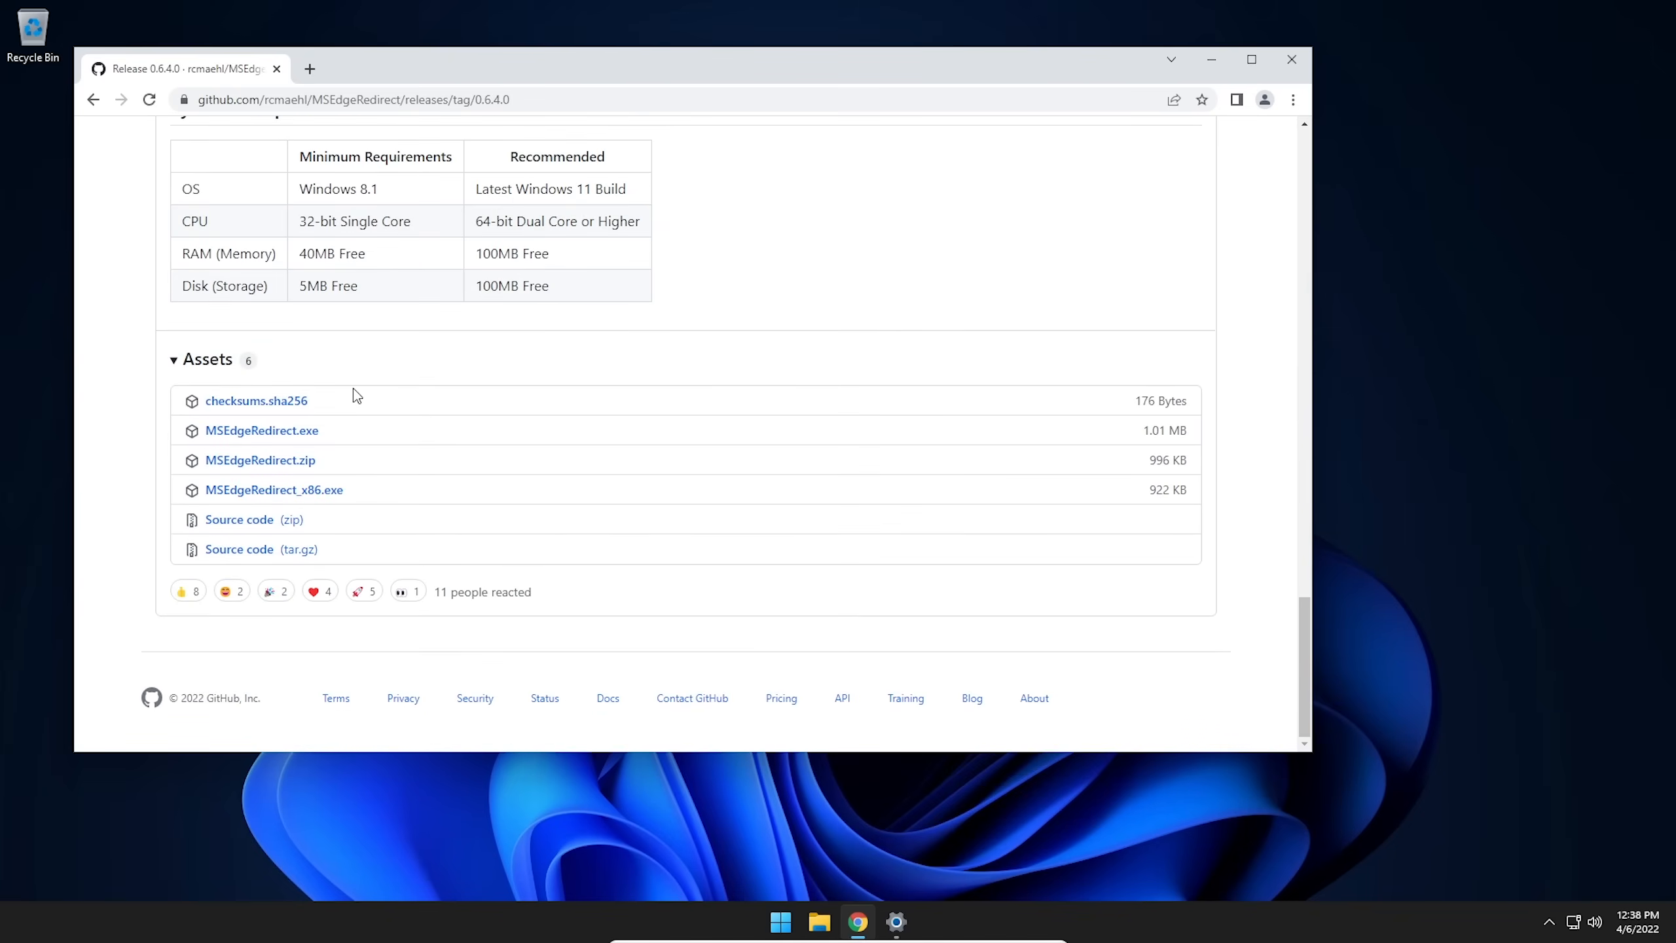
mouse_move(261, 430)
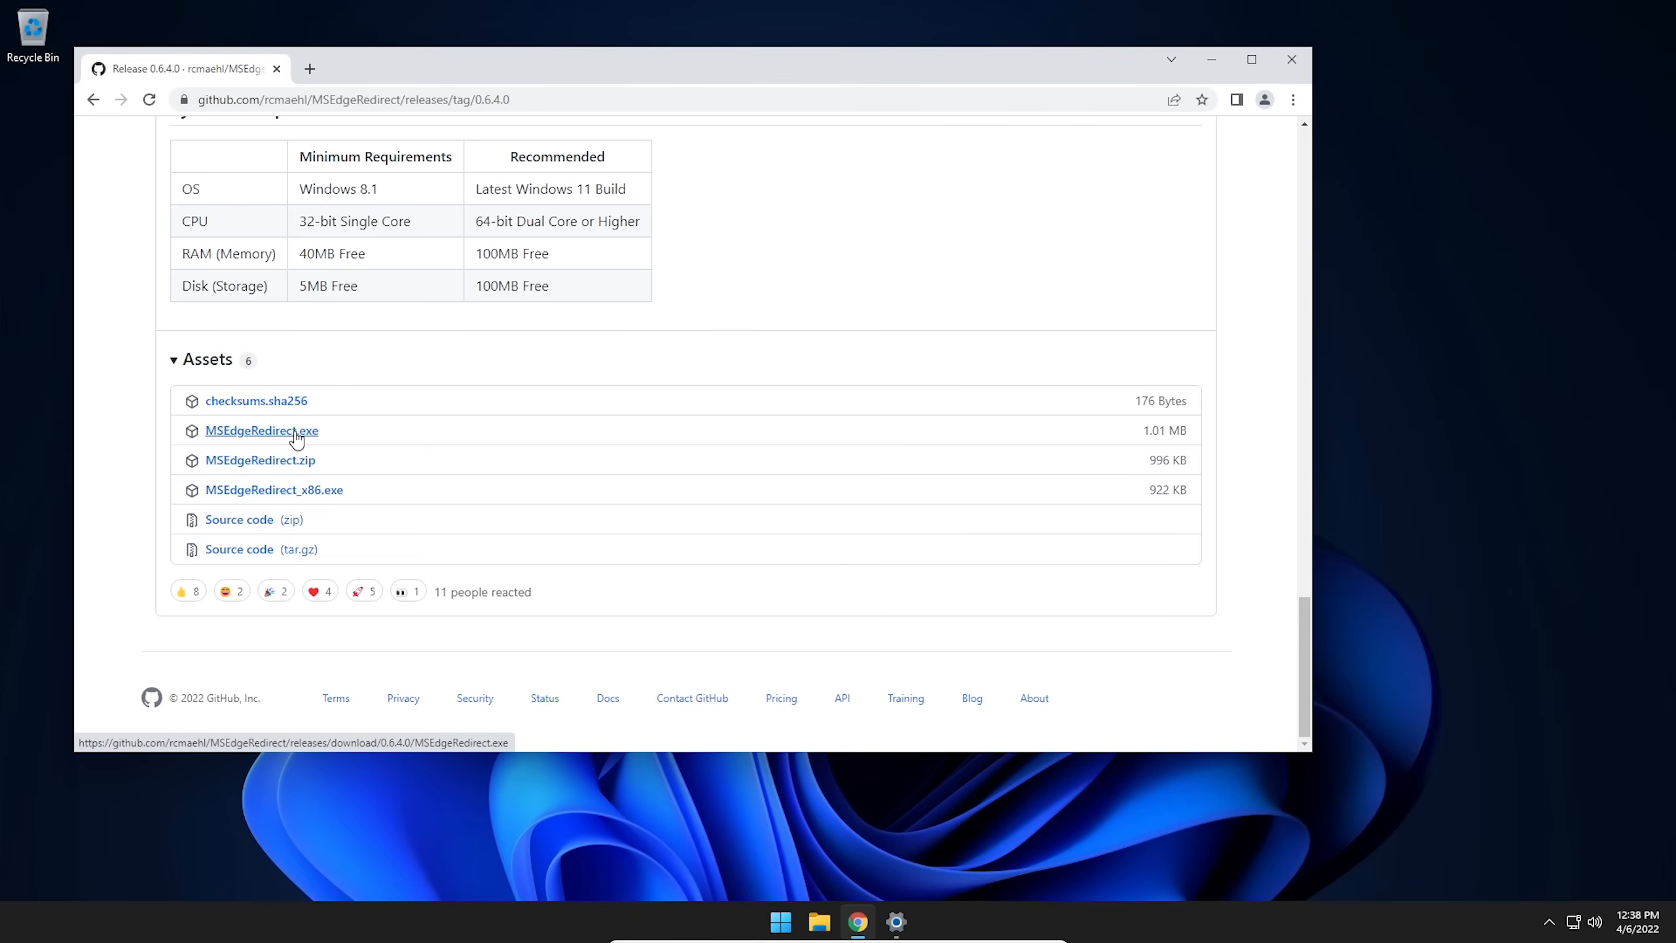
mouse_move(274, 490)
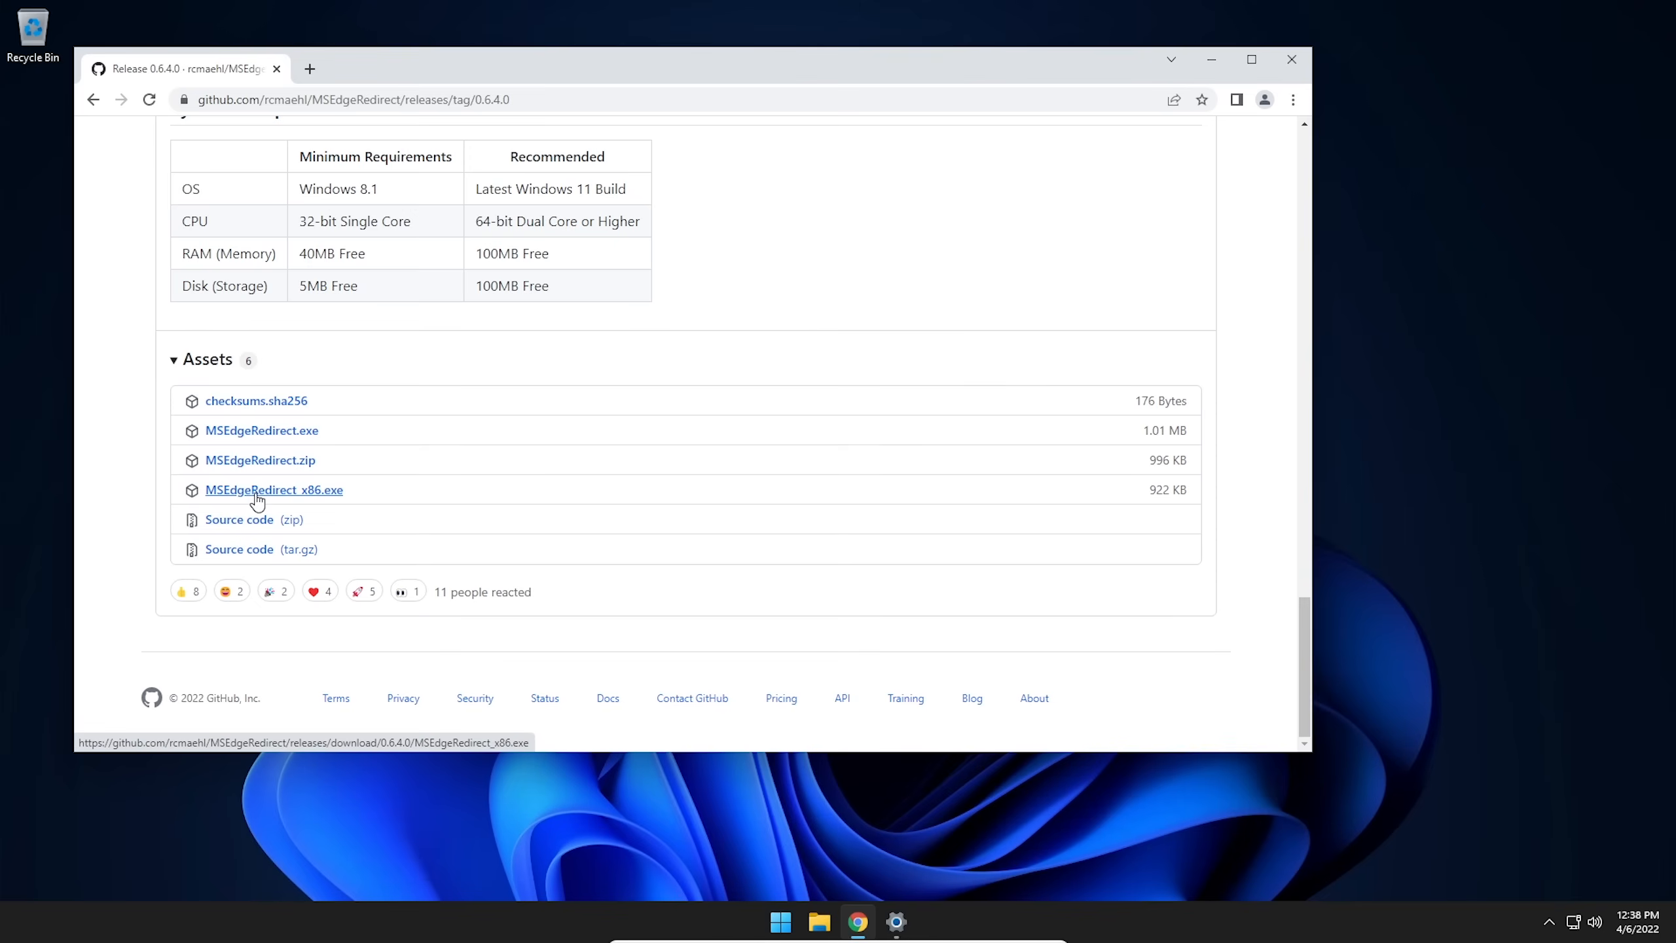
mouse_move(309, 502)
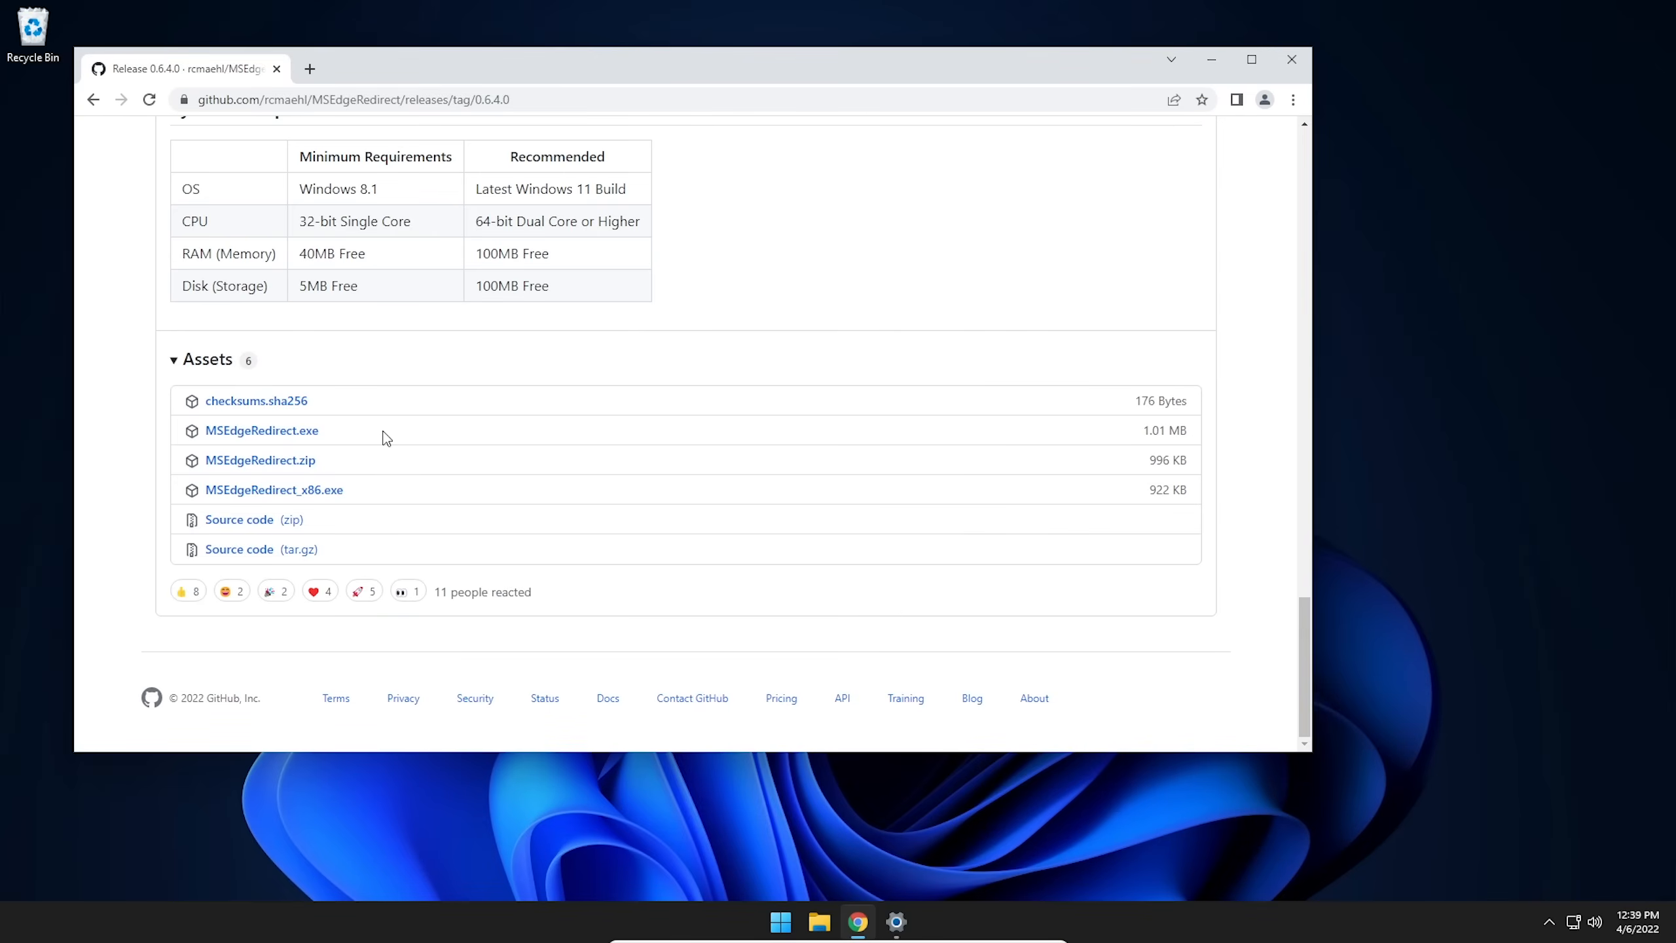
mouse_move(262, 429)
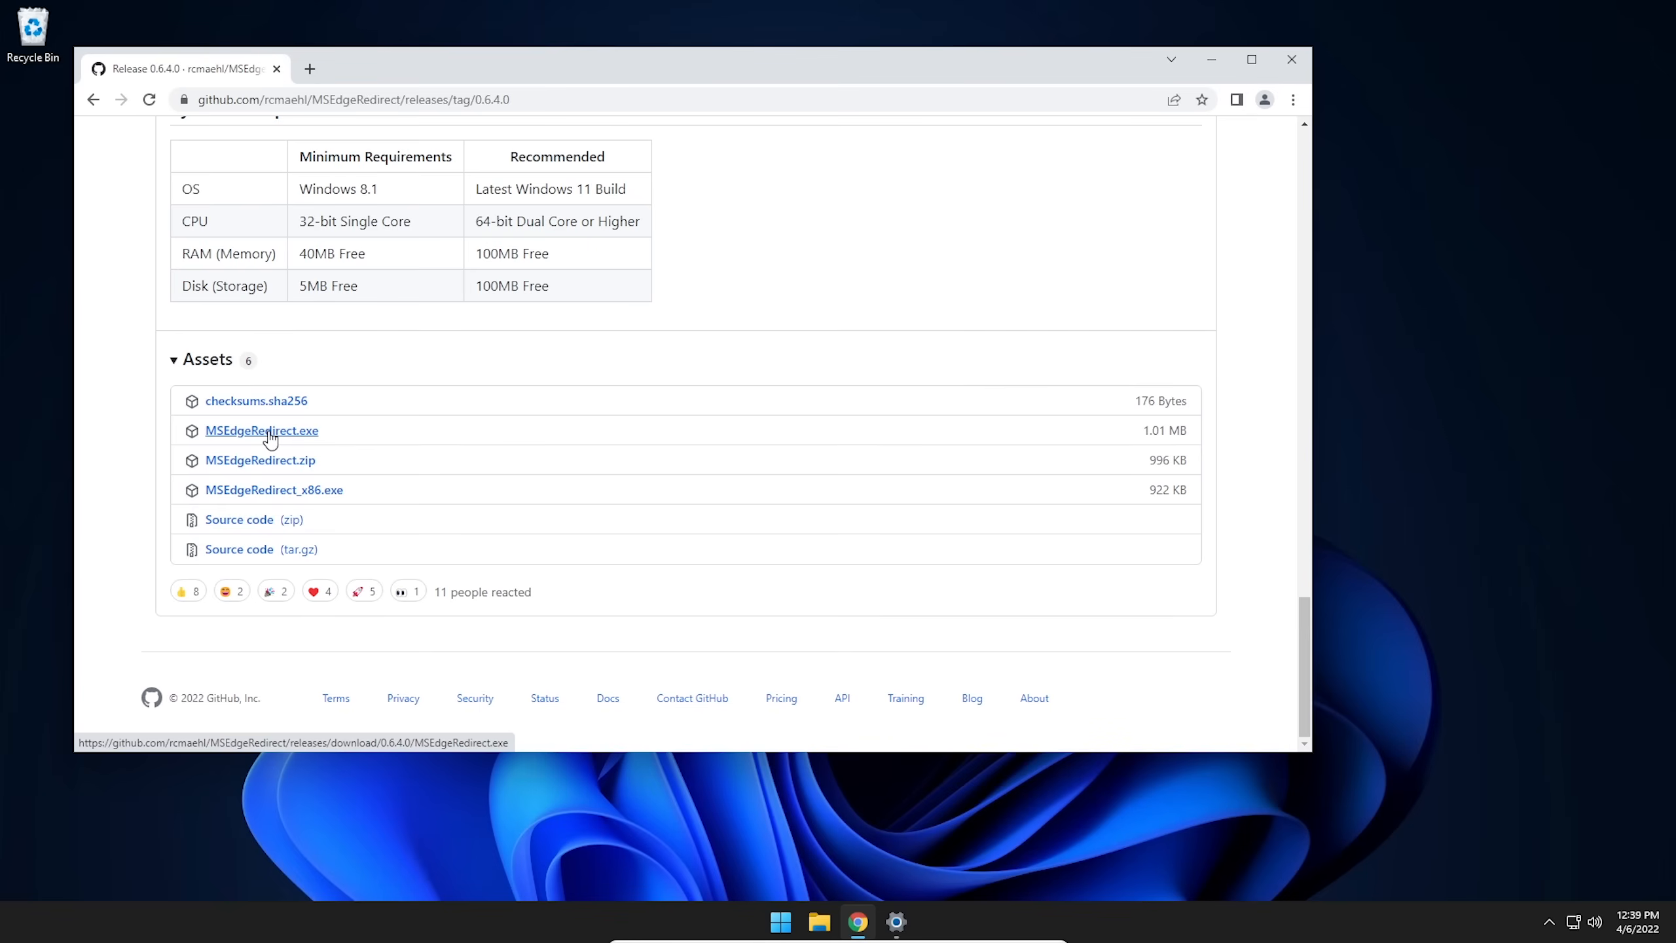
left_click(261, 429)
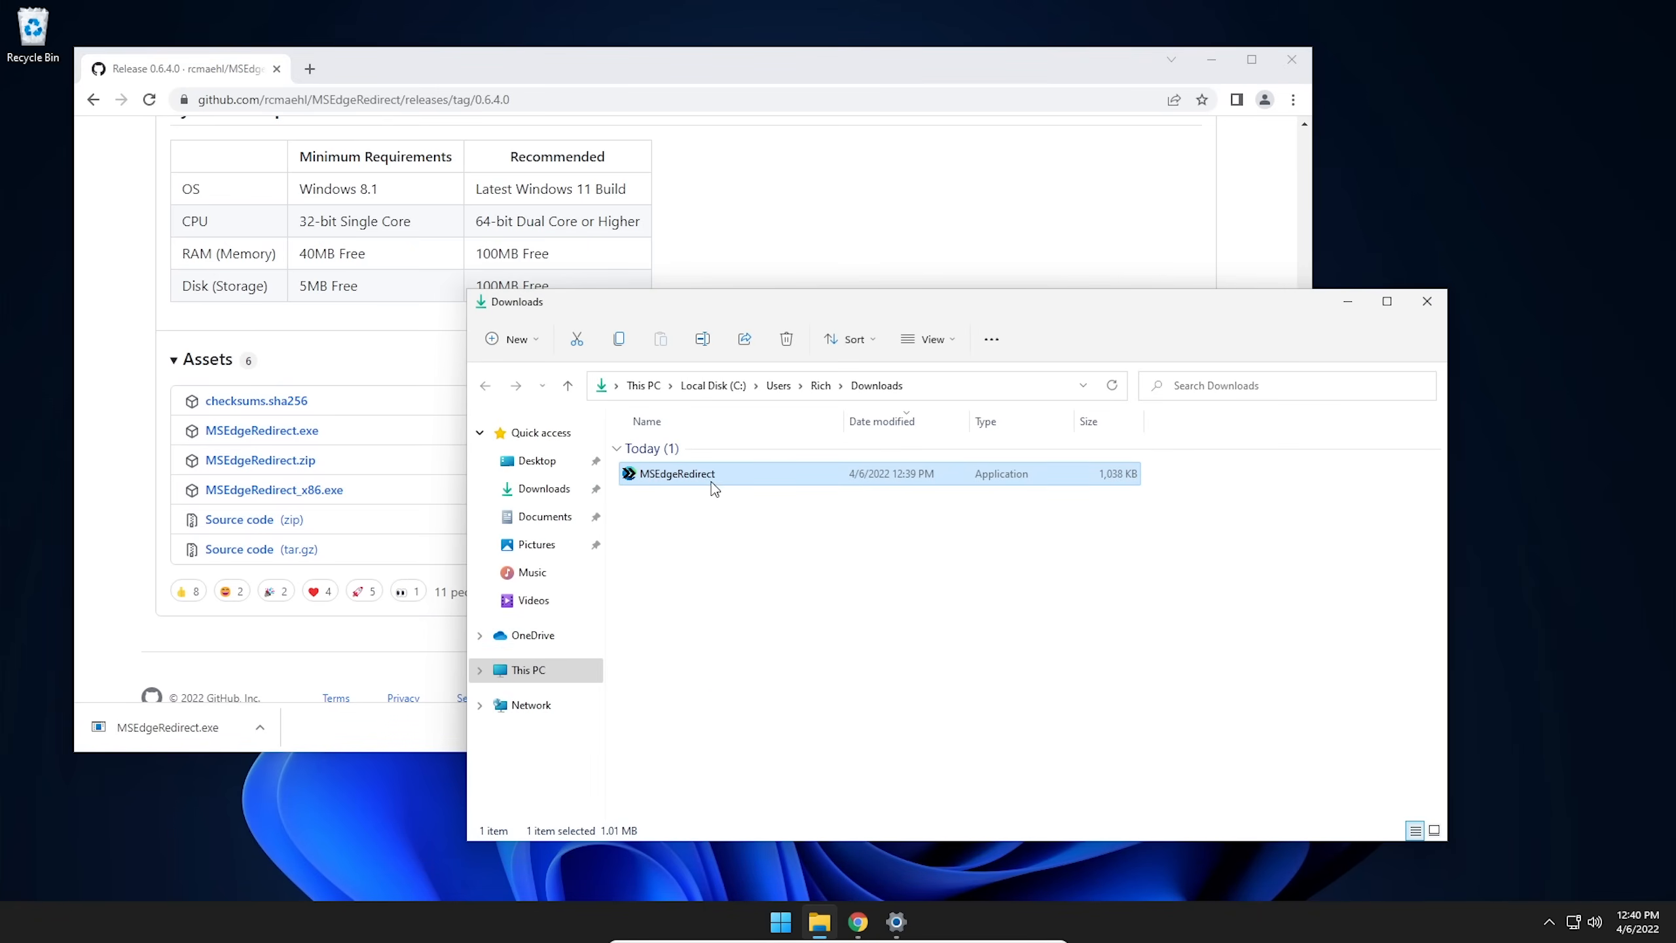
- Run the downloaded MSEdgeRedirect.exe from the Downloads folder
double_click(674, 474)
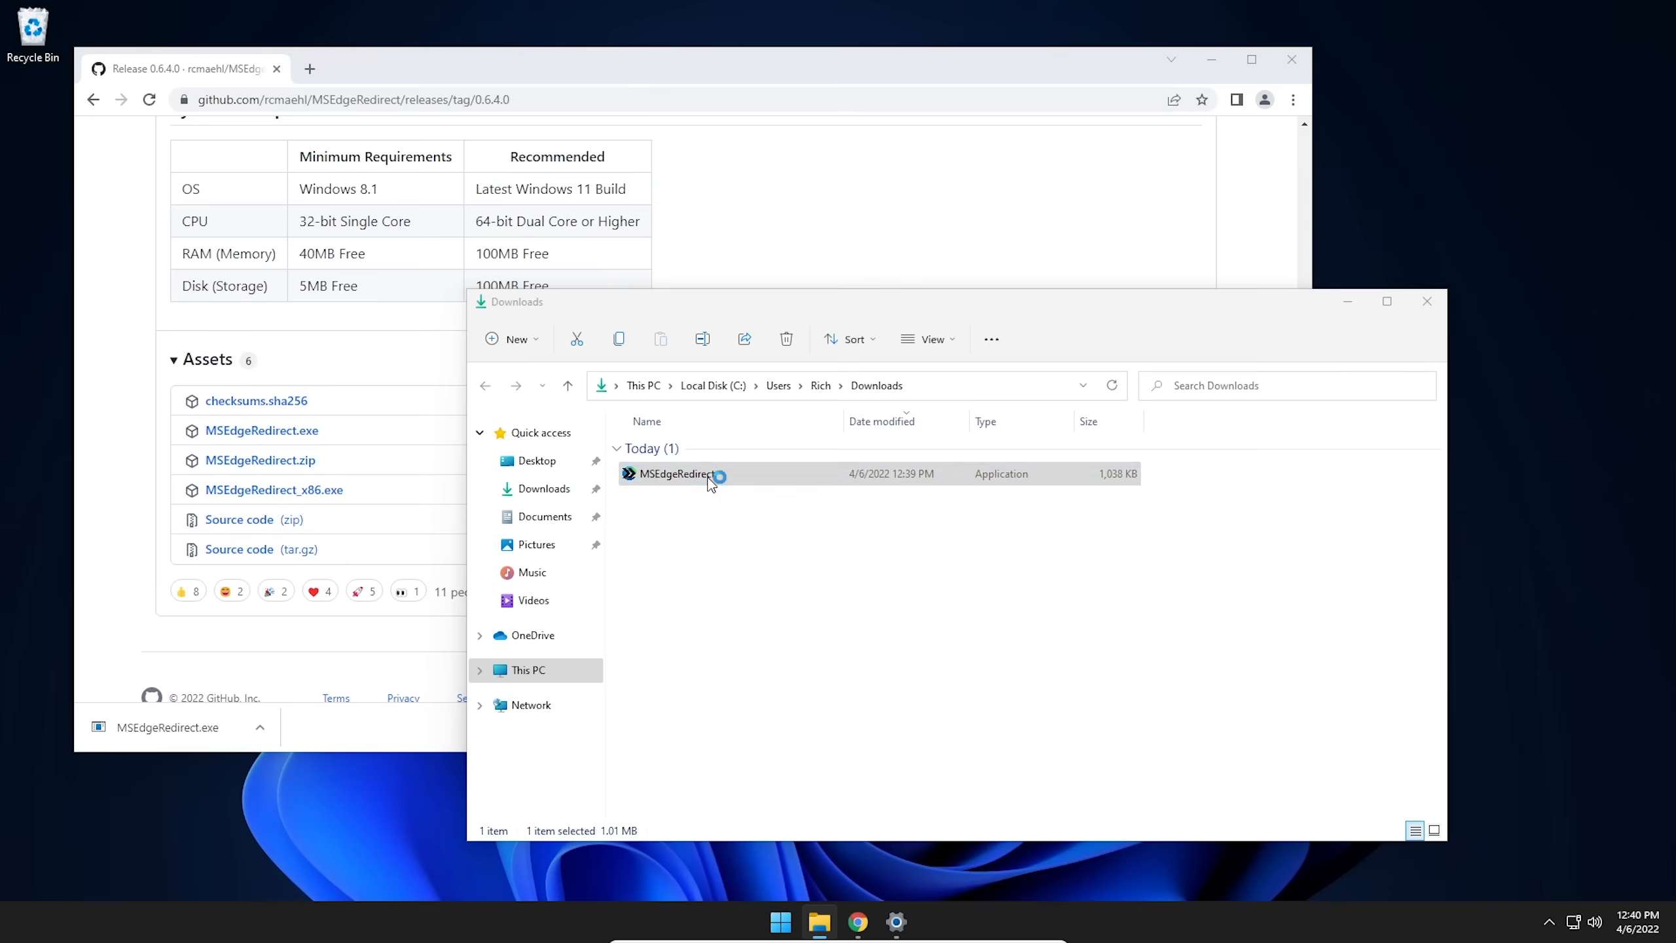
double_click(674, 474)
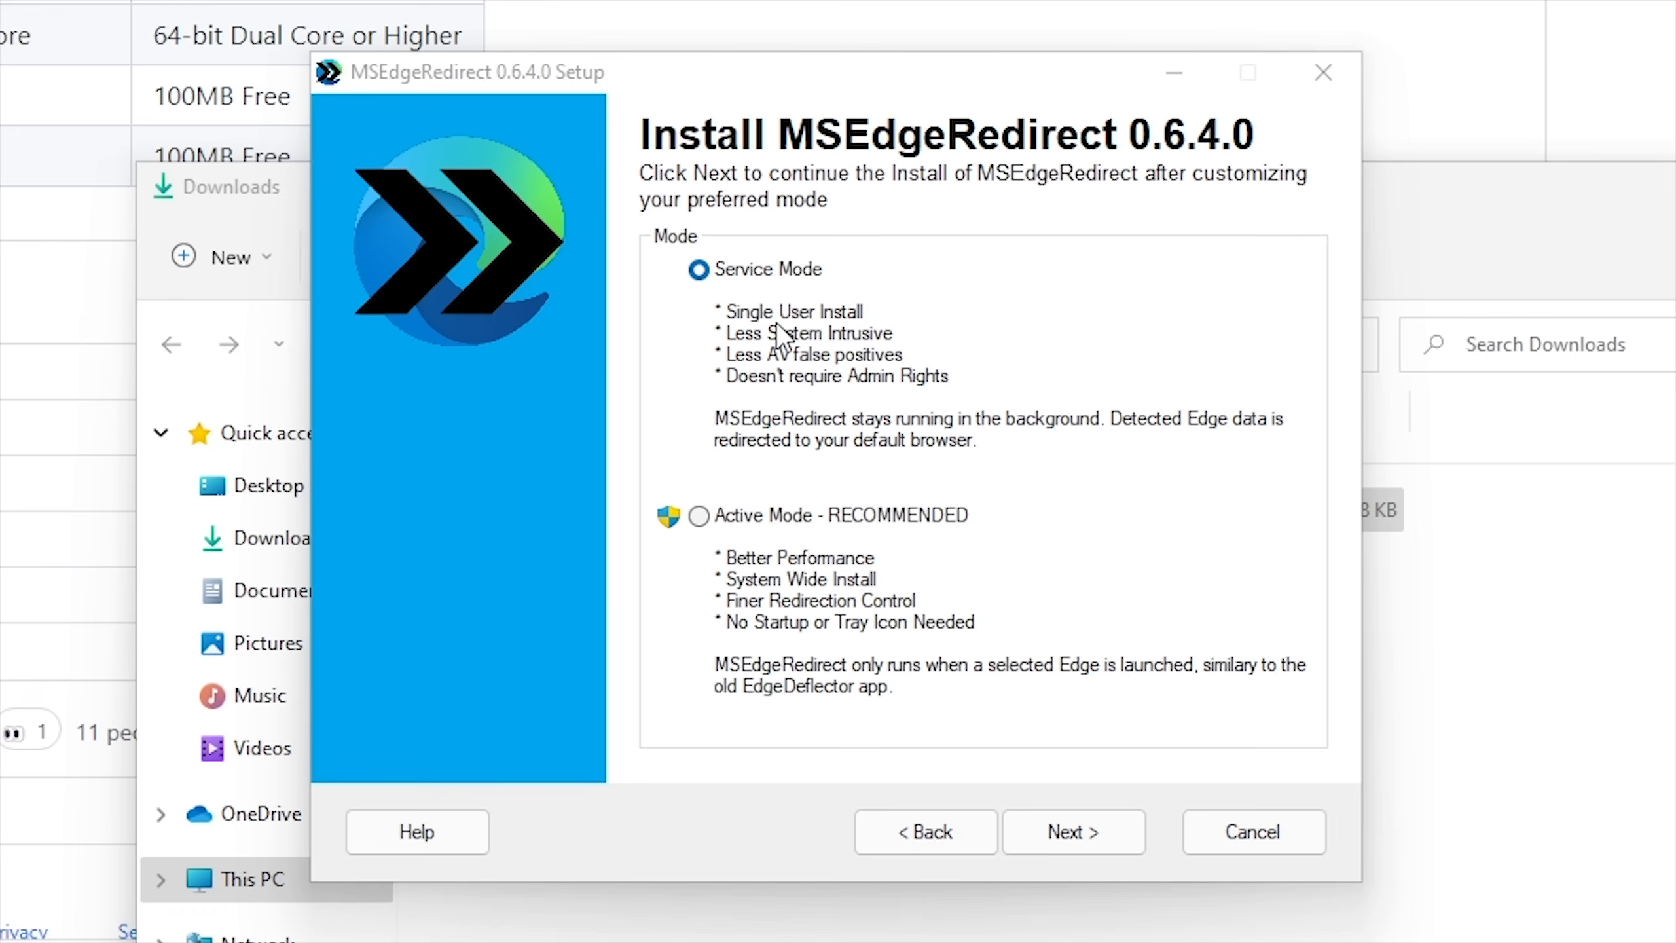
mouse_move(791, 358)
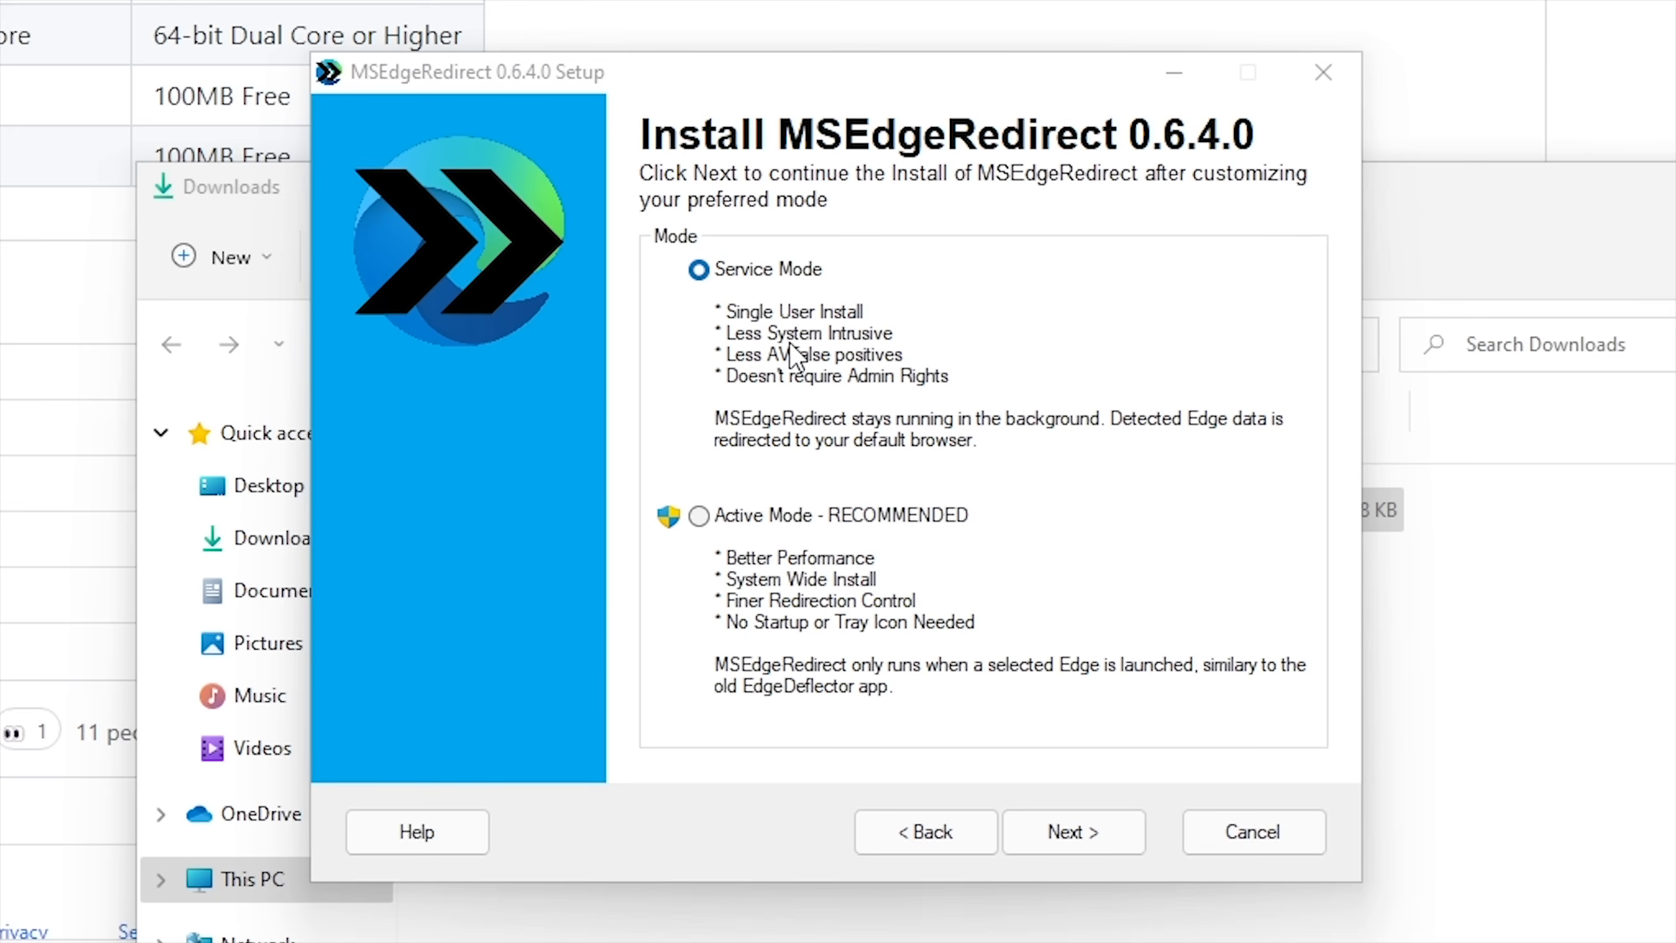
mouse_move(866, 393)
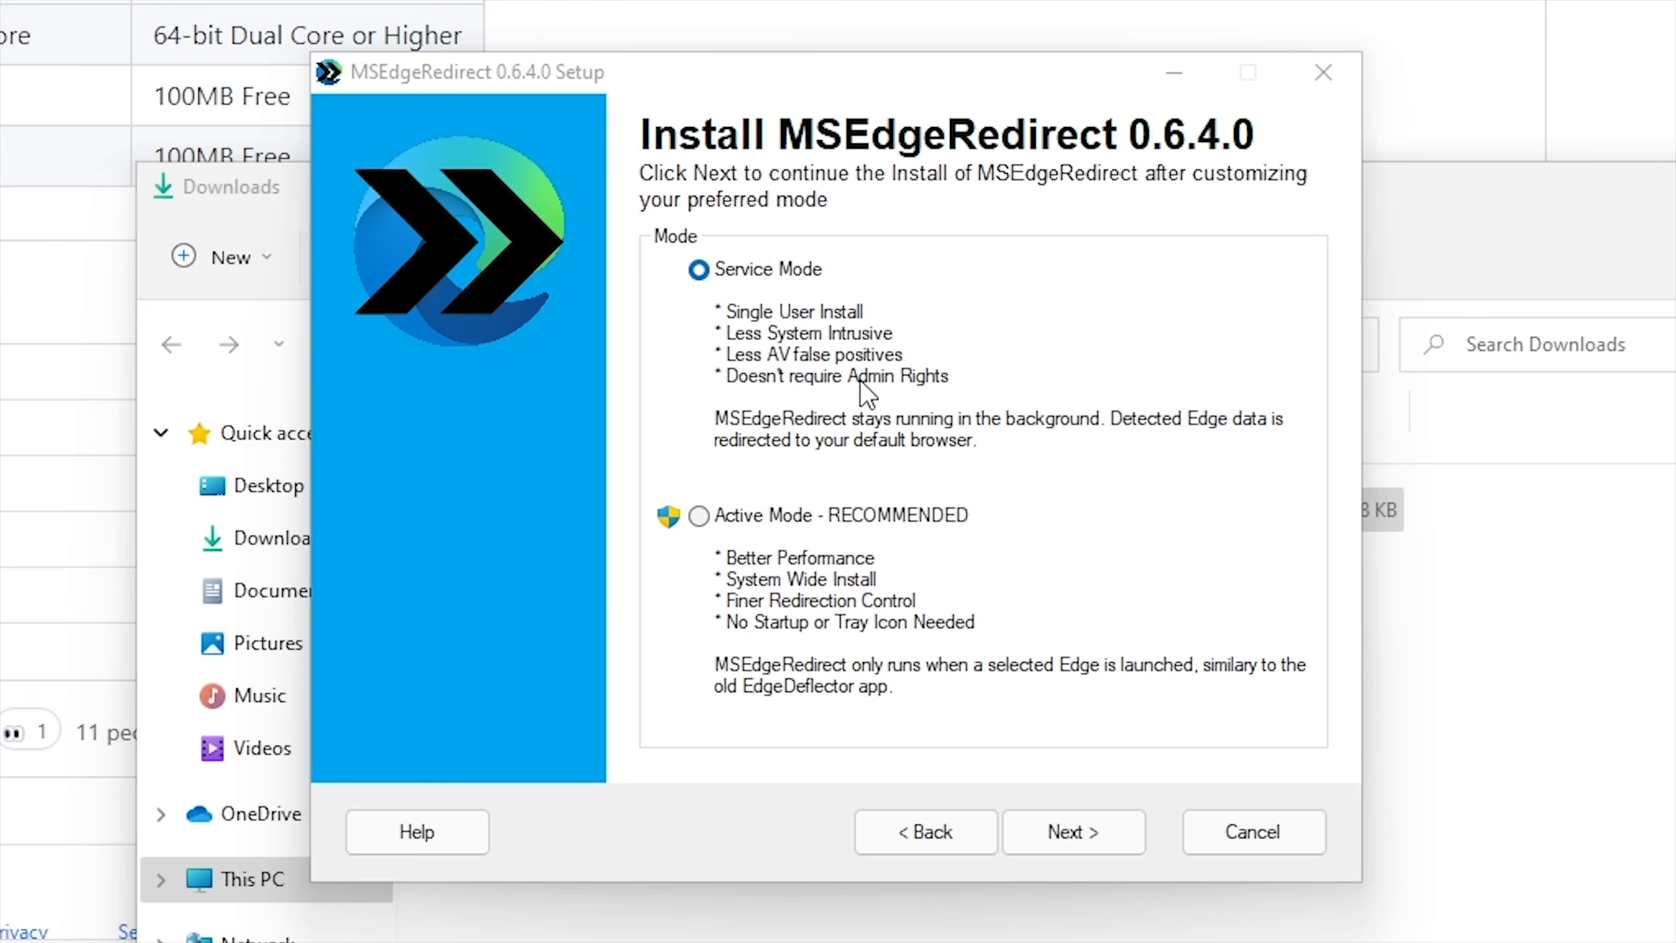
mouse_move(884, 558)
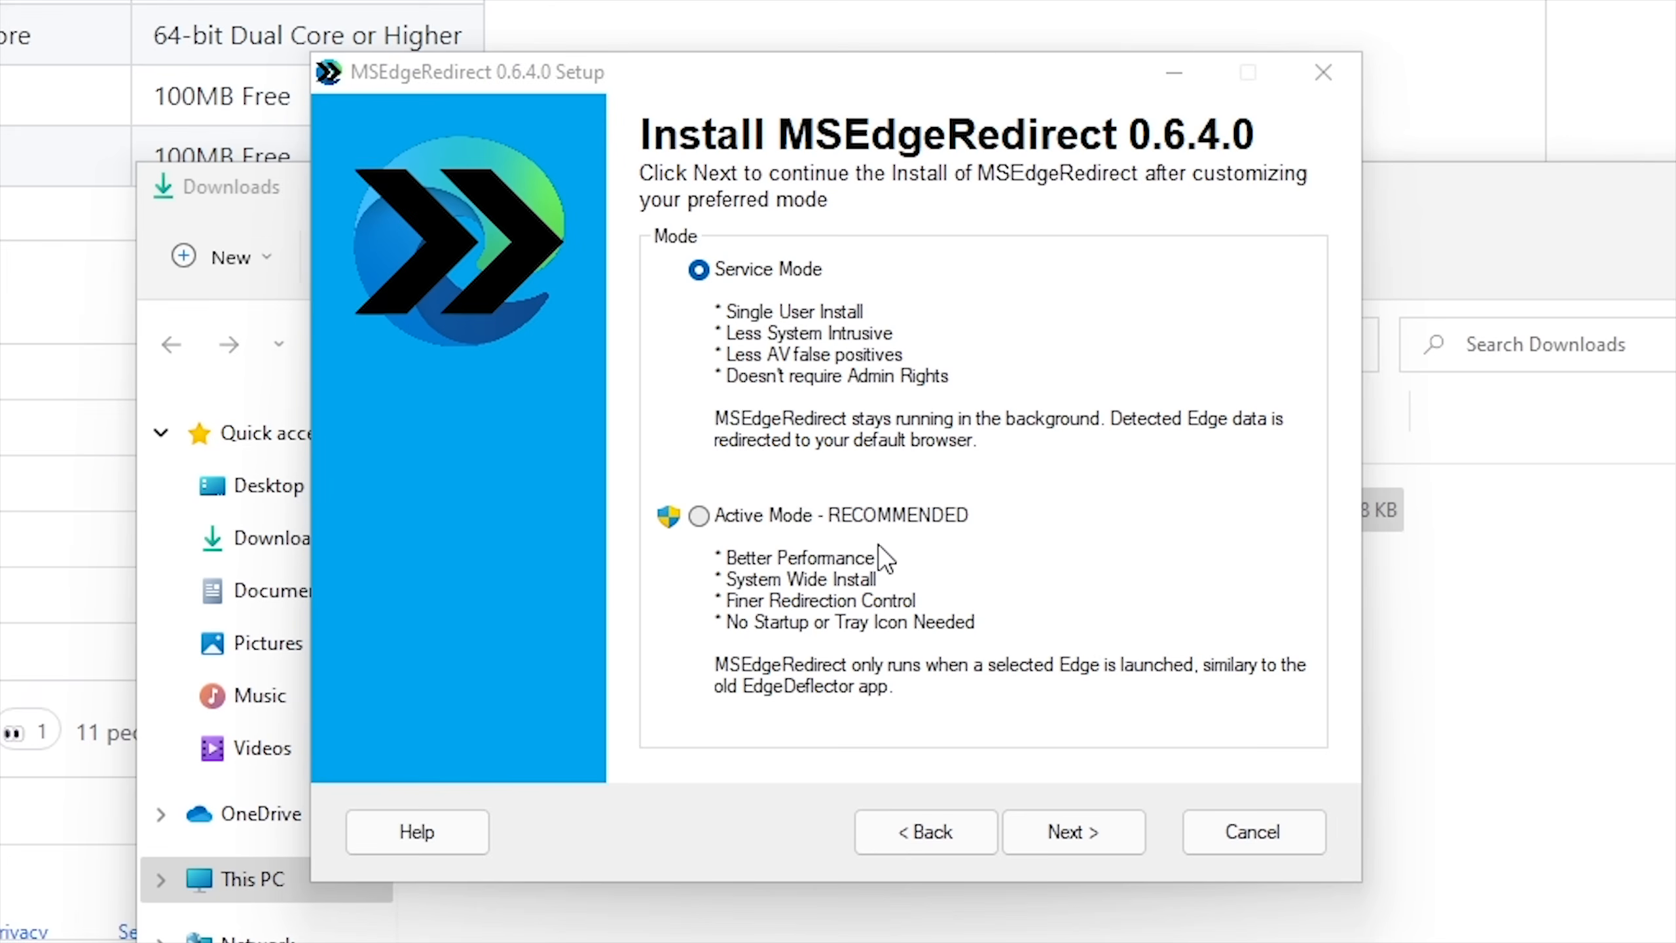
mouse_move(901, 563)
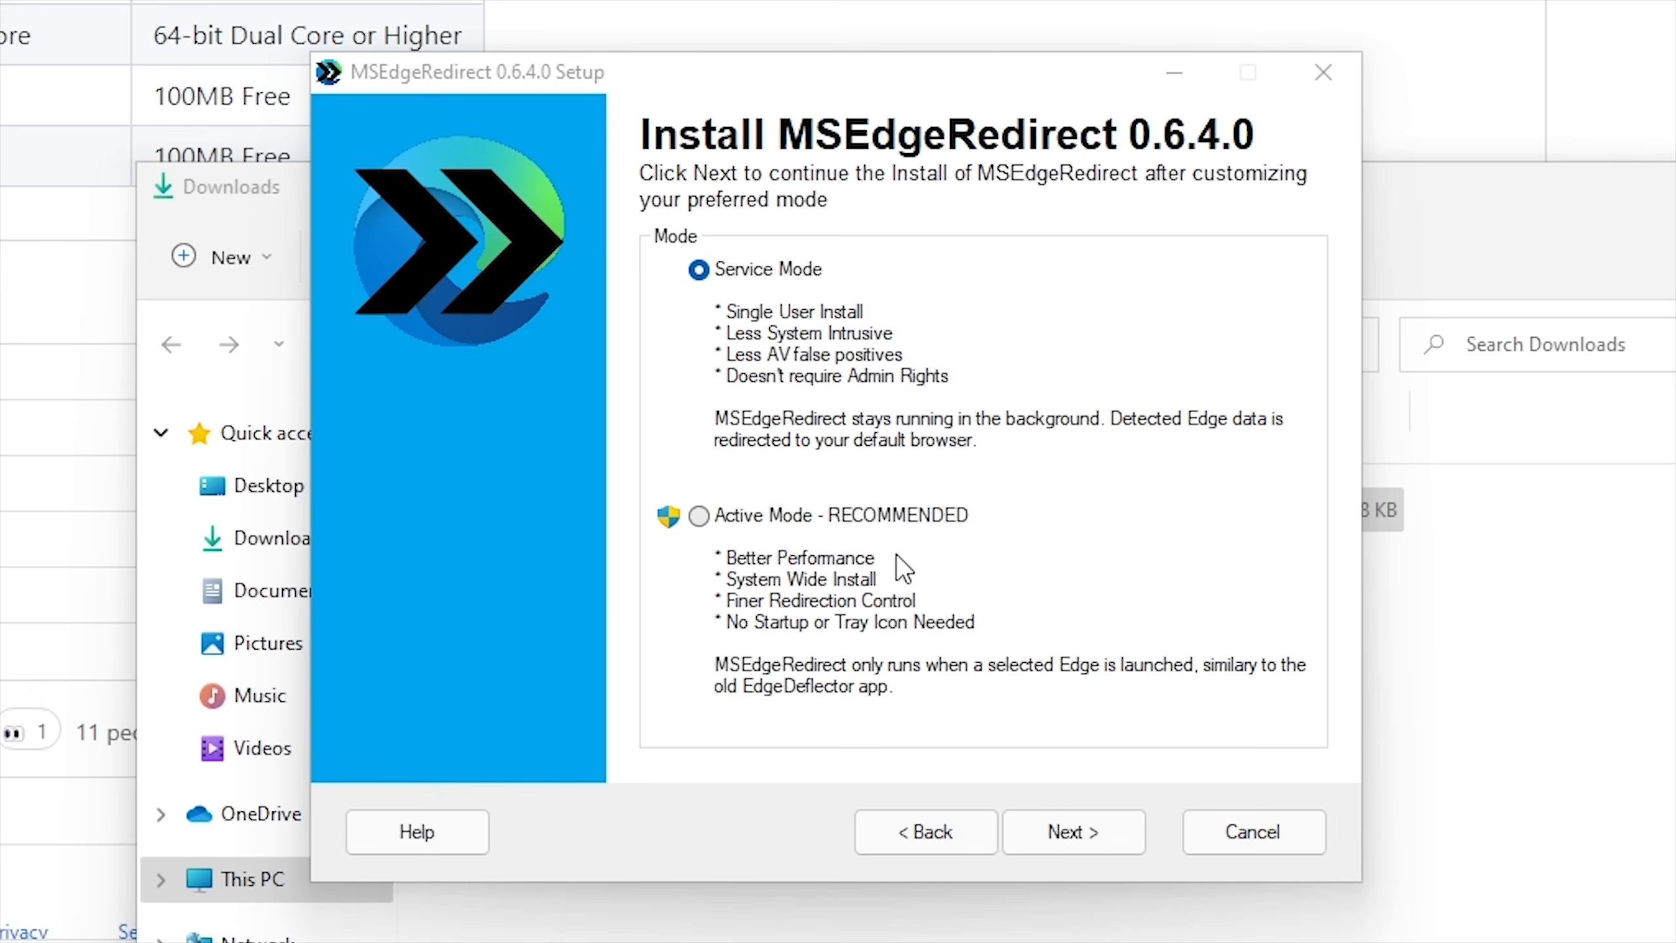
- Choose Active Mode and approve the administrator prompt
left_click(700, 515)
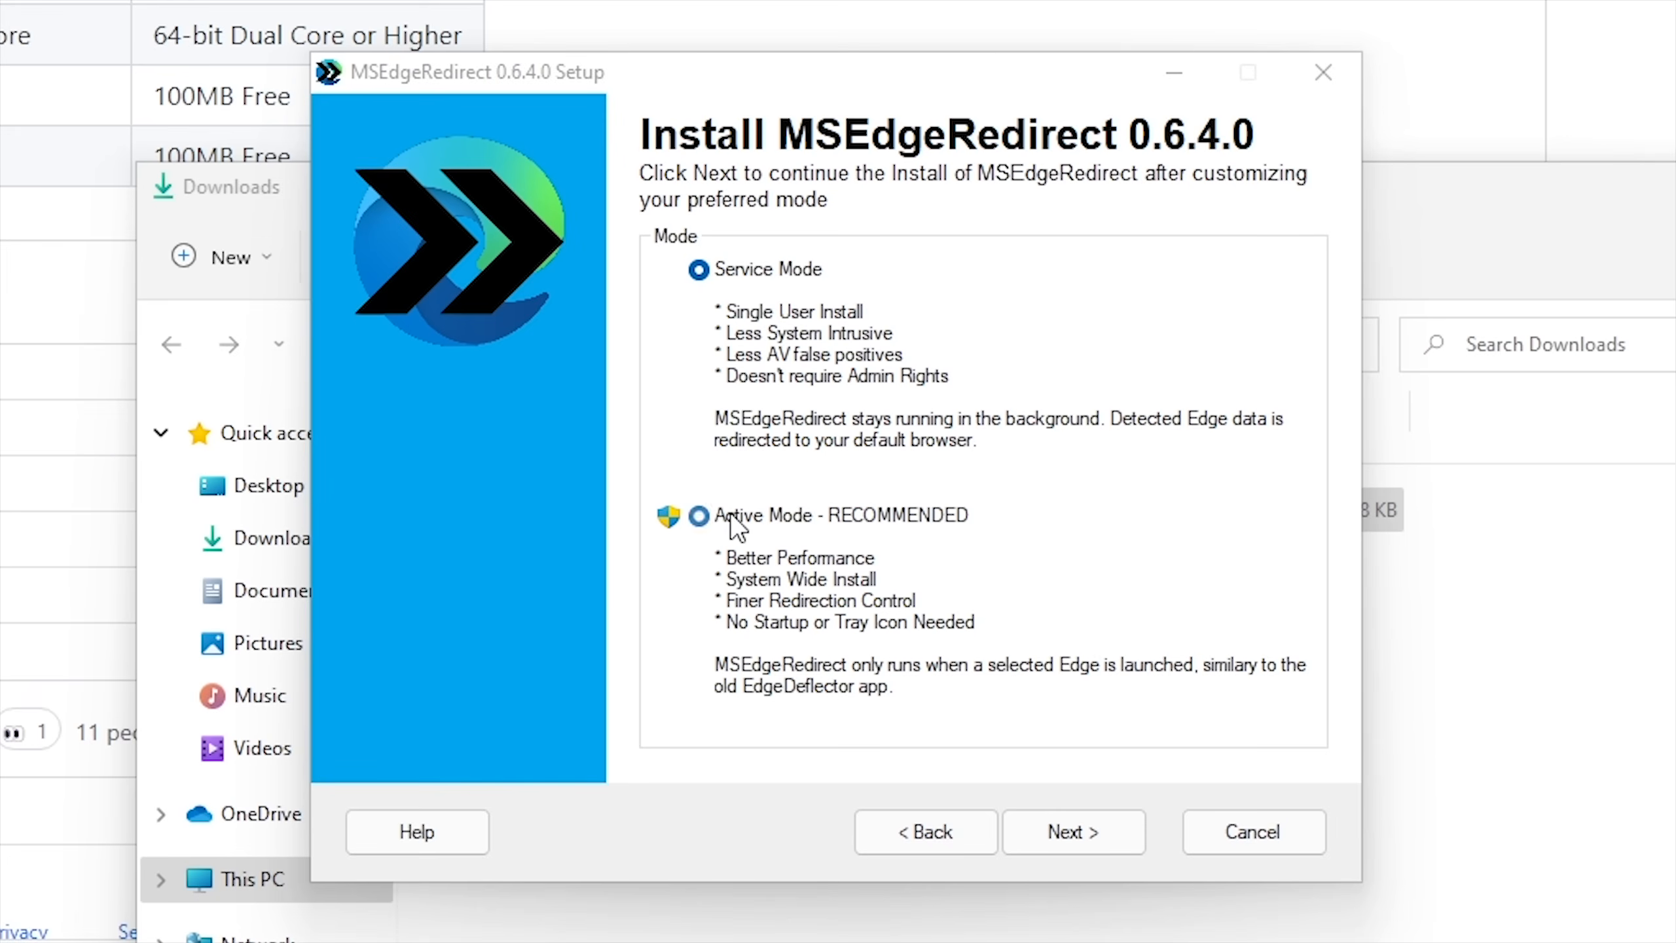
left_click(1072, 832)
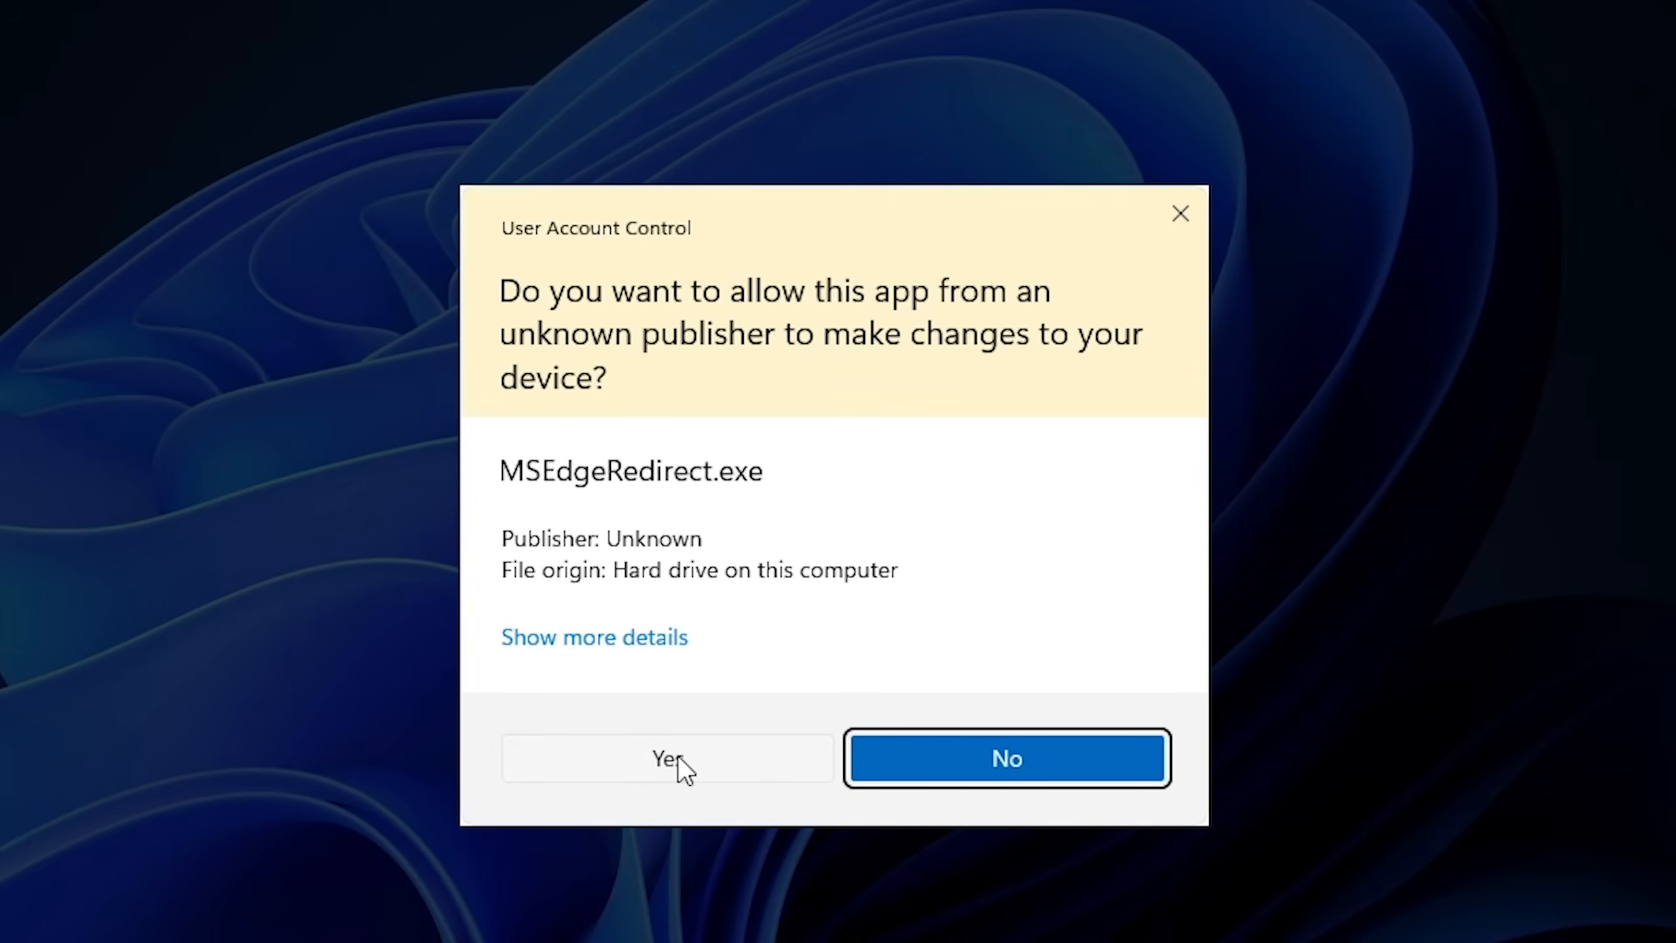
left_click(666, 757)
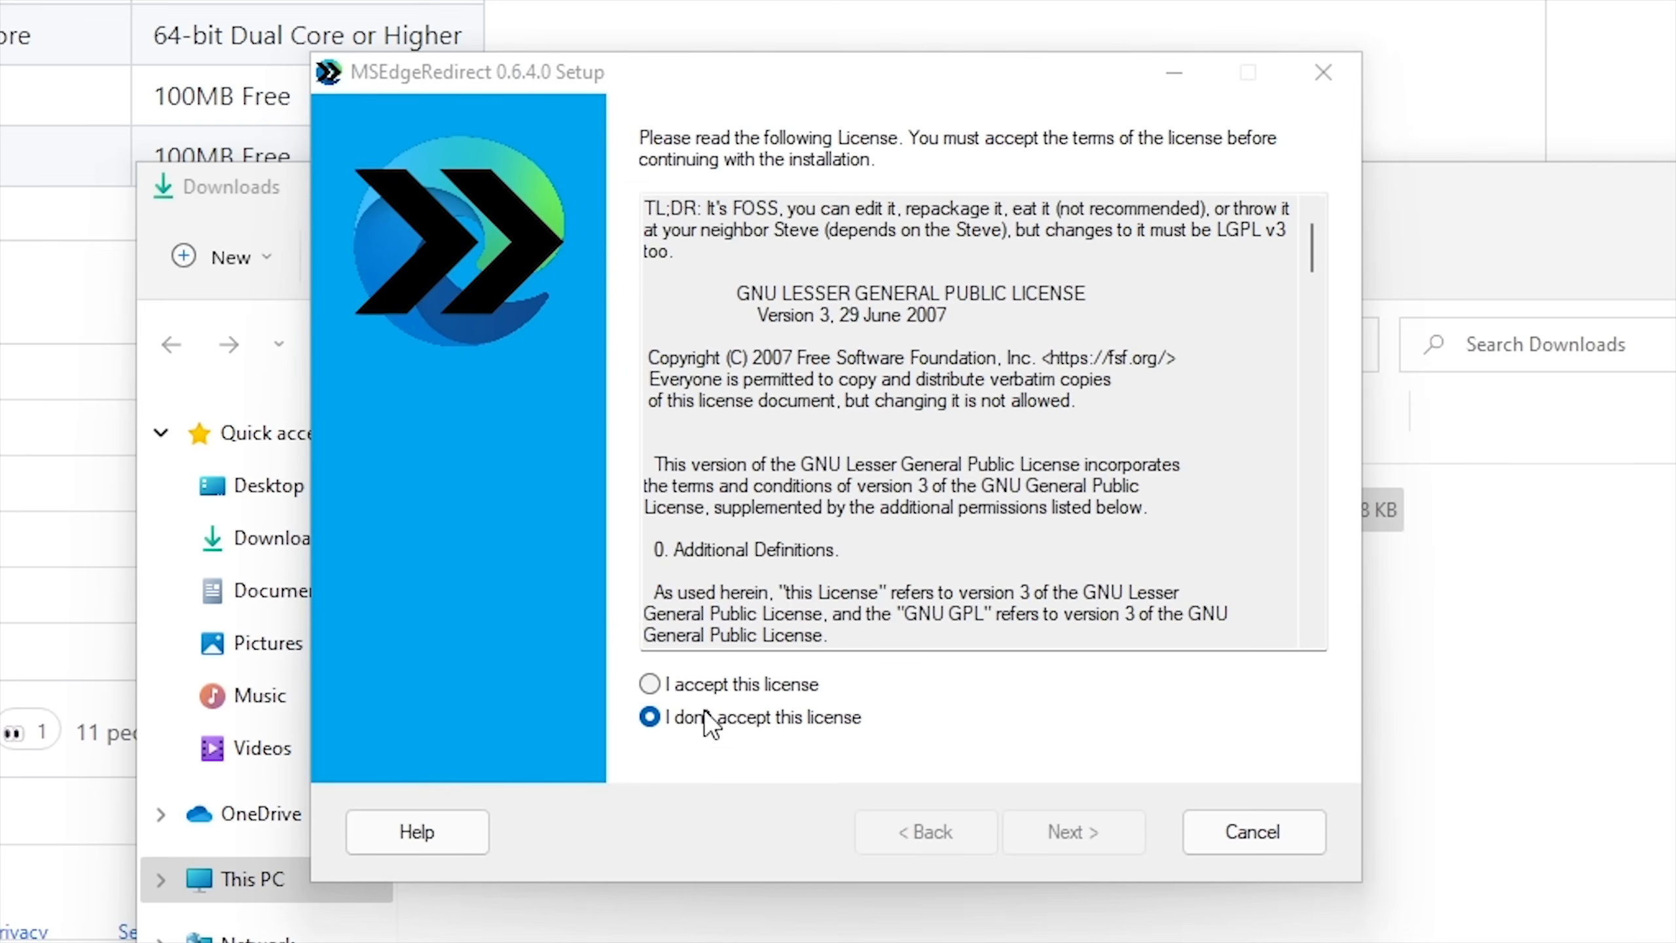
- Accept the license, install with Edge Stable redirected, and finish the setup
left_click(649, 685)
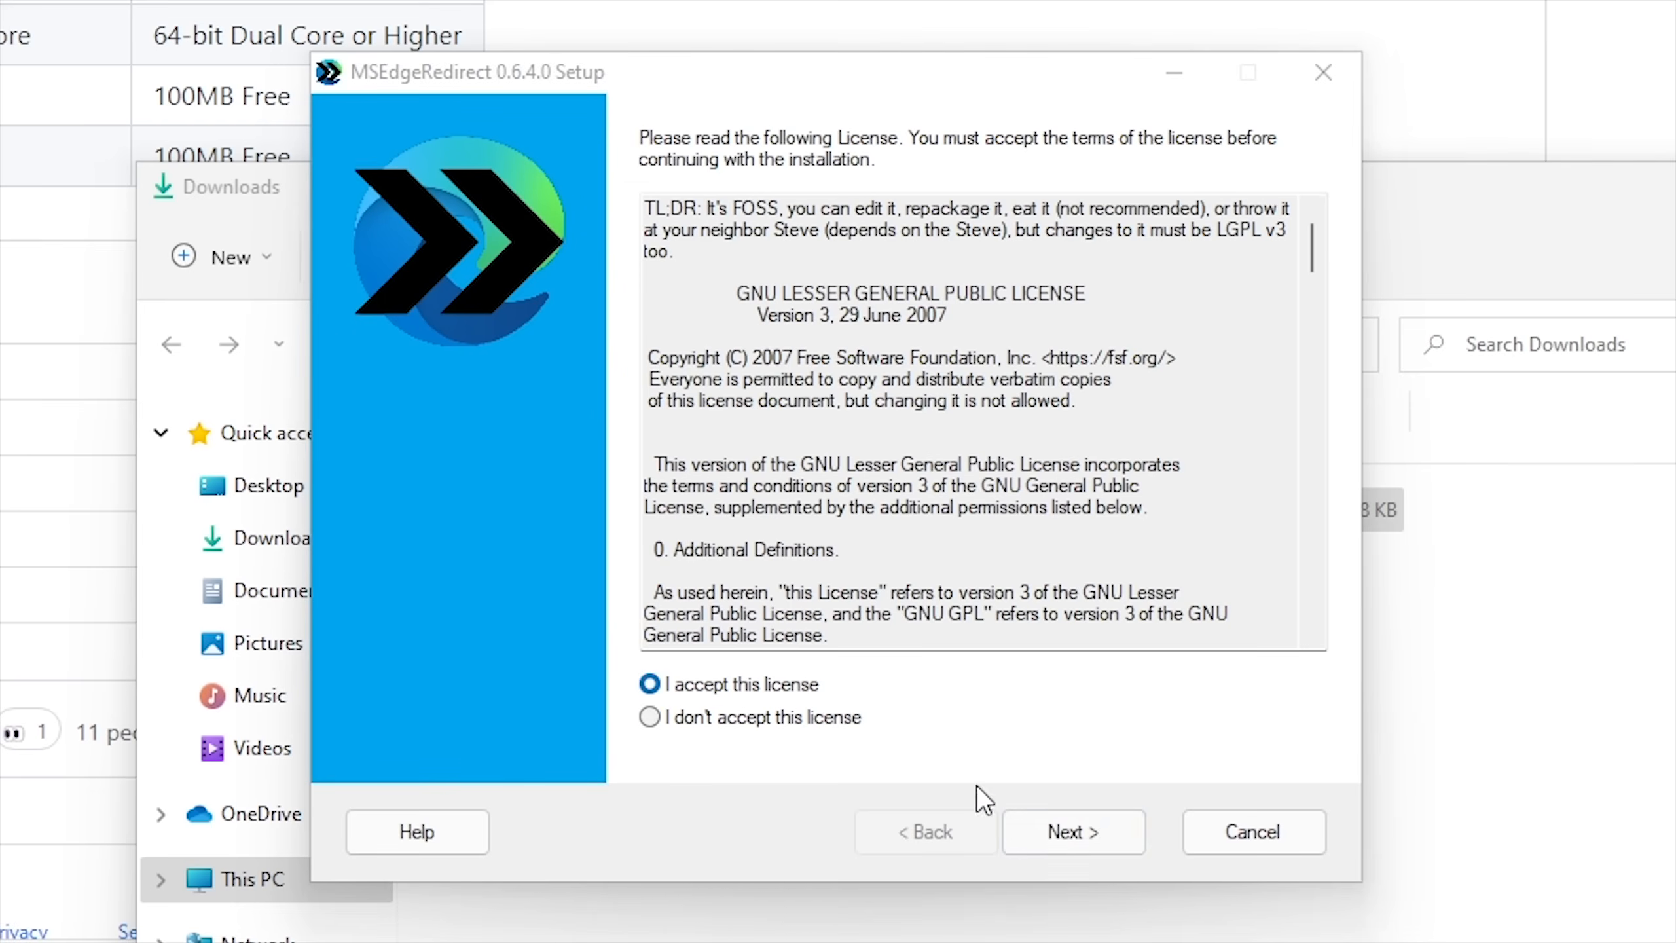
left_click(1073, 831)
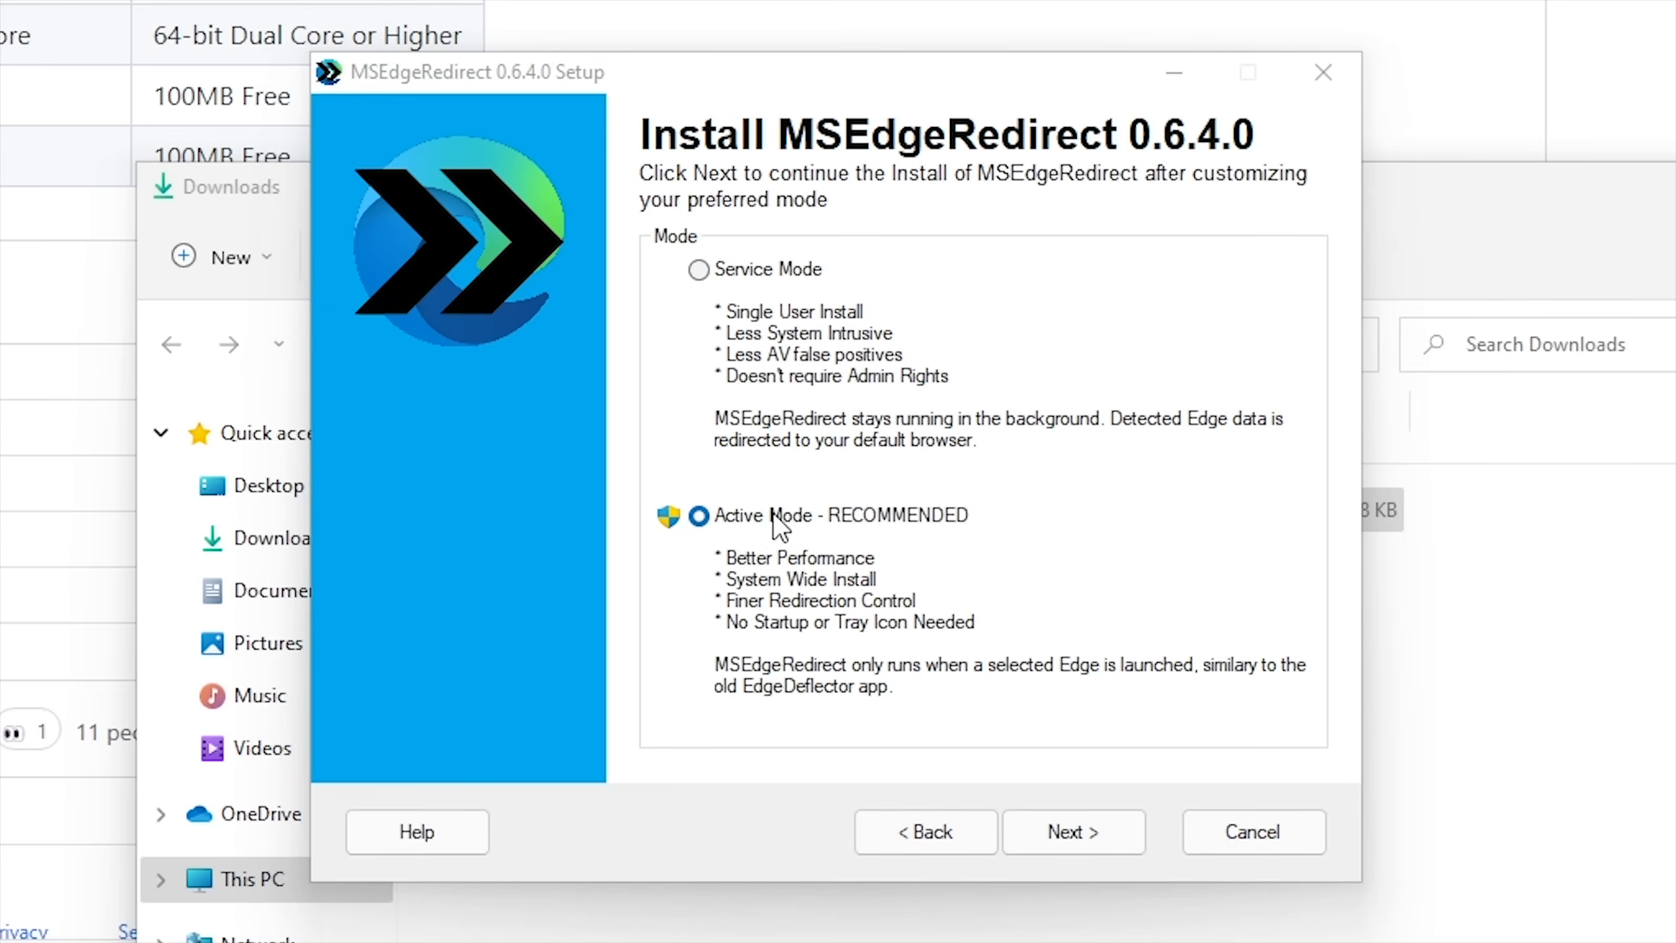
left_click(1073, 832)
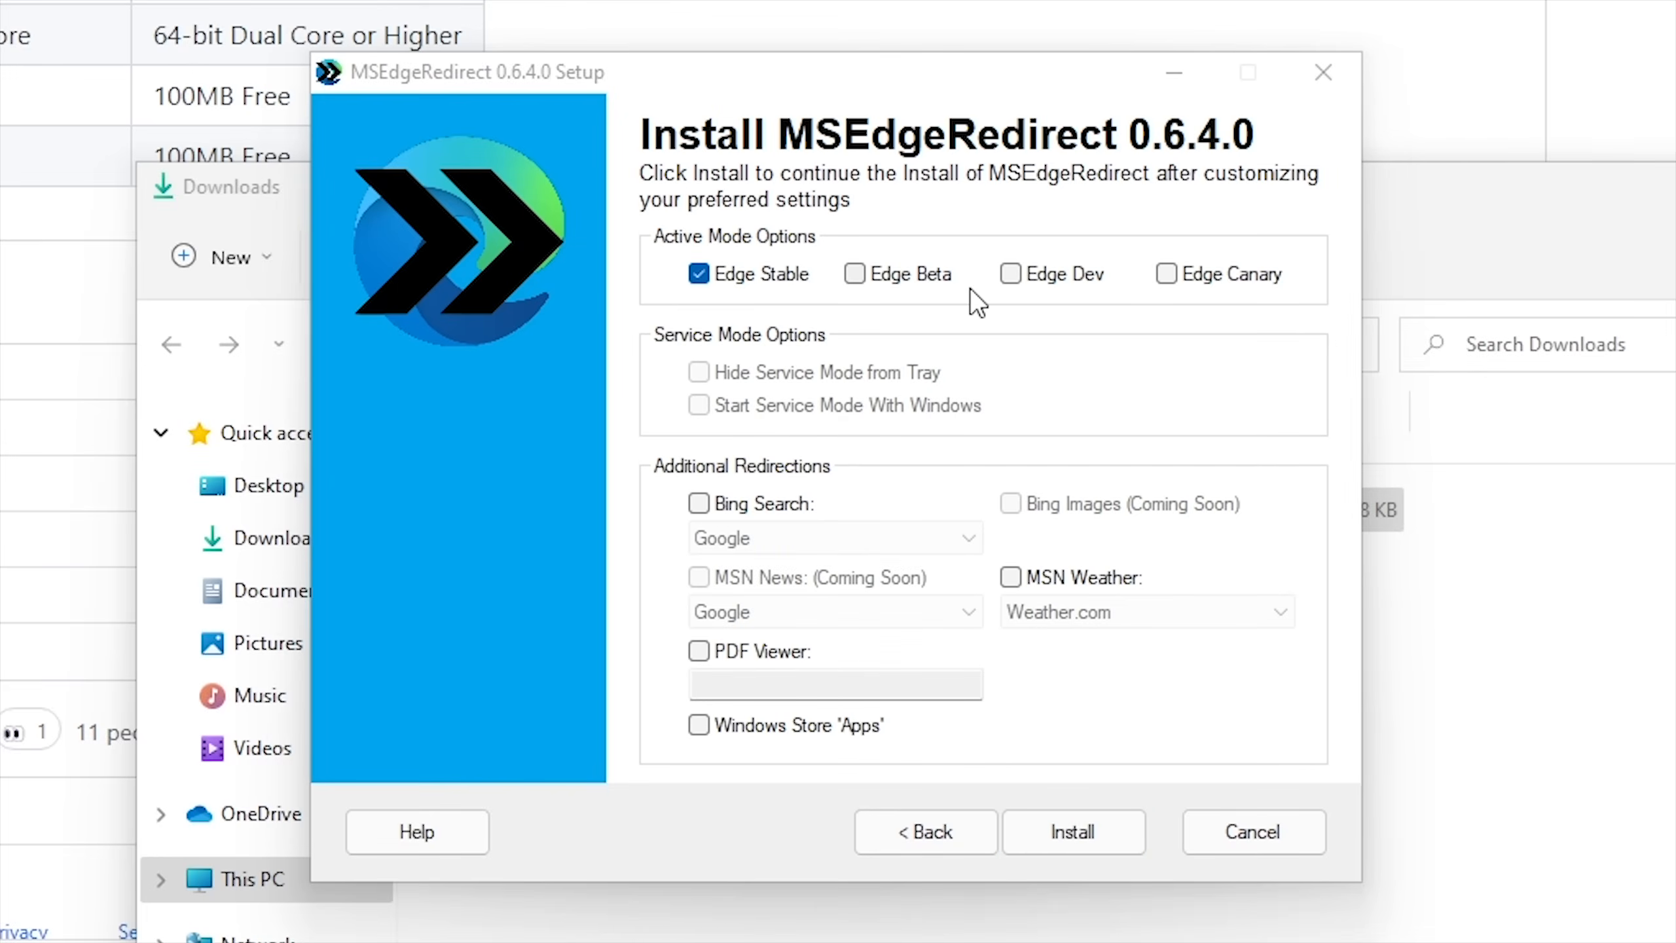
left_click(1071, 832)
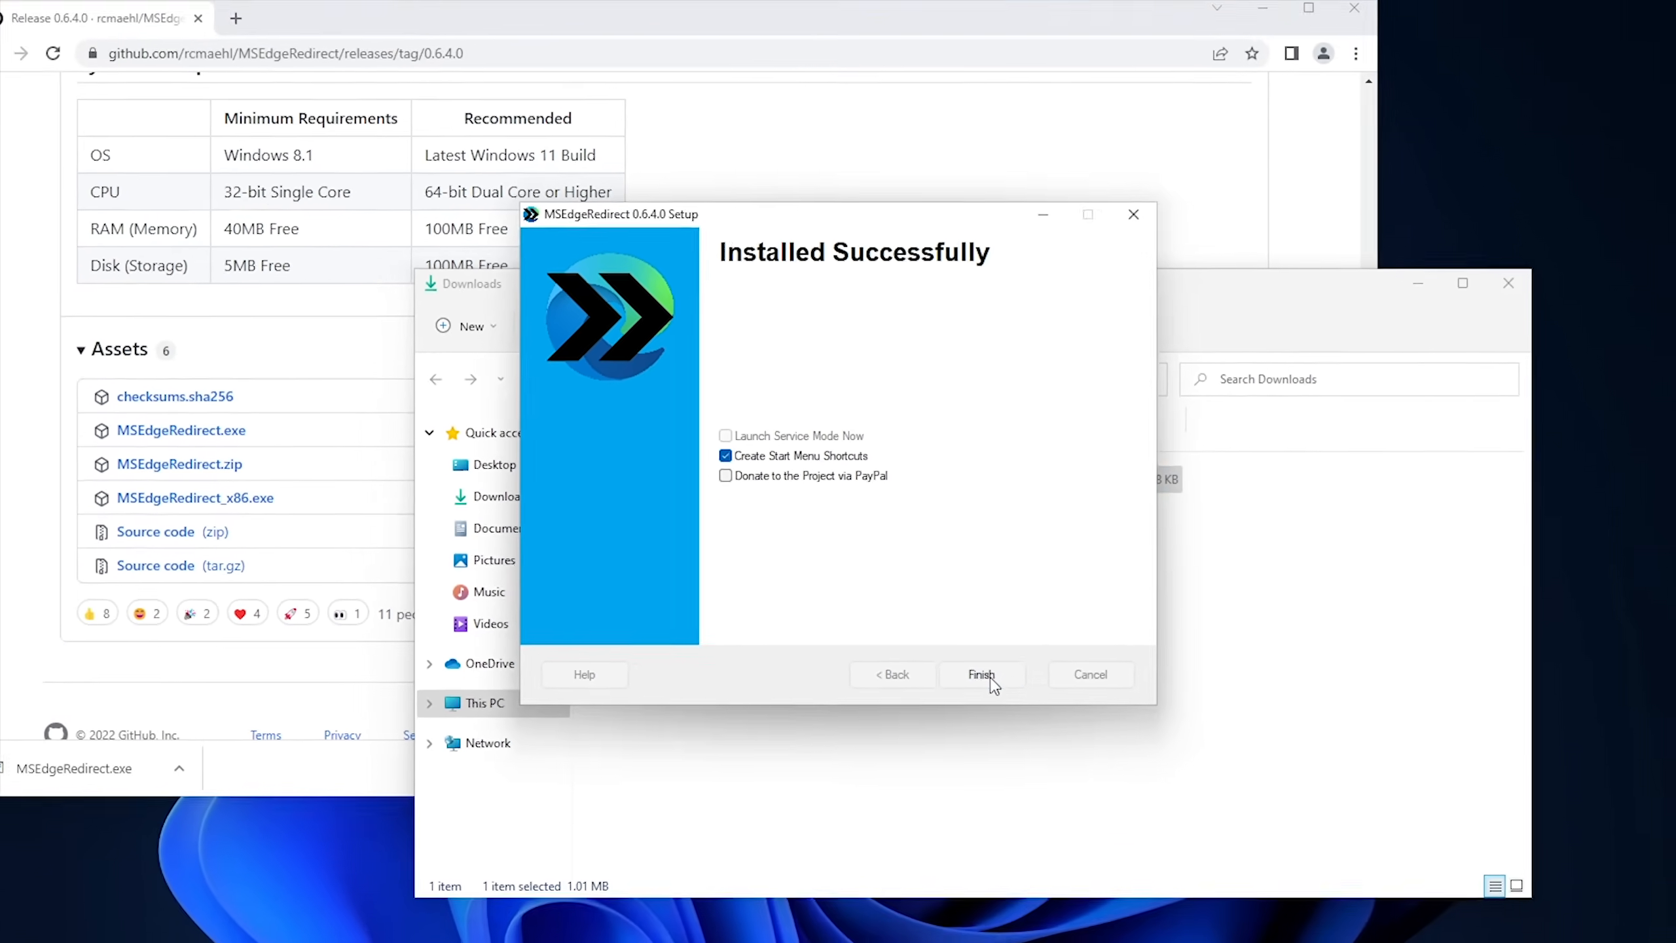
left_click(980, 675)
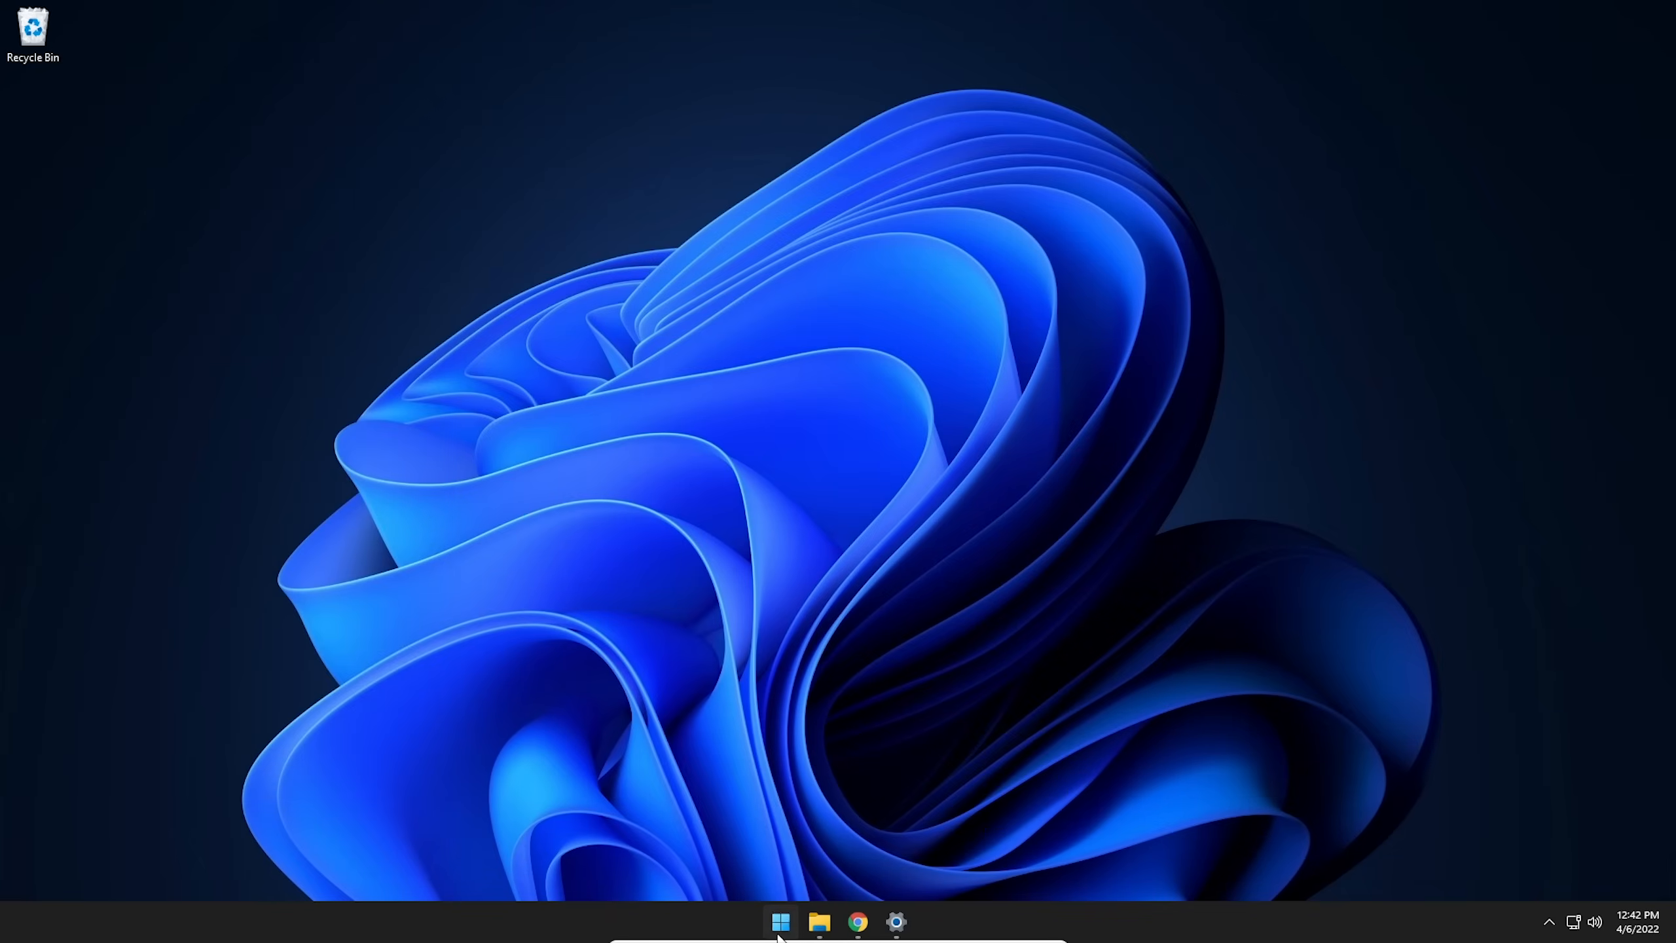
- Search 'defult' from Start, open the default browser web results in Chrome, then reopen Start
left_click(780, 921)
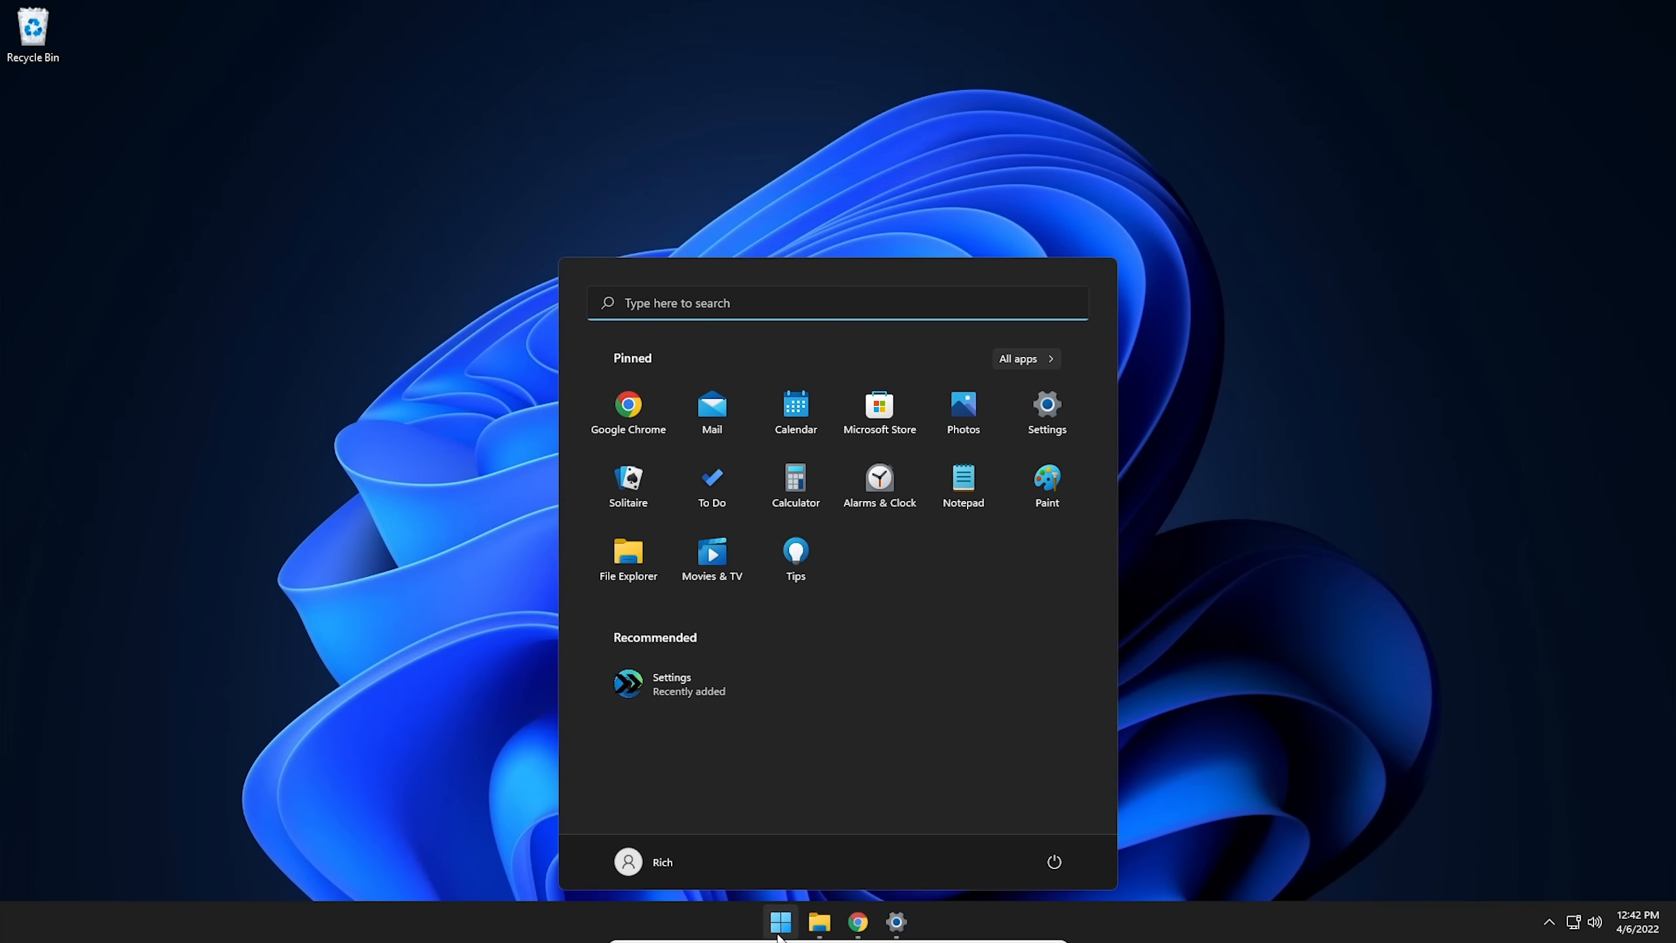
type("device Manager")
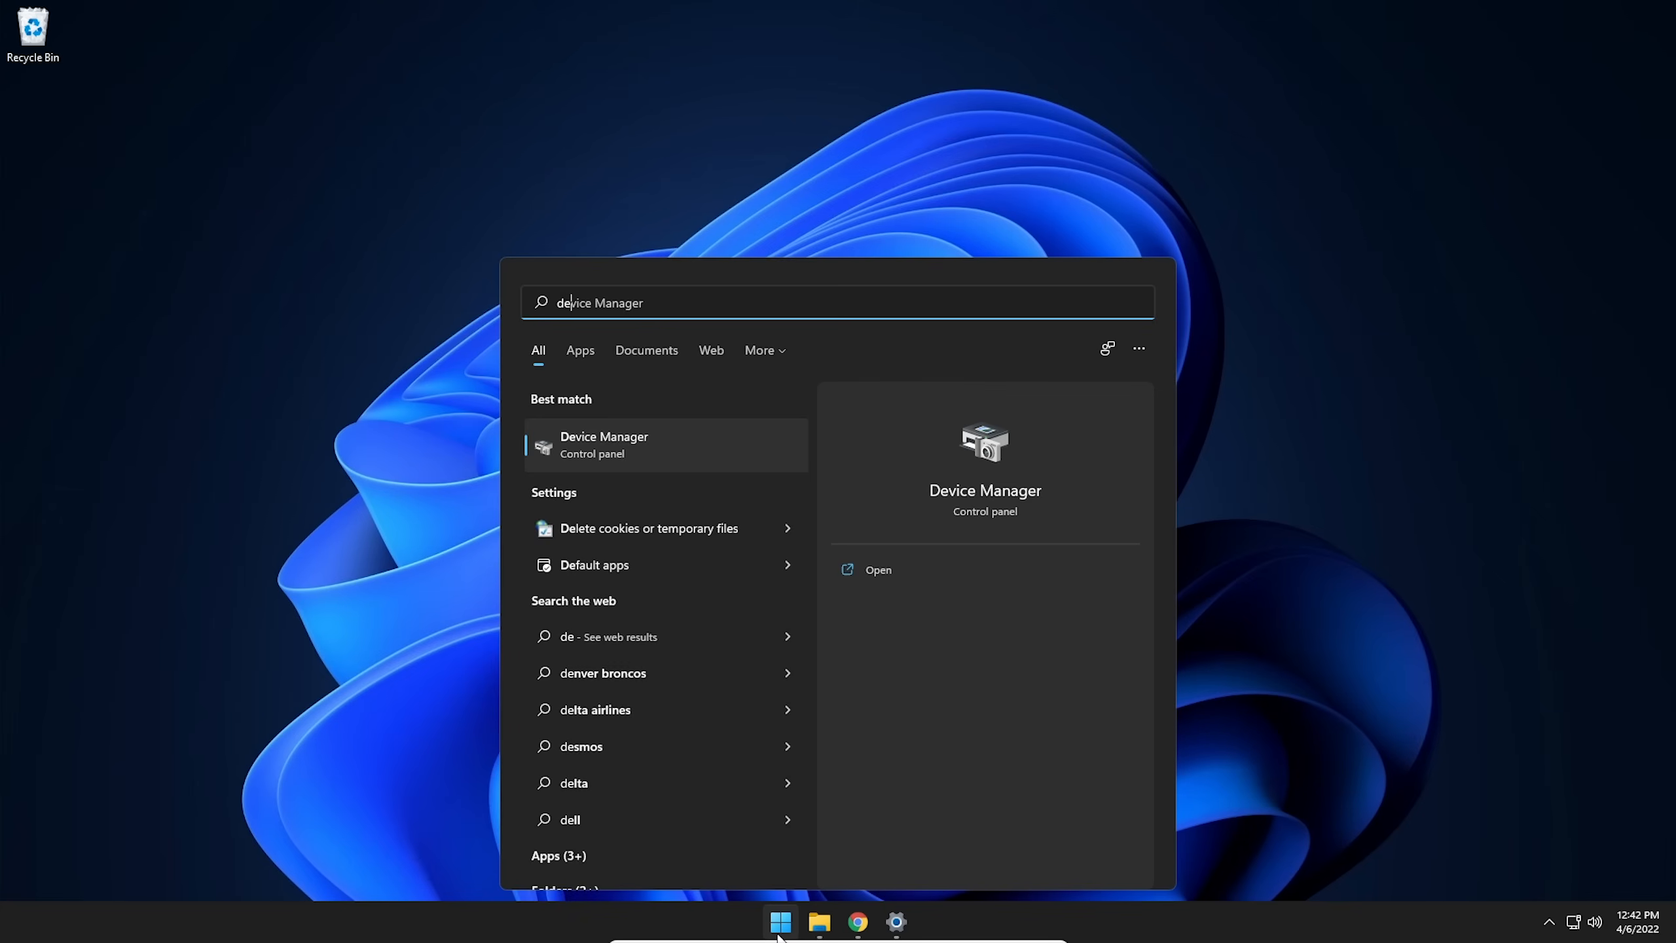
type("defult")
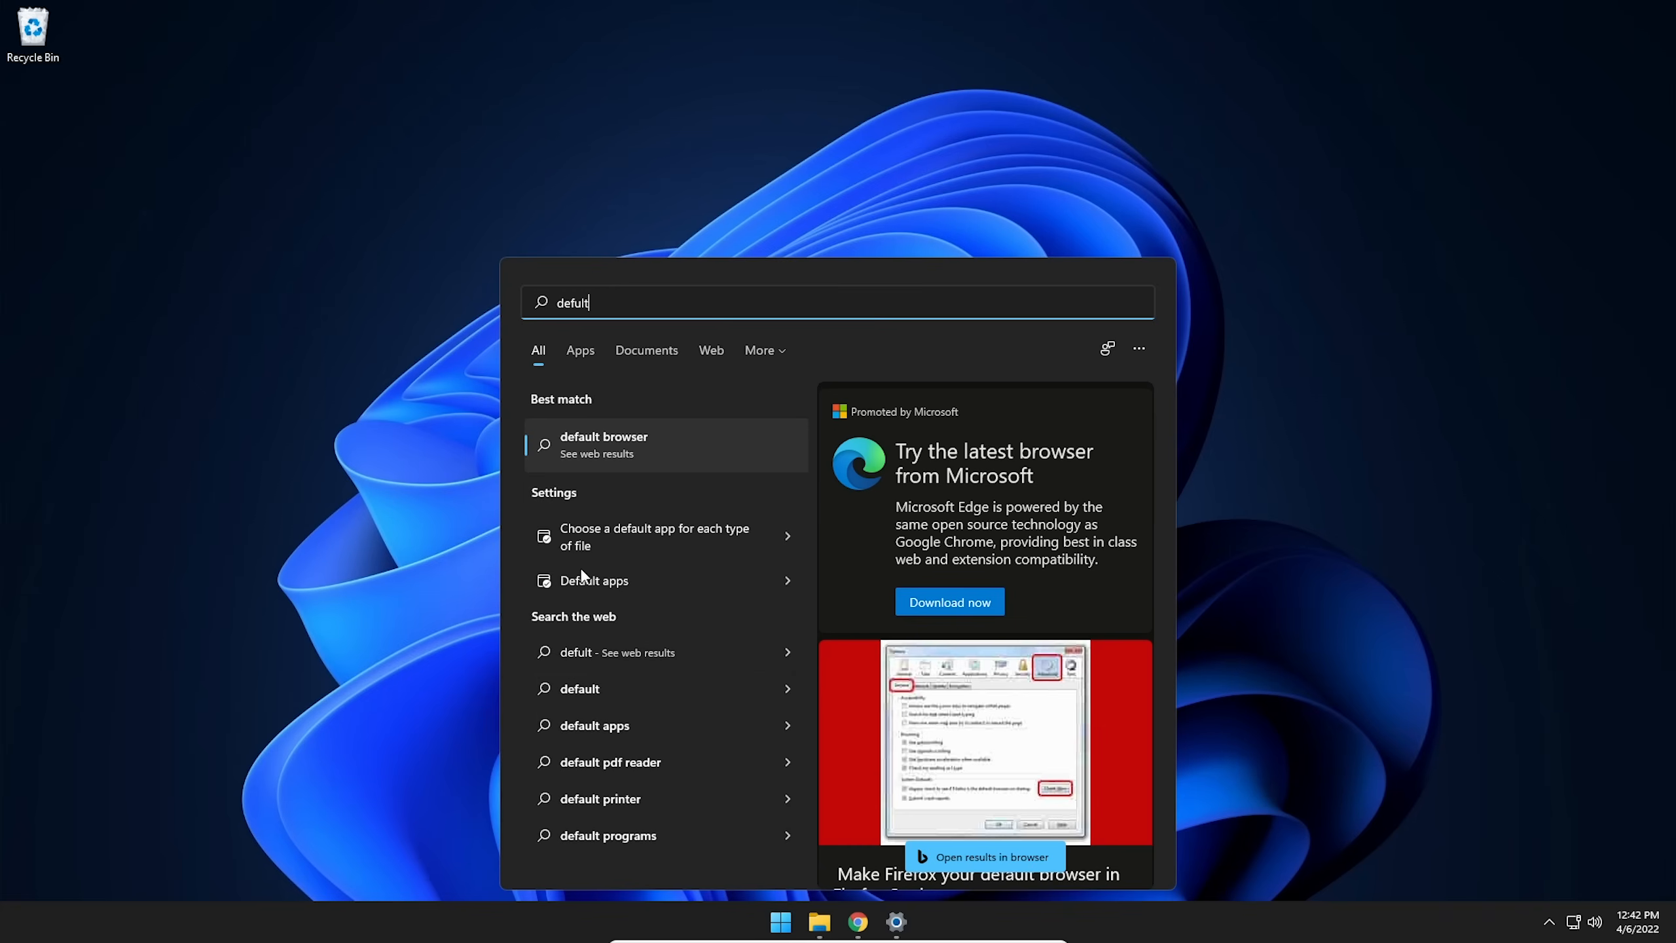
left_click(981, 856)
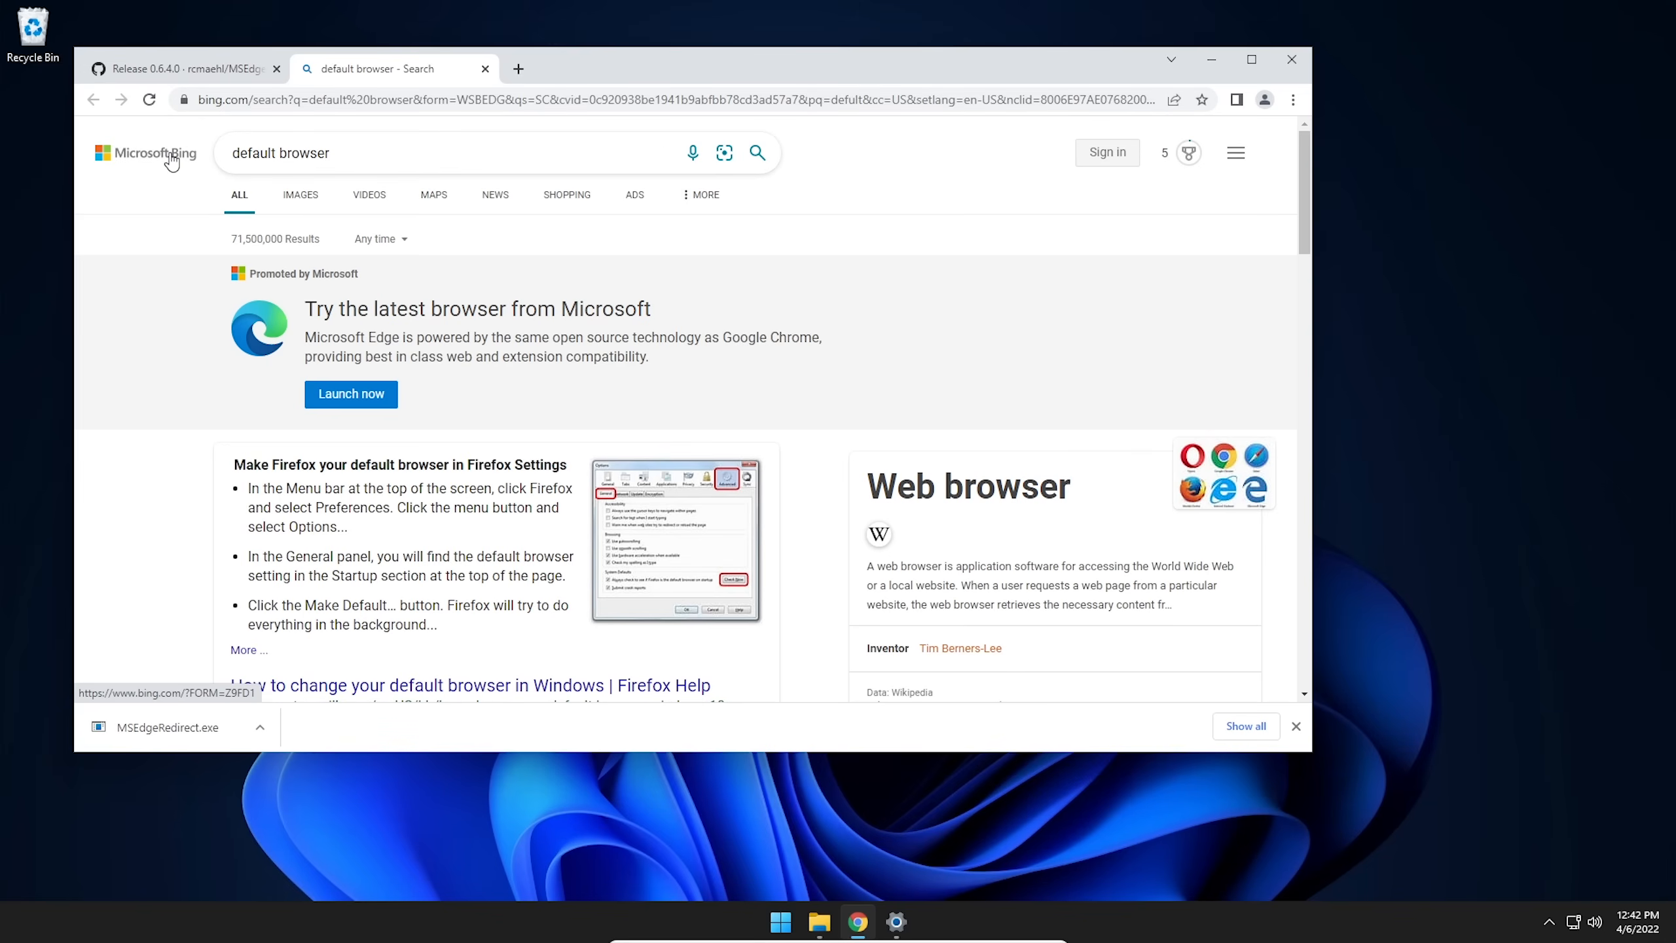
mouse_move(147, 152)
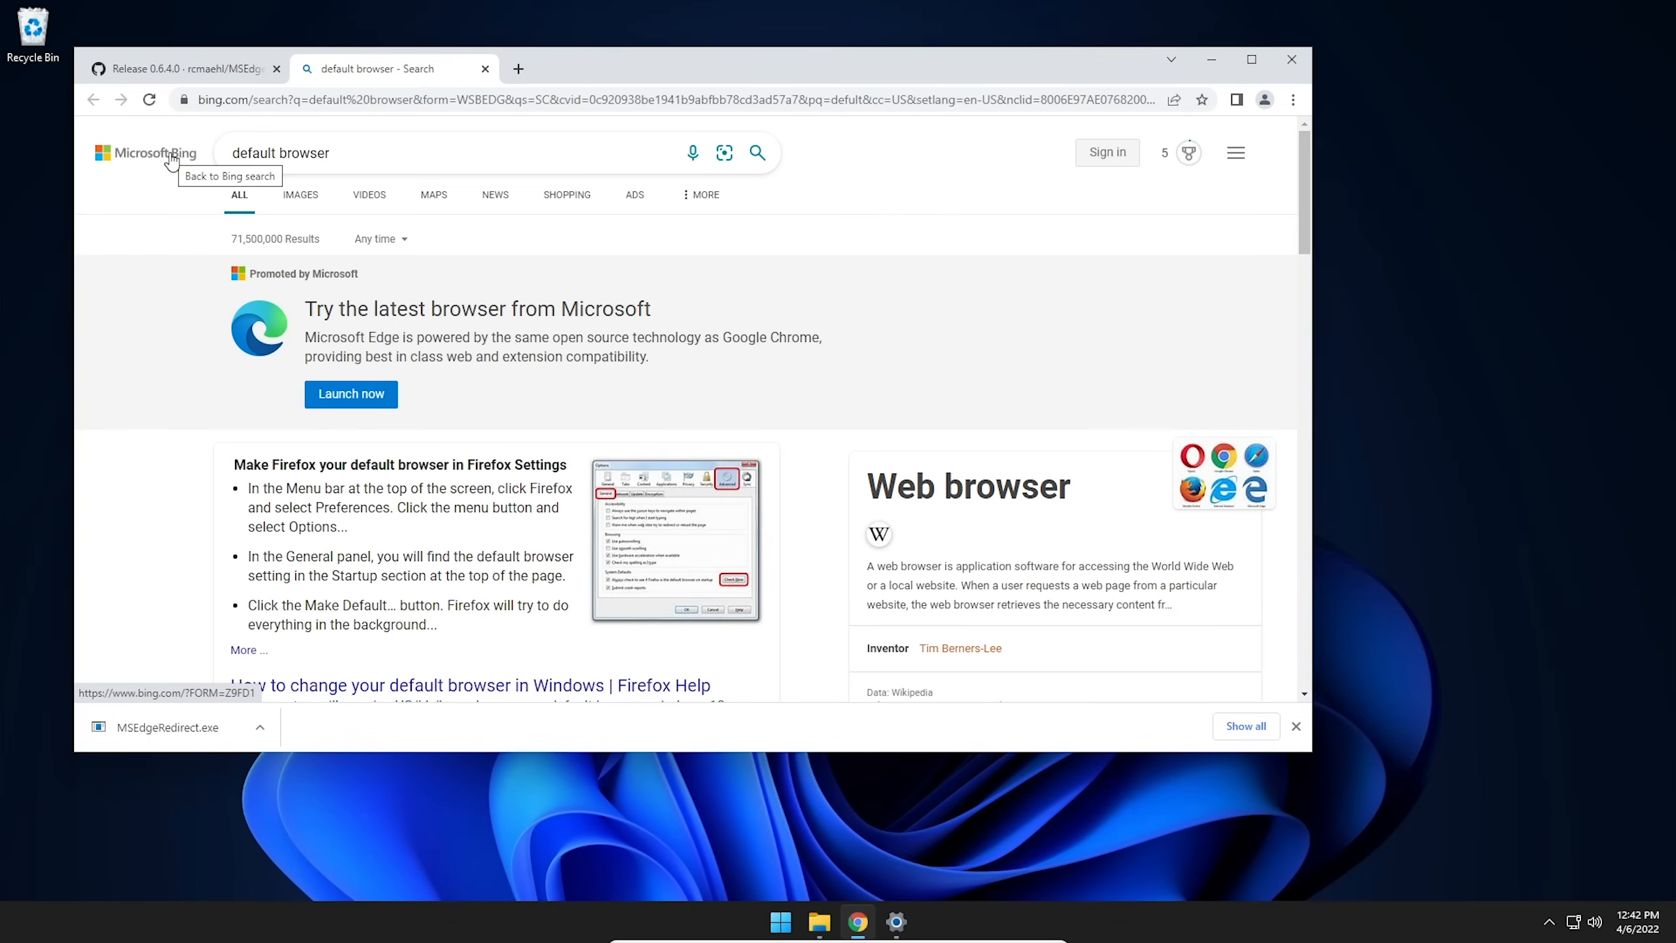
mouse_move(471, 92)
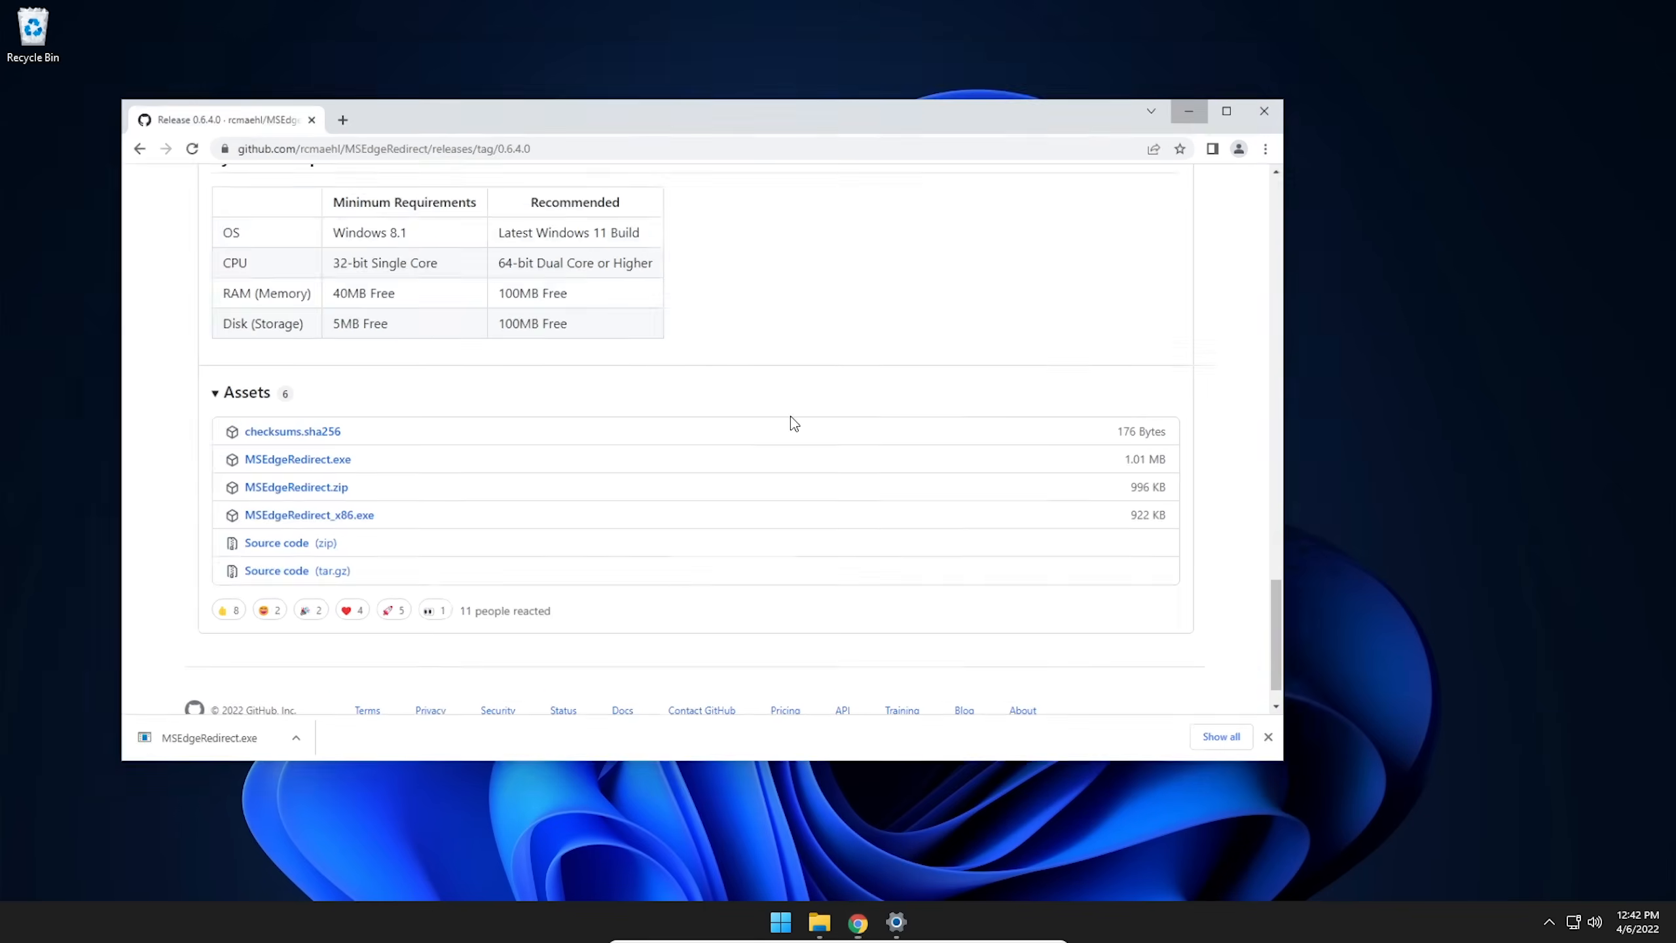
left_click(779, 922)
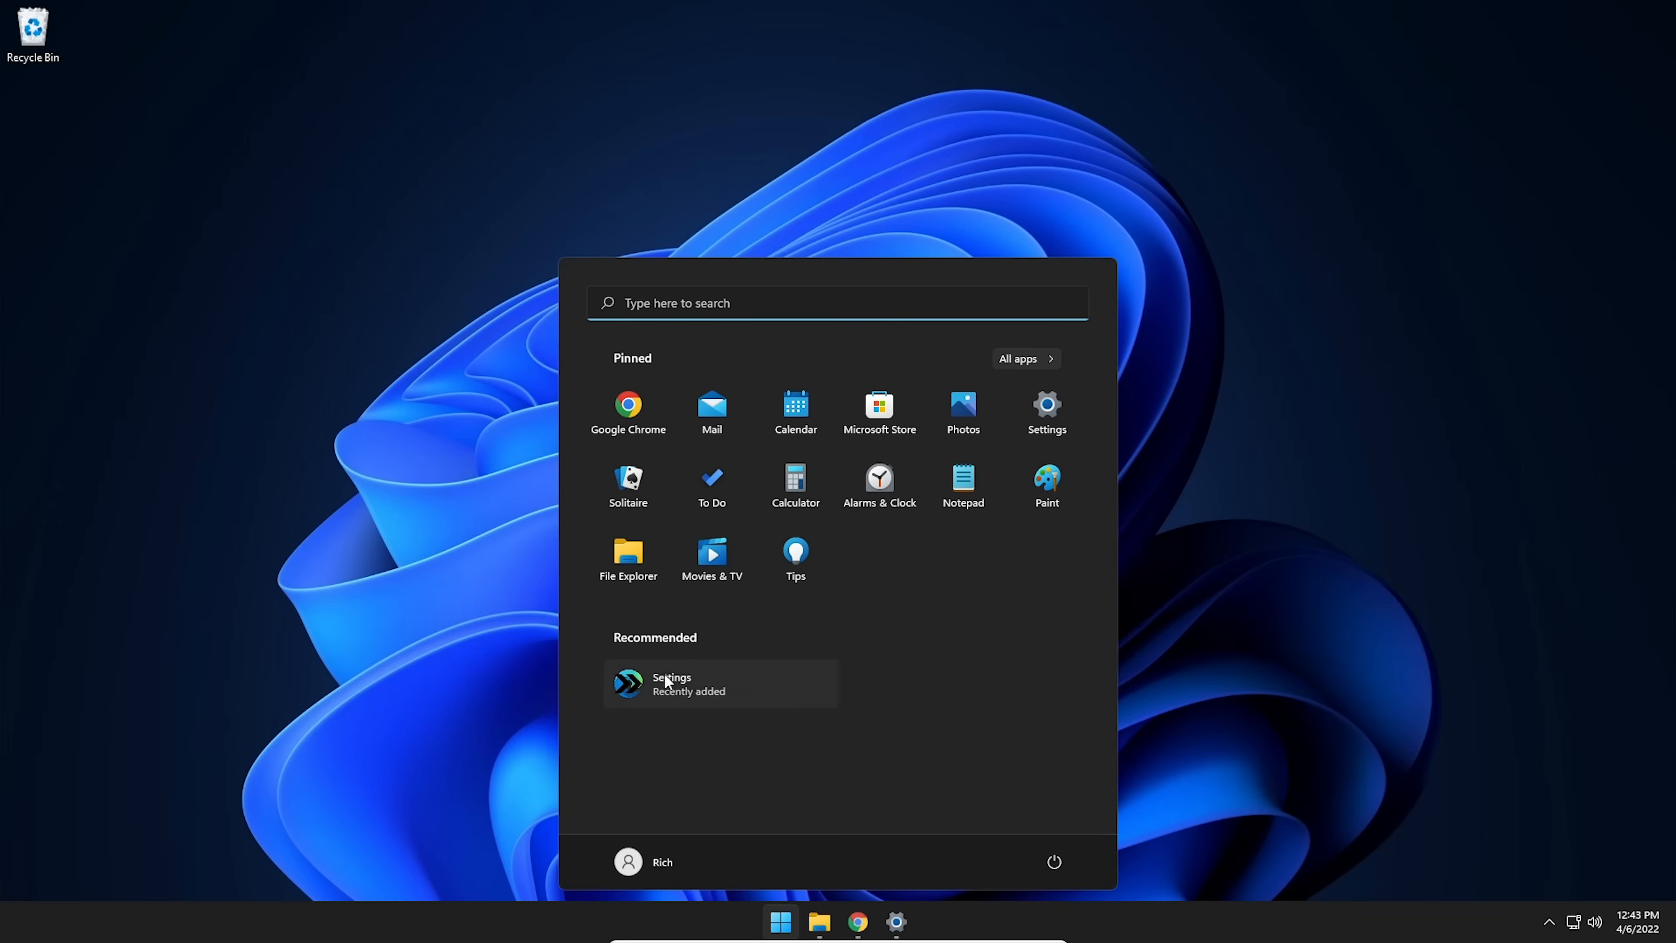
- Launch Settings (MSEdgeRedirect) from All apps and approve the User Account Control prompt
left_click(1017, 359)
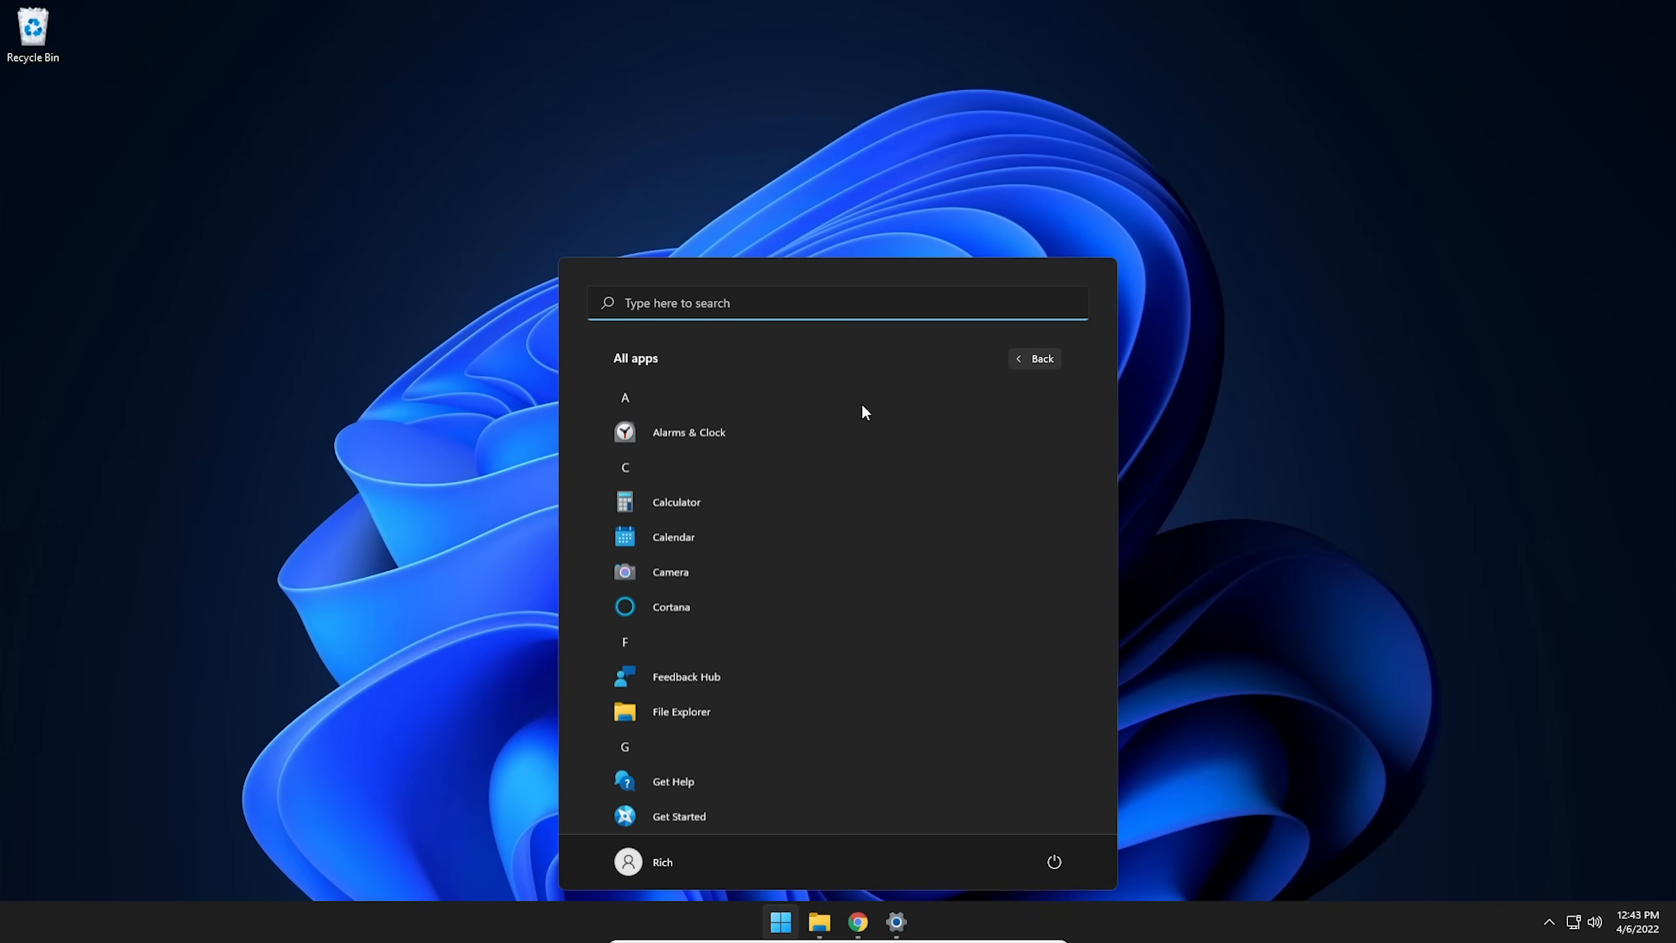
scroll("down", 3)
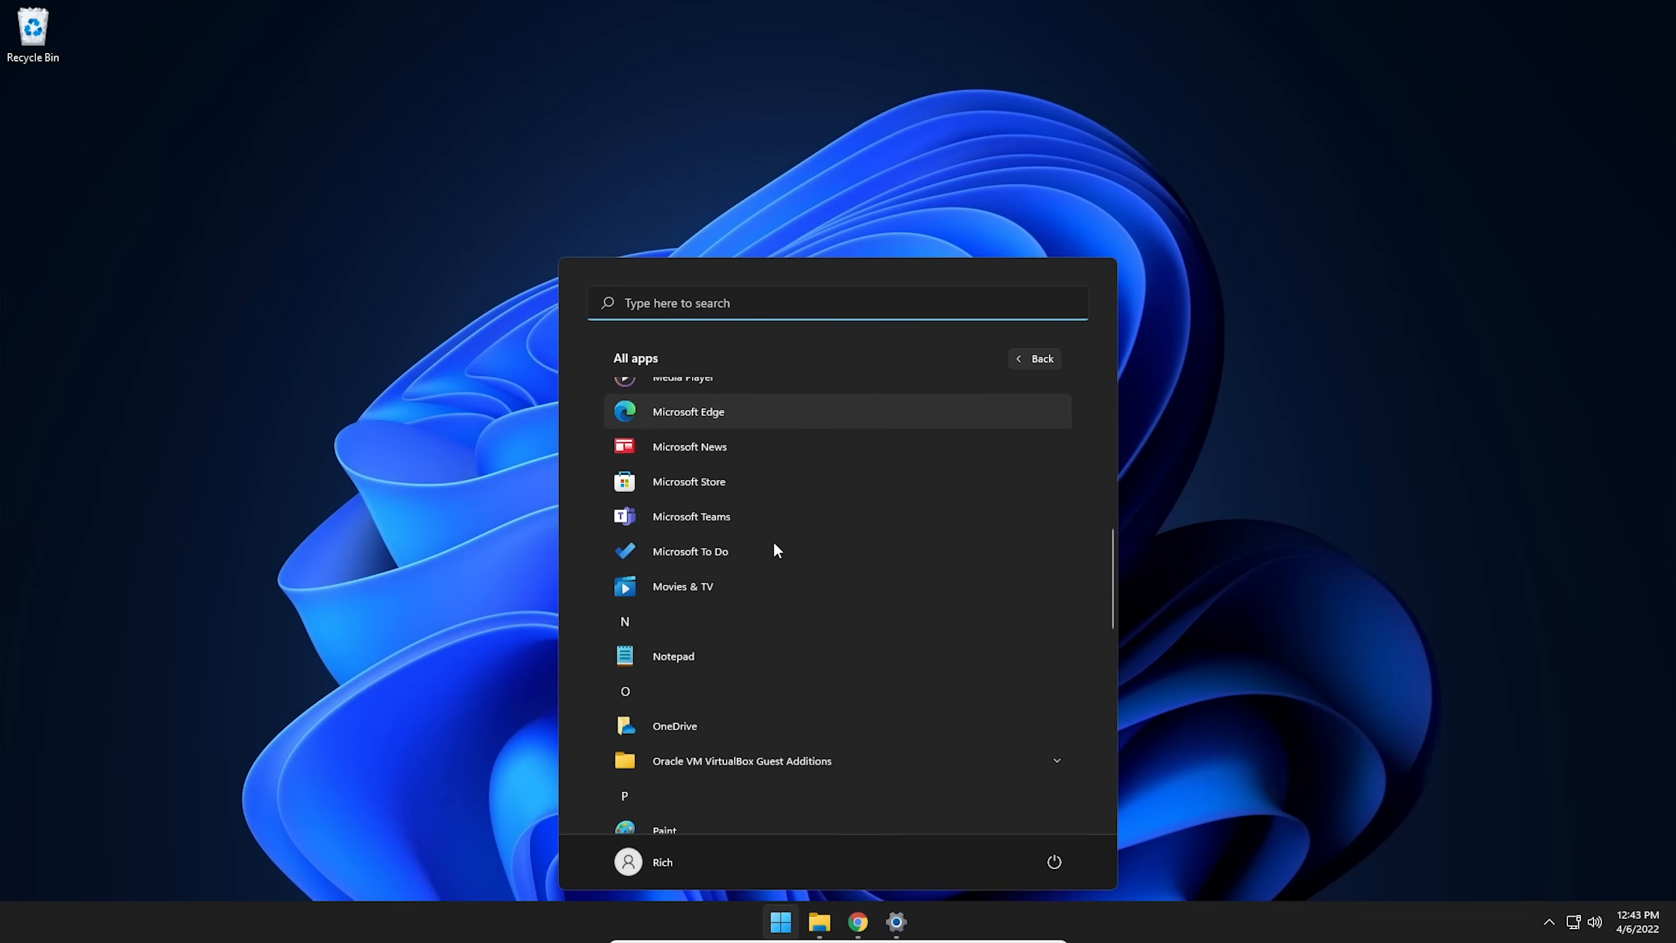
scroll("down", 3)
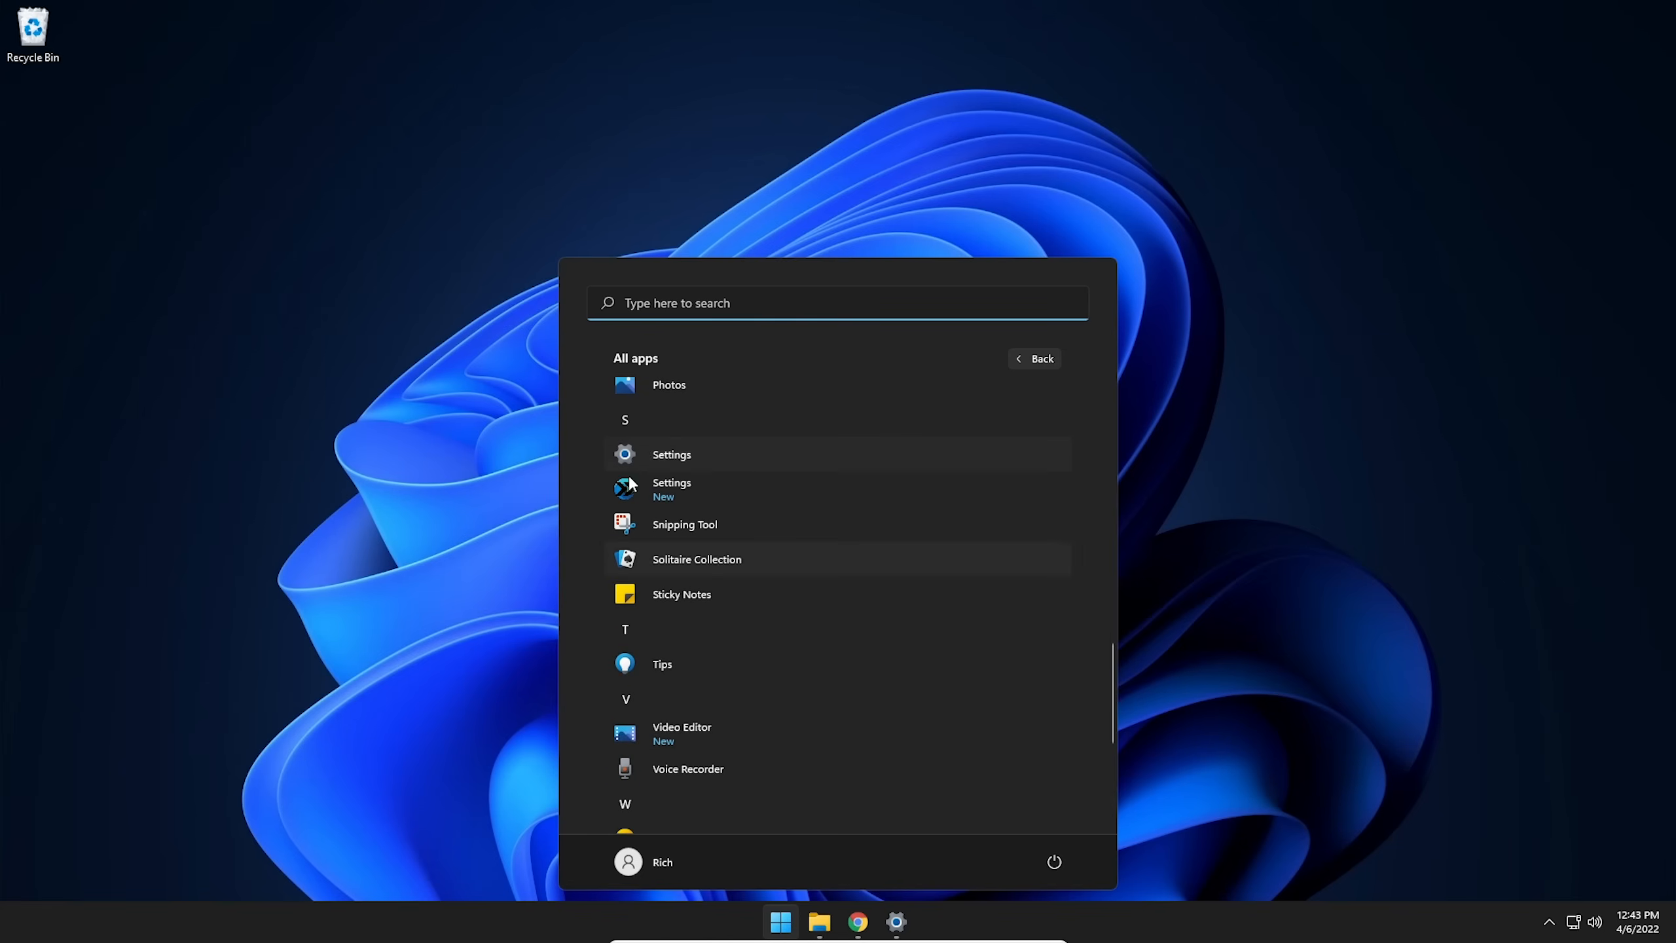
mouse_move(719, 489)
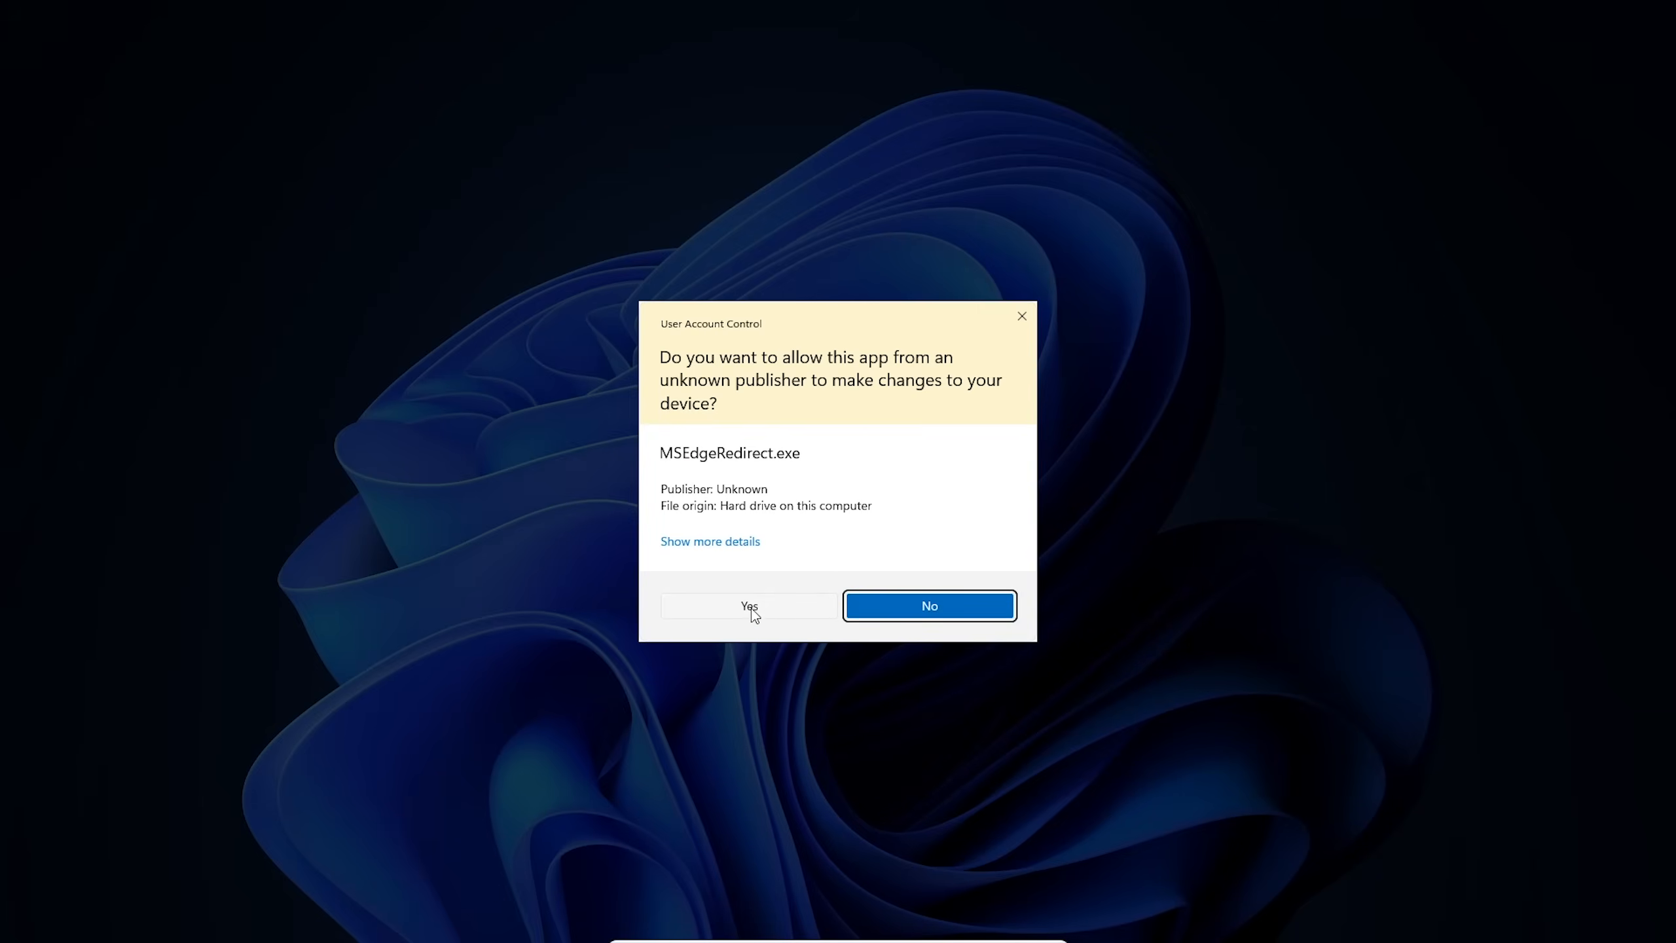
left_click(747, 605)
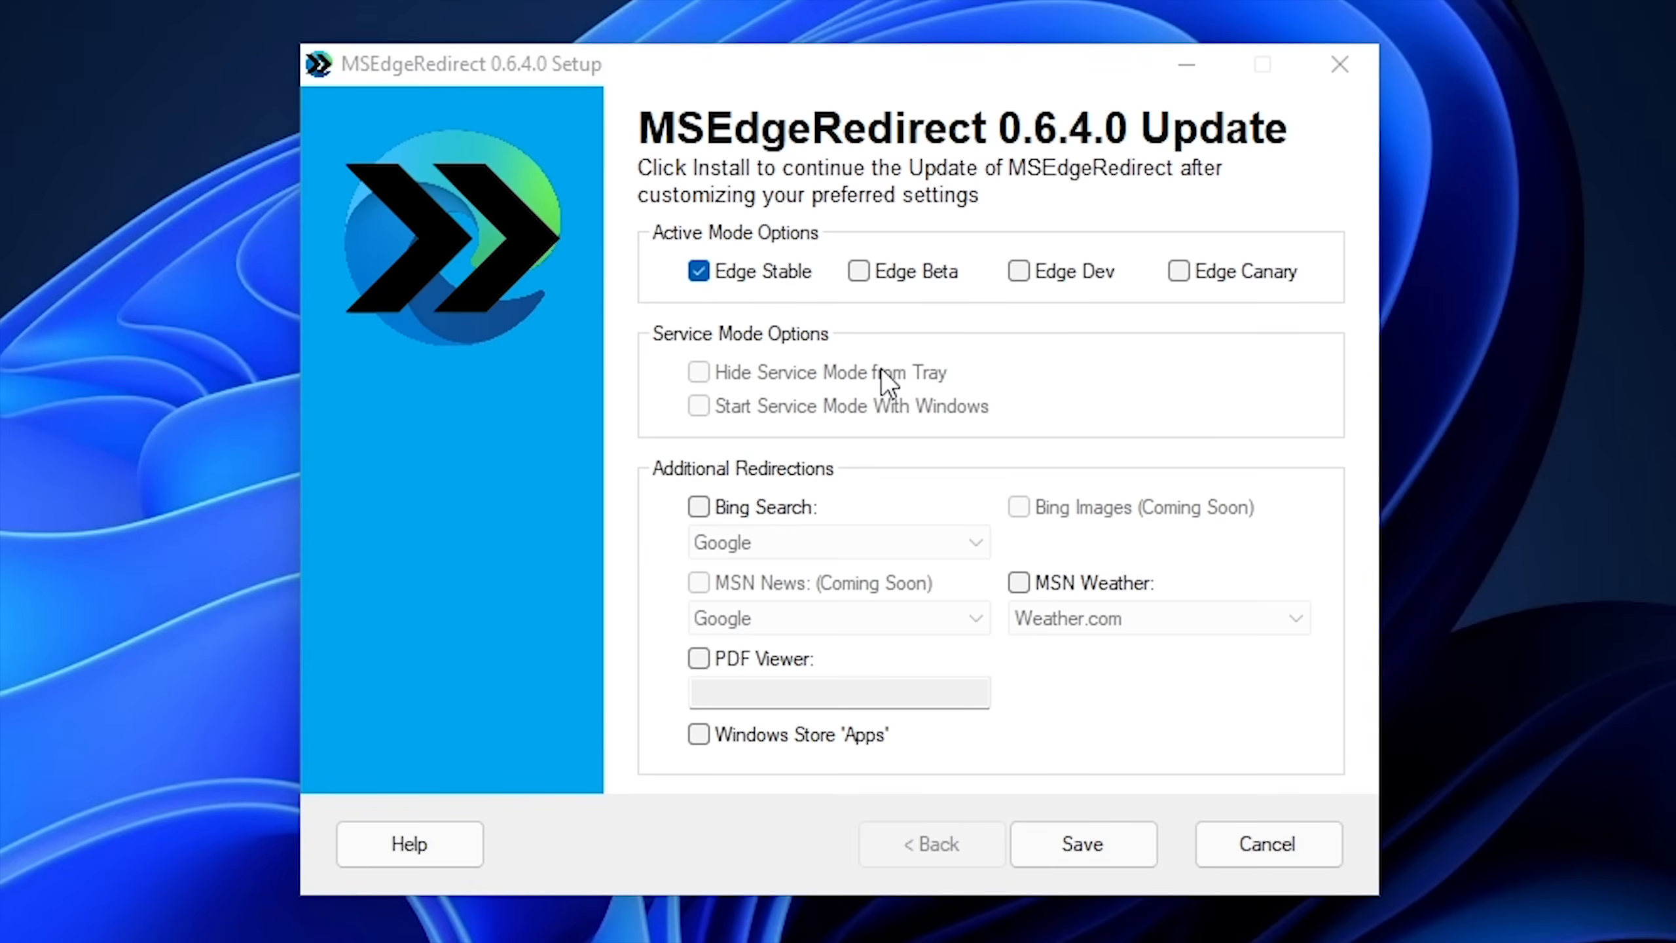
mouse_move(778, 484)
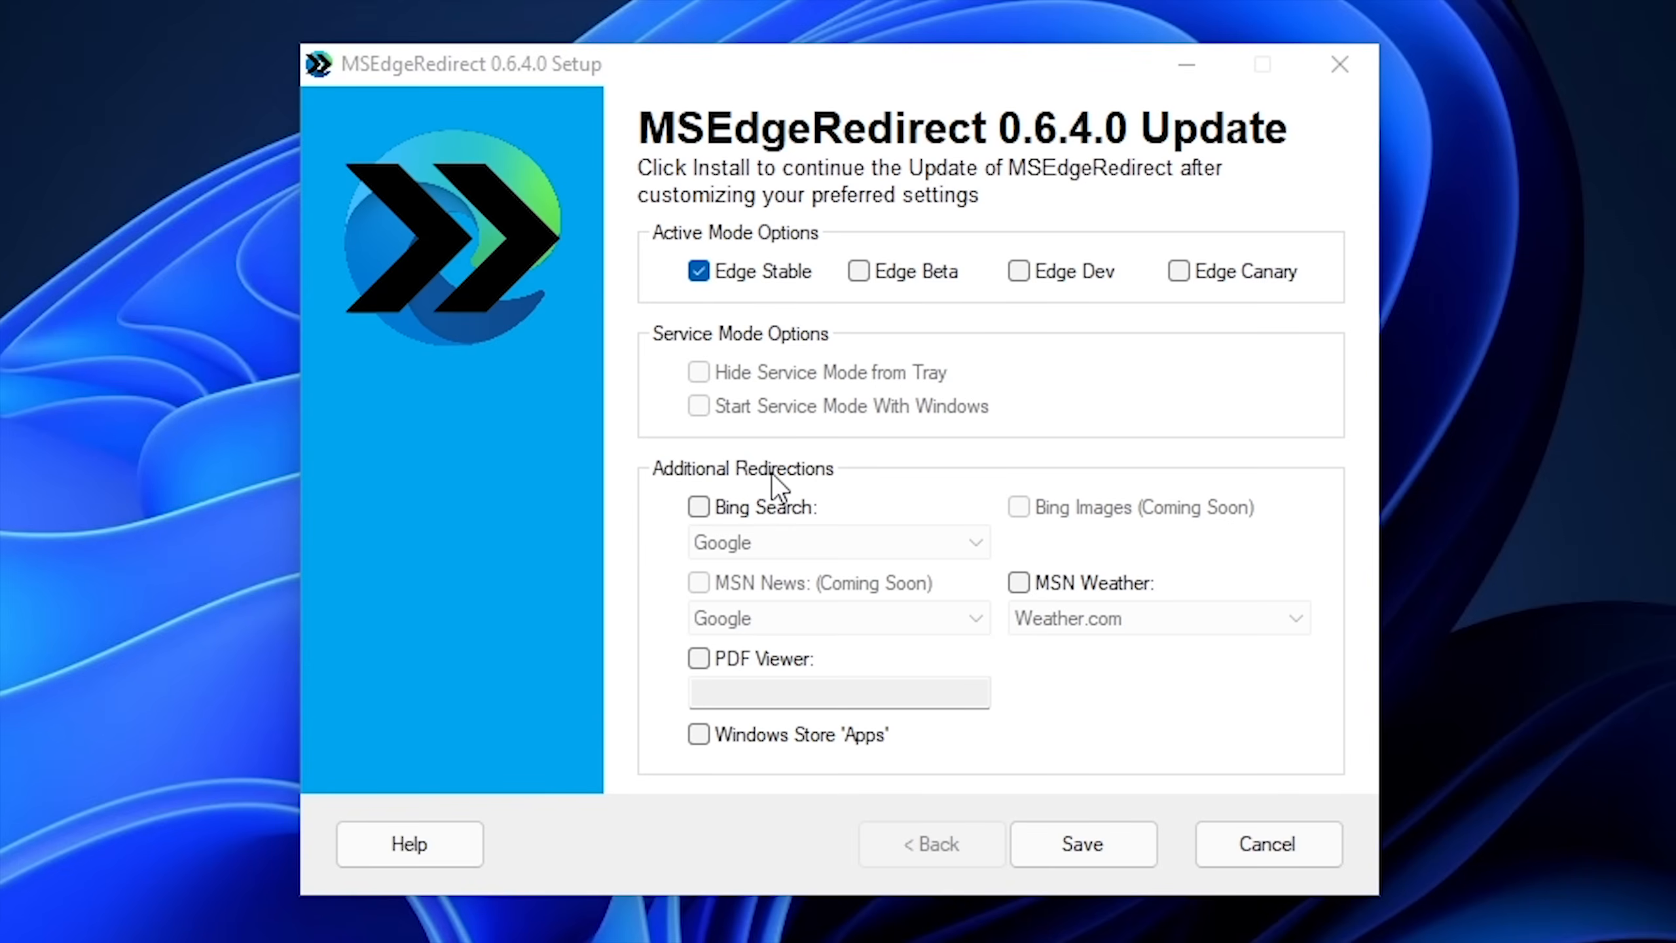
mouse_move(832, 526)
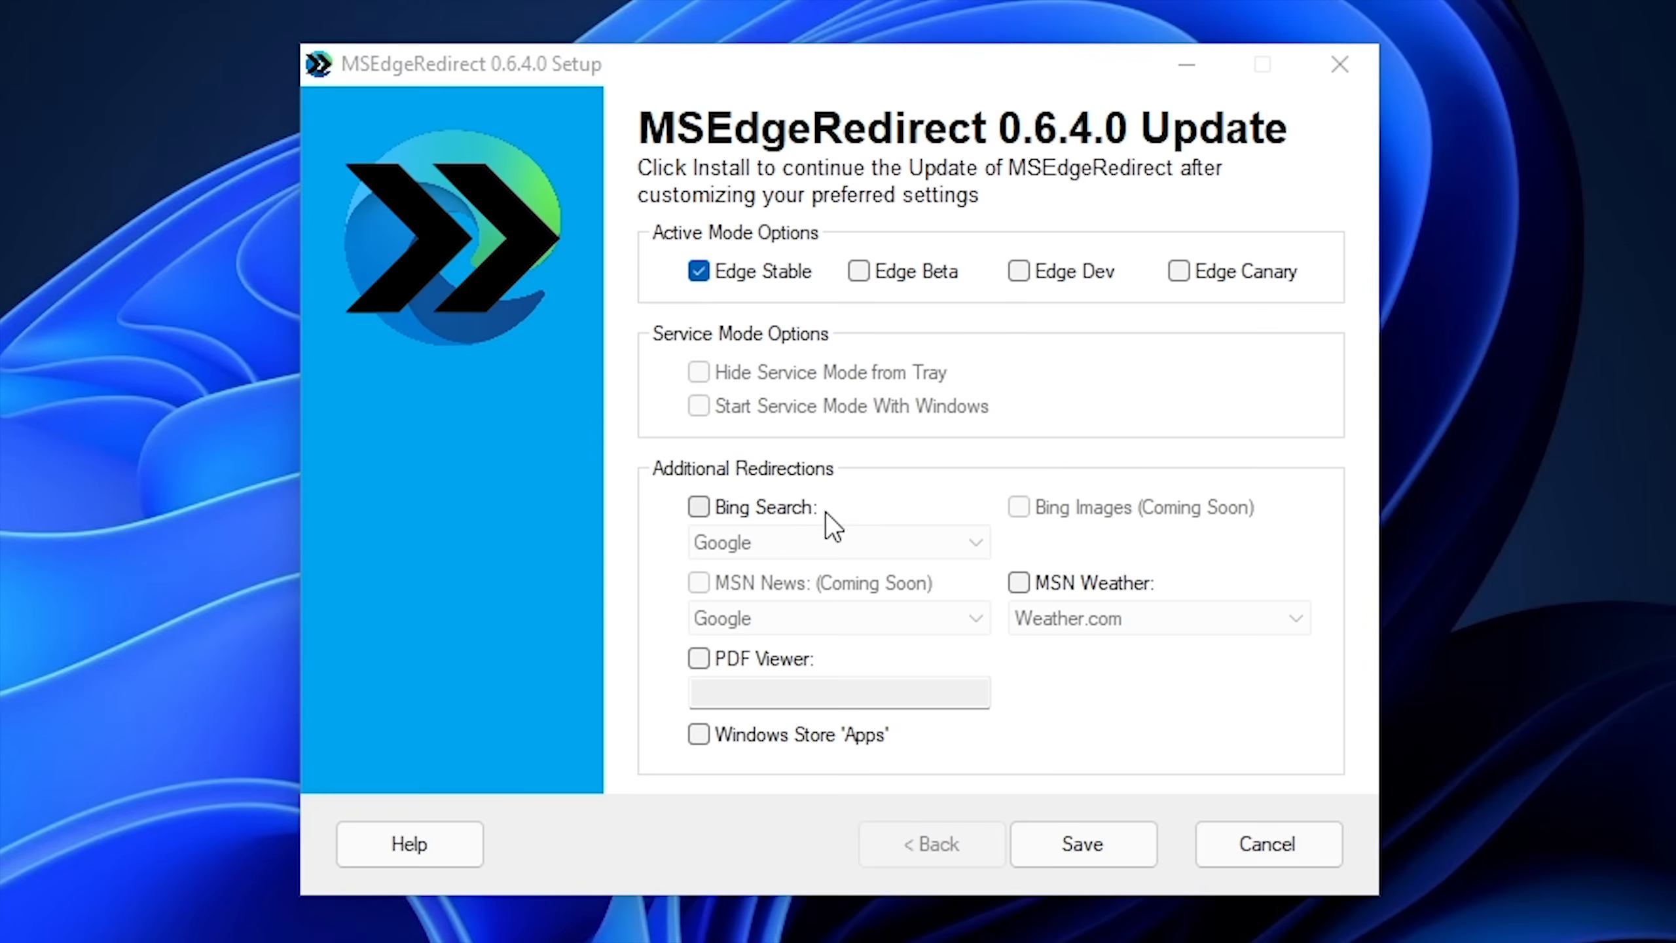
mouse_move(1014, 622)
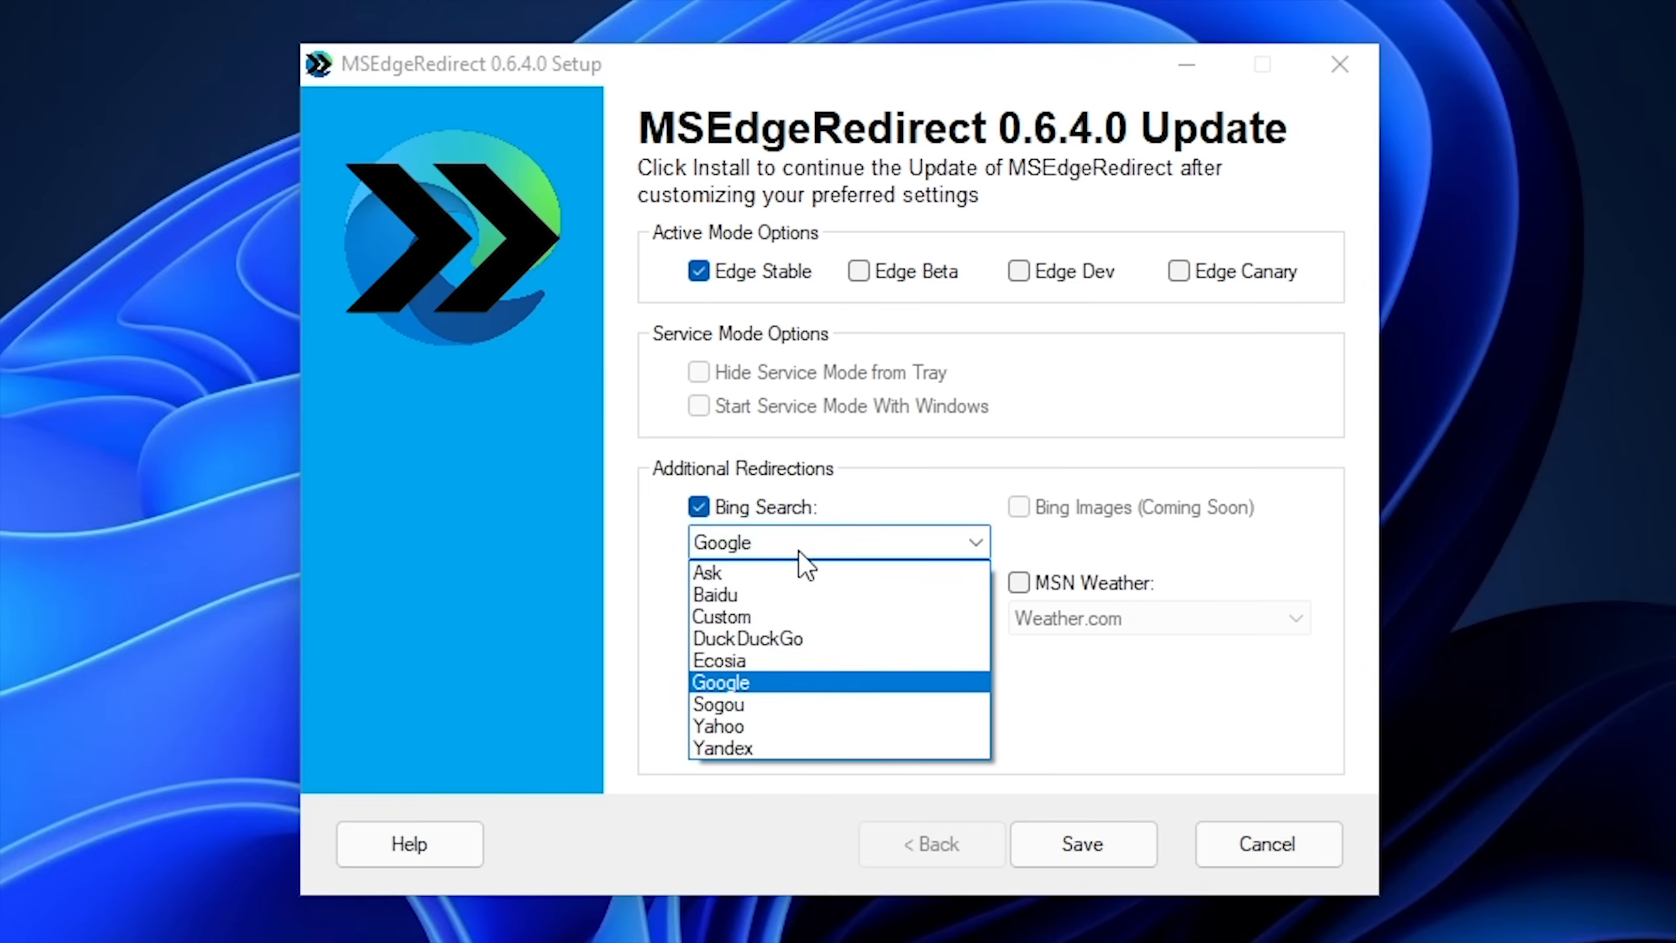
mouse_move(719, 660)
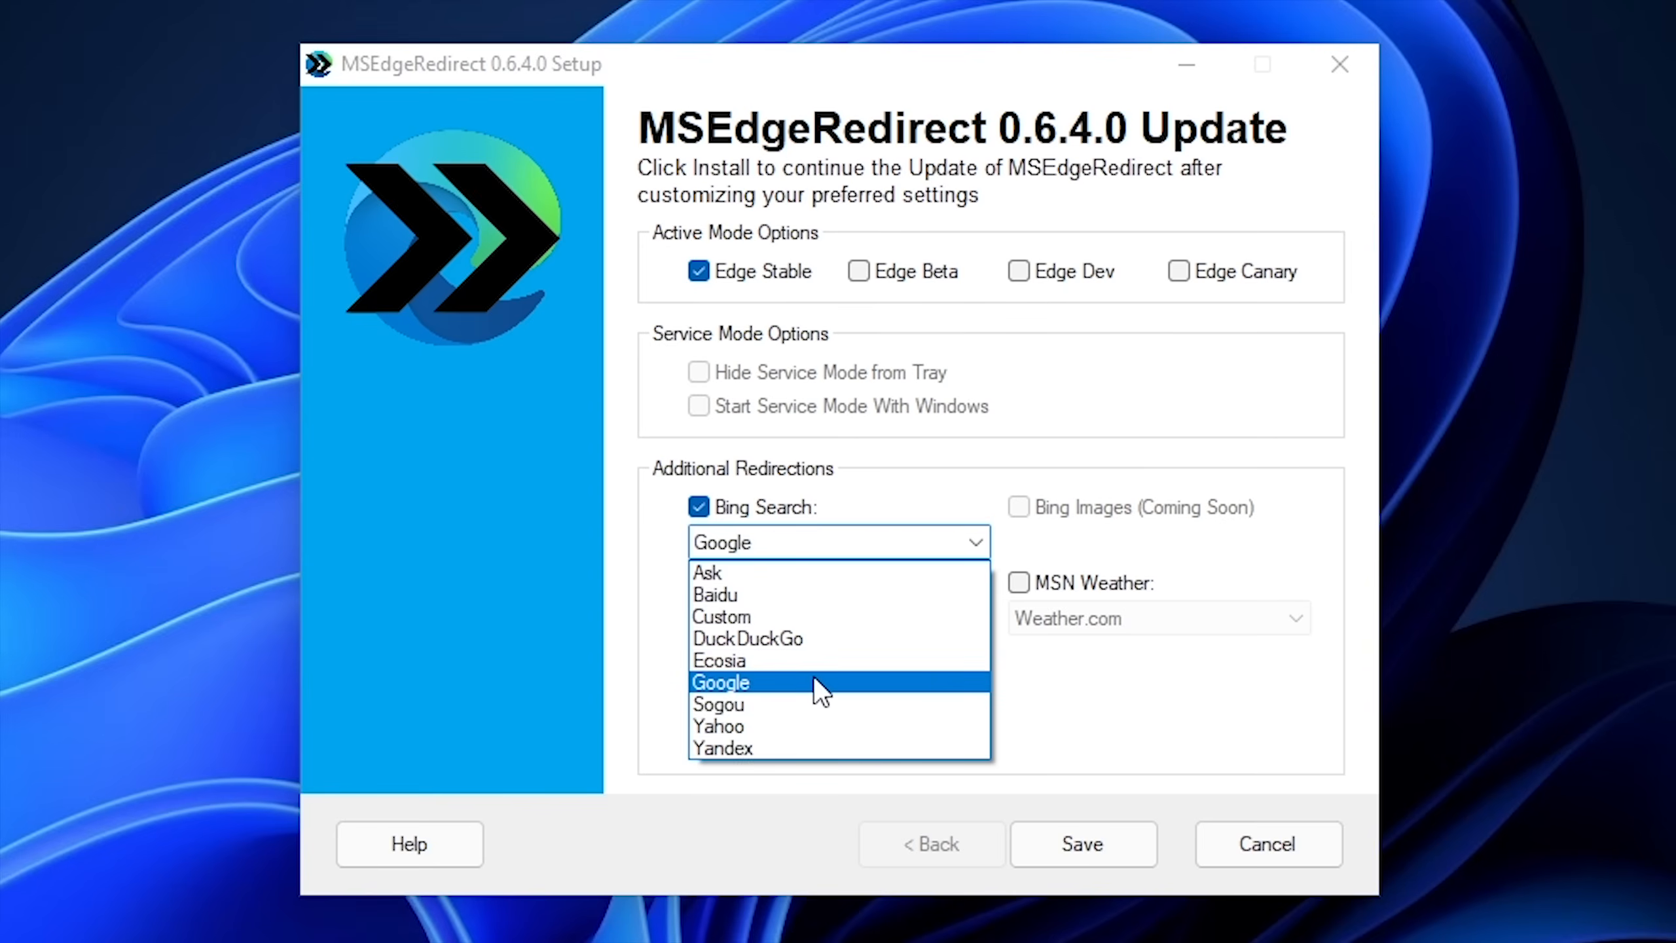
- Keep Google for Bing Search, enable MSN Weather with WUnderground, and save the settings
left_click(720, 683)
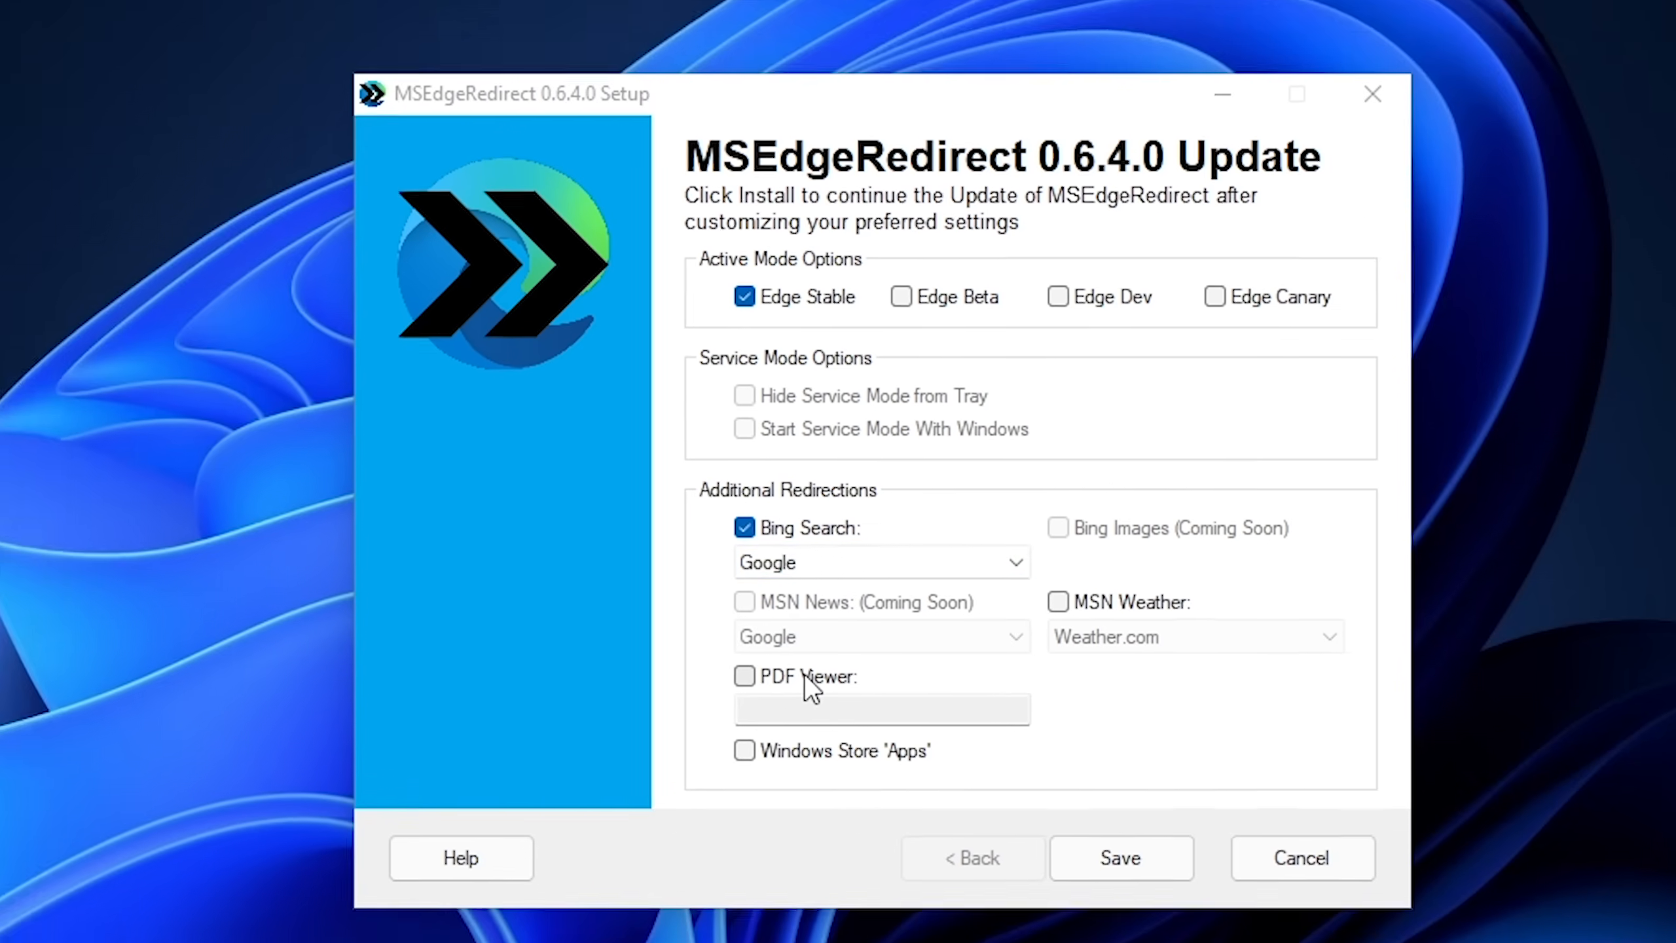
left_click(745, 676)
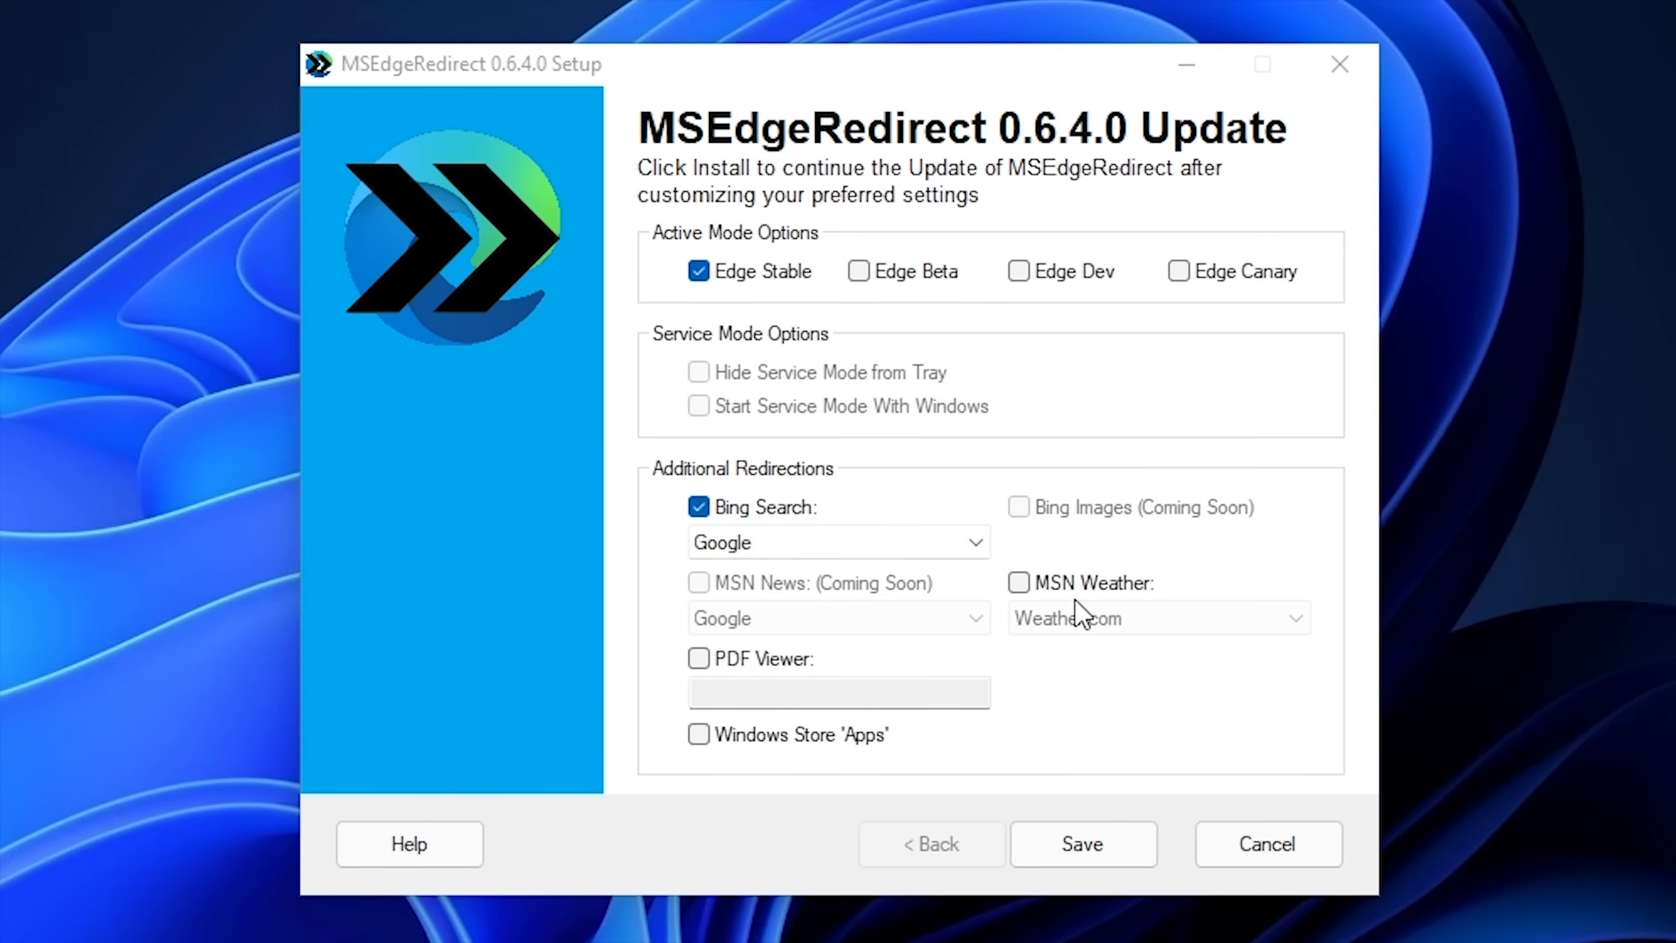
left_click(1017, 583)
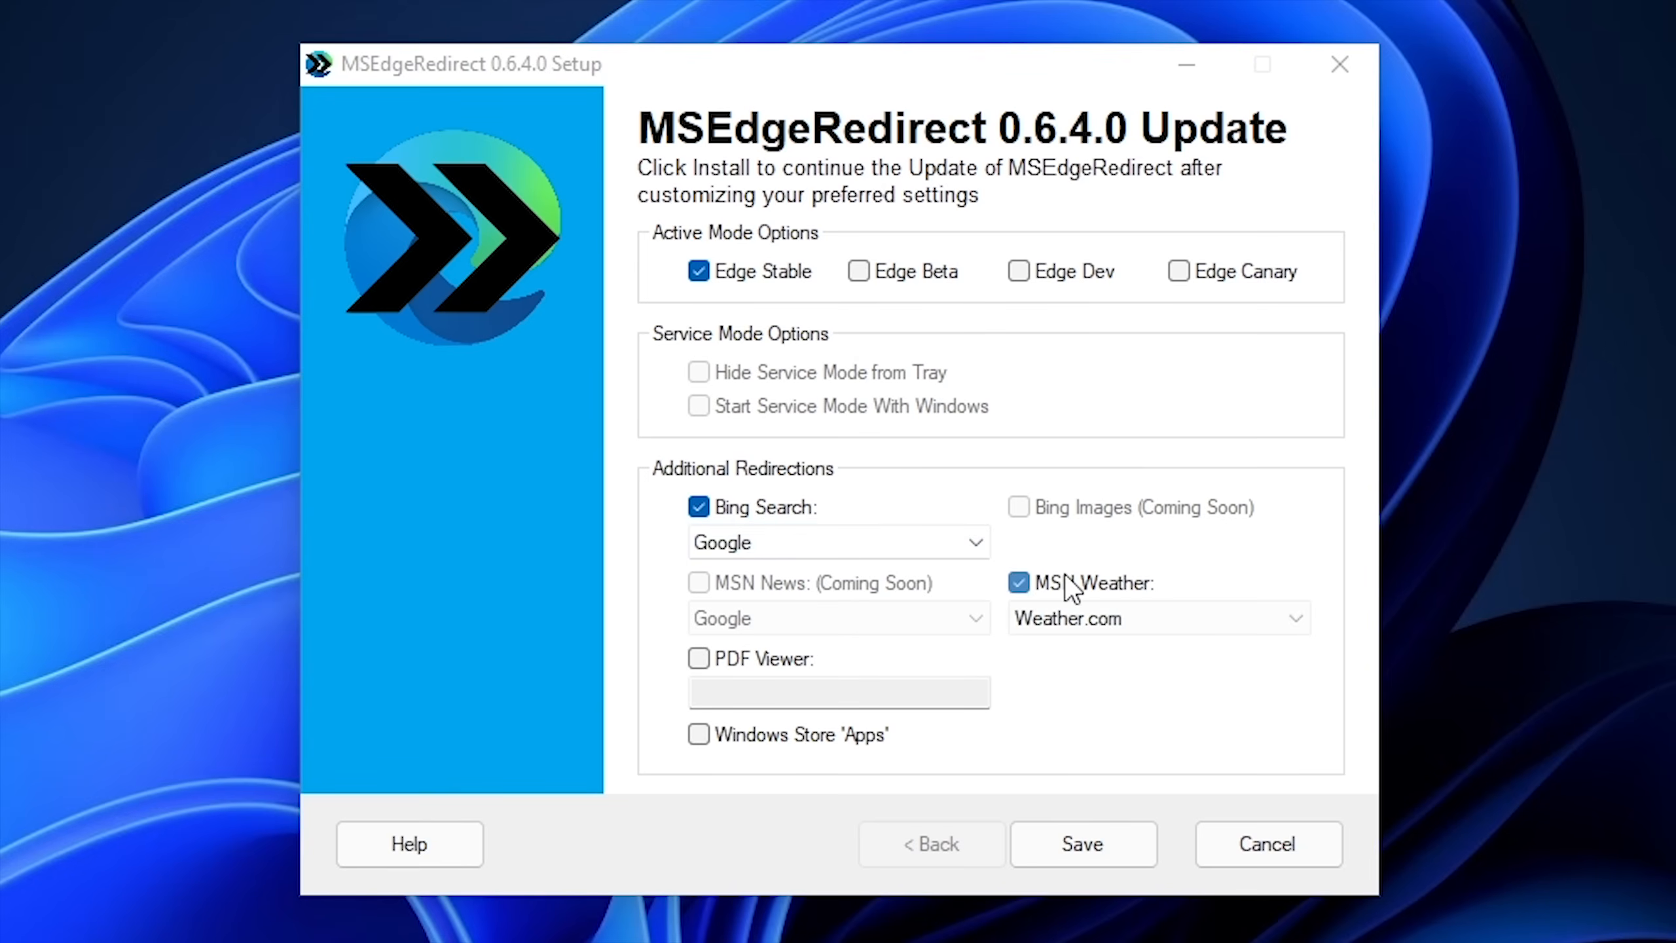
left_click(1158, 618)
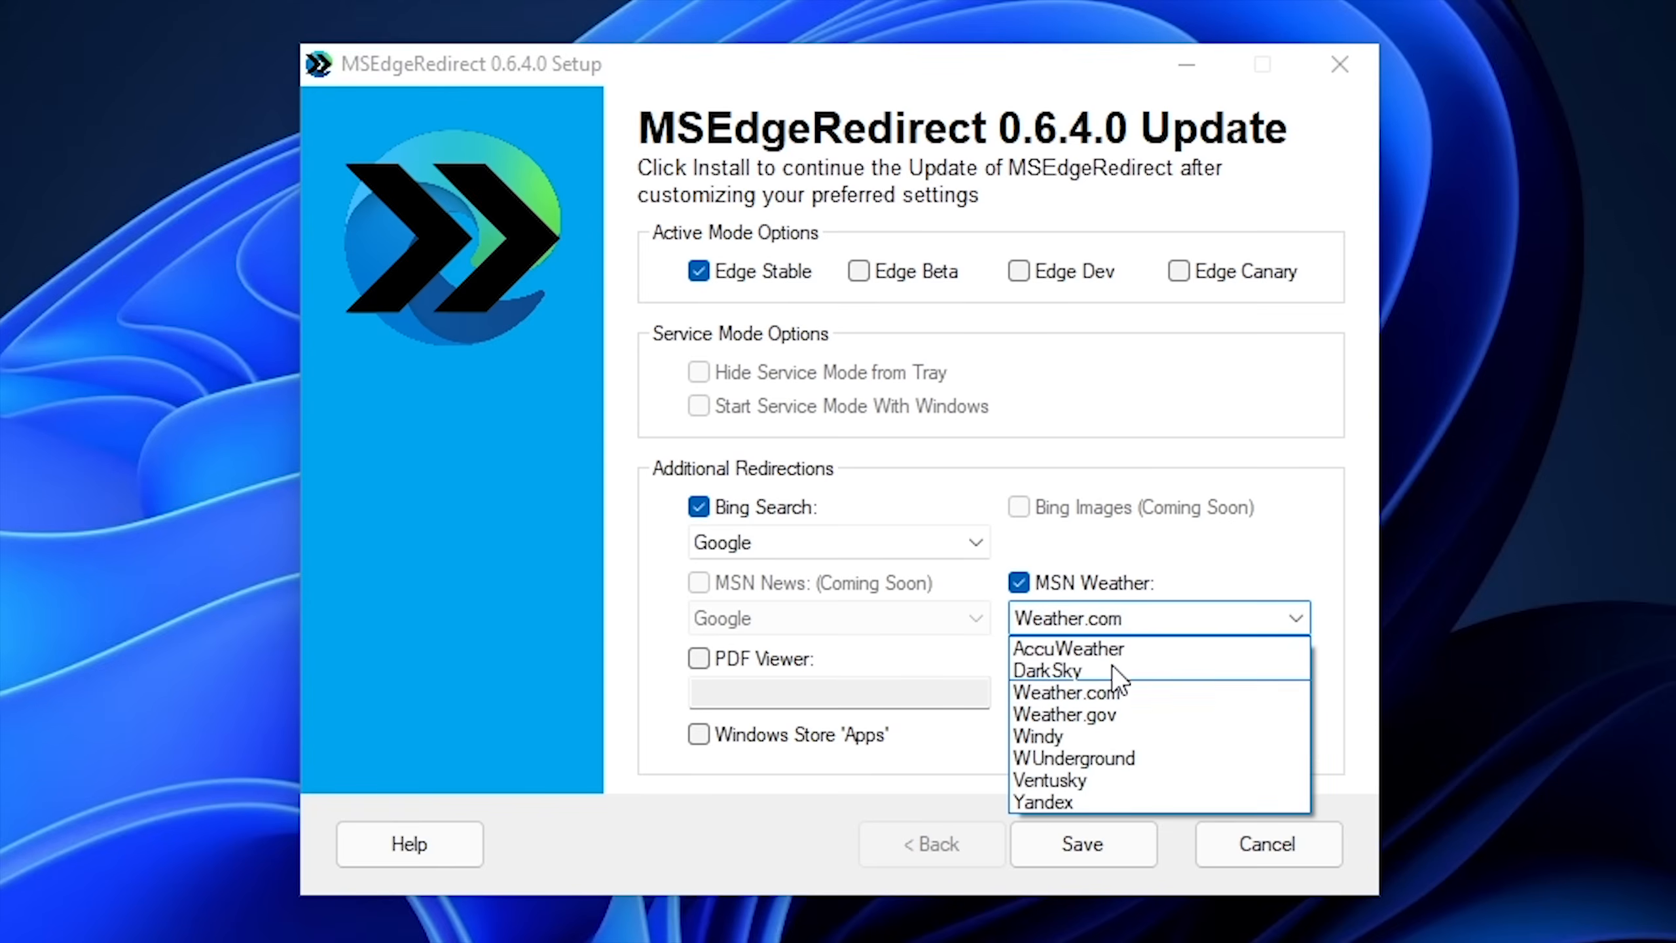
mouse_move(1067, 649)
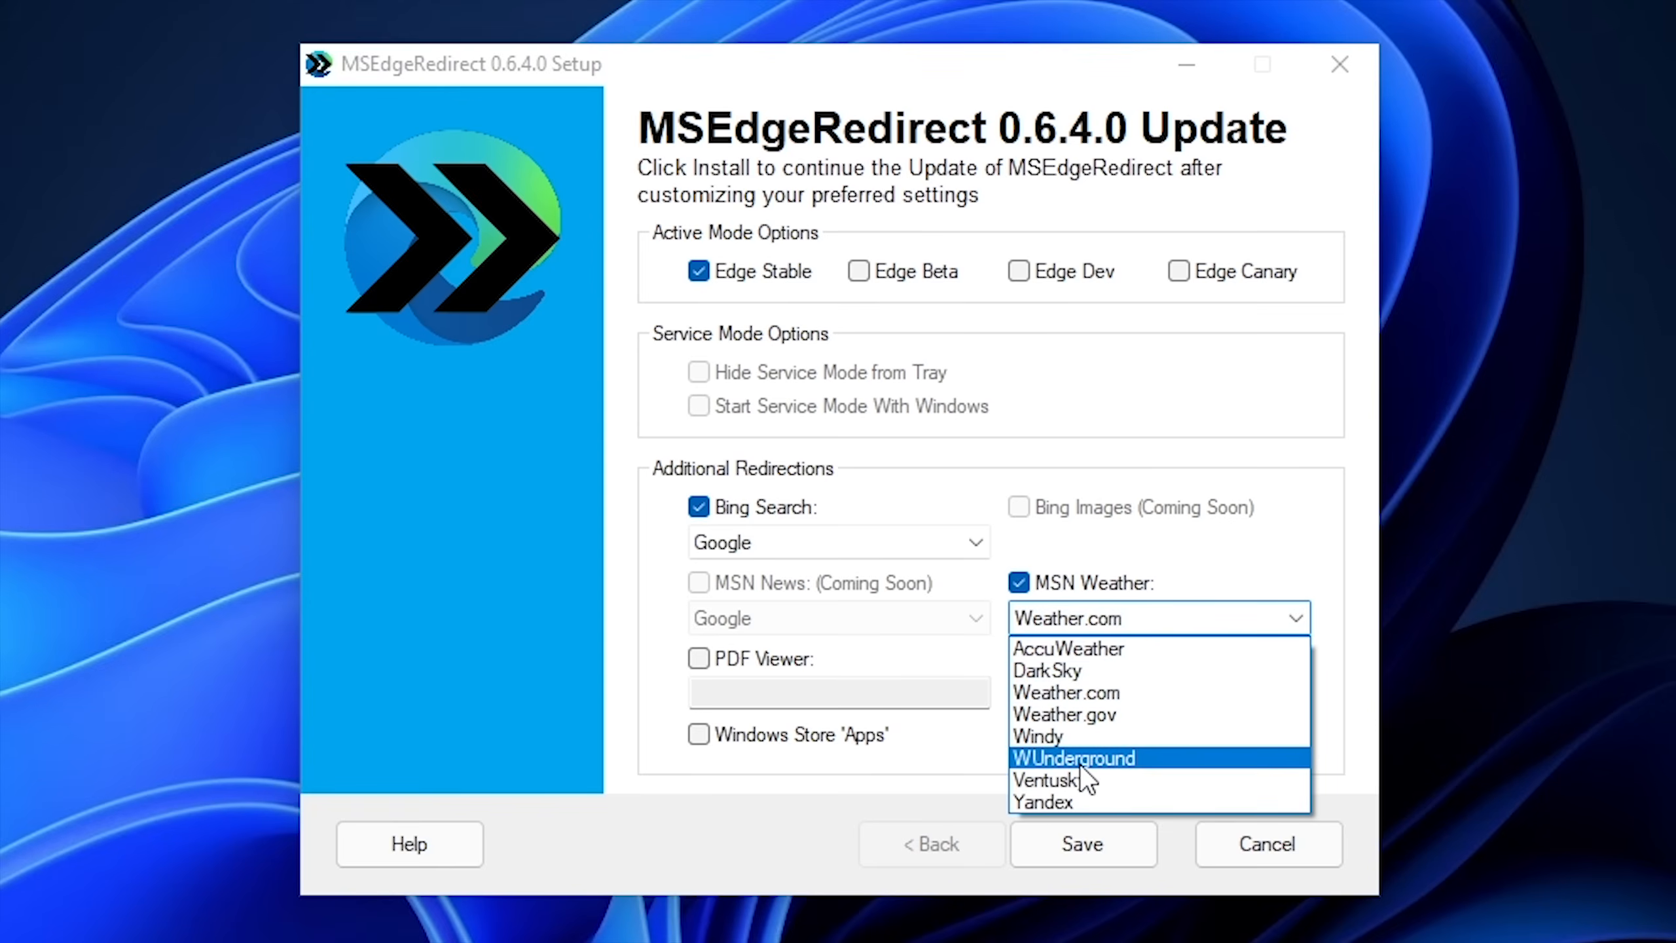
left_click(1073, 757)
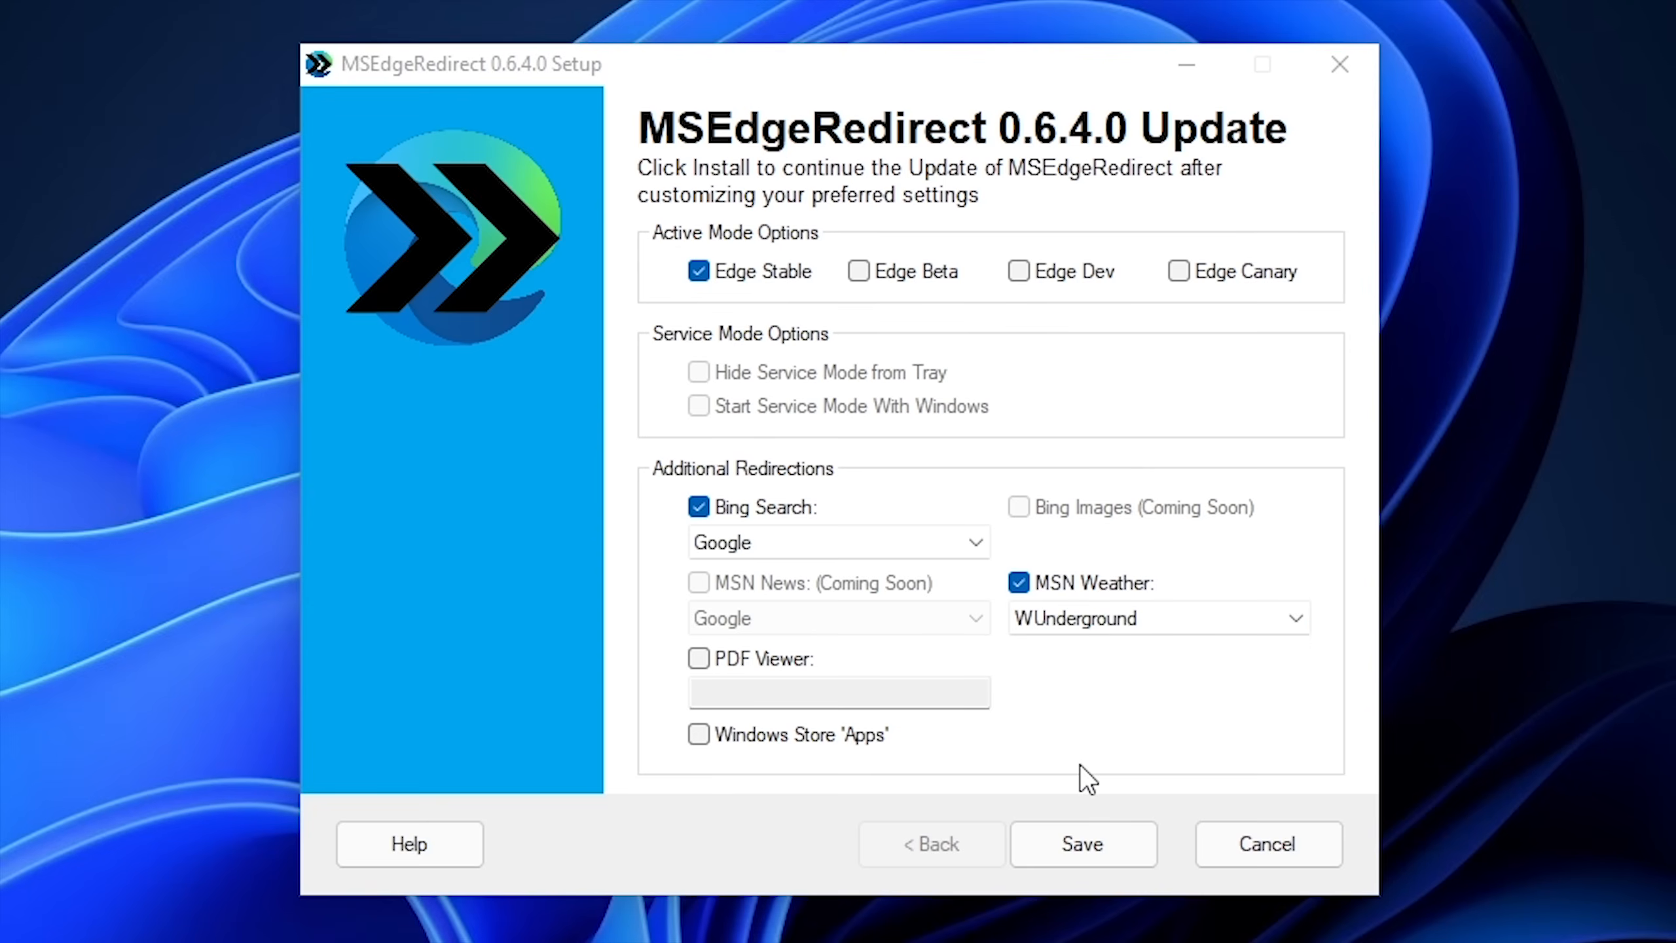
mouse_move(786, 549)
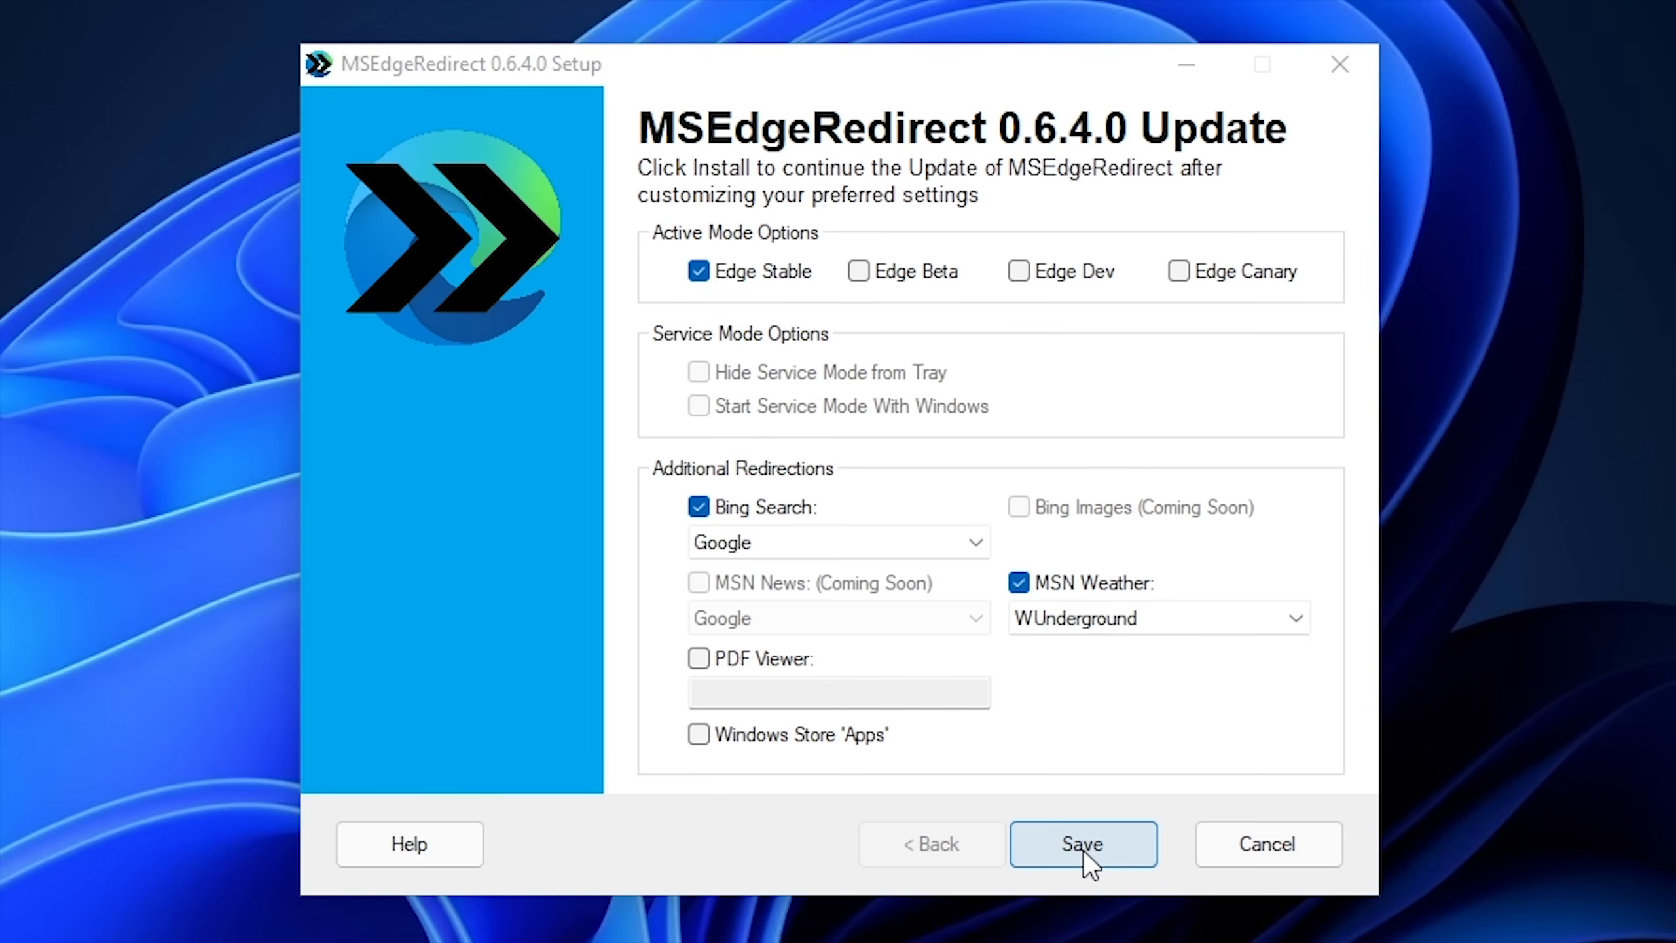
left_click(1082, 843)
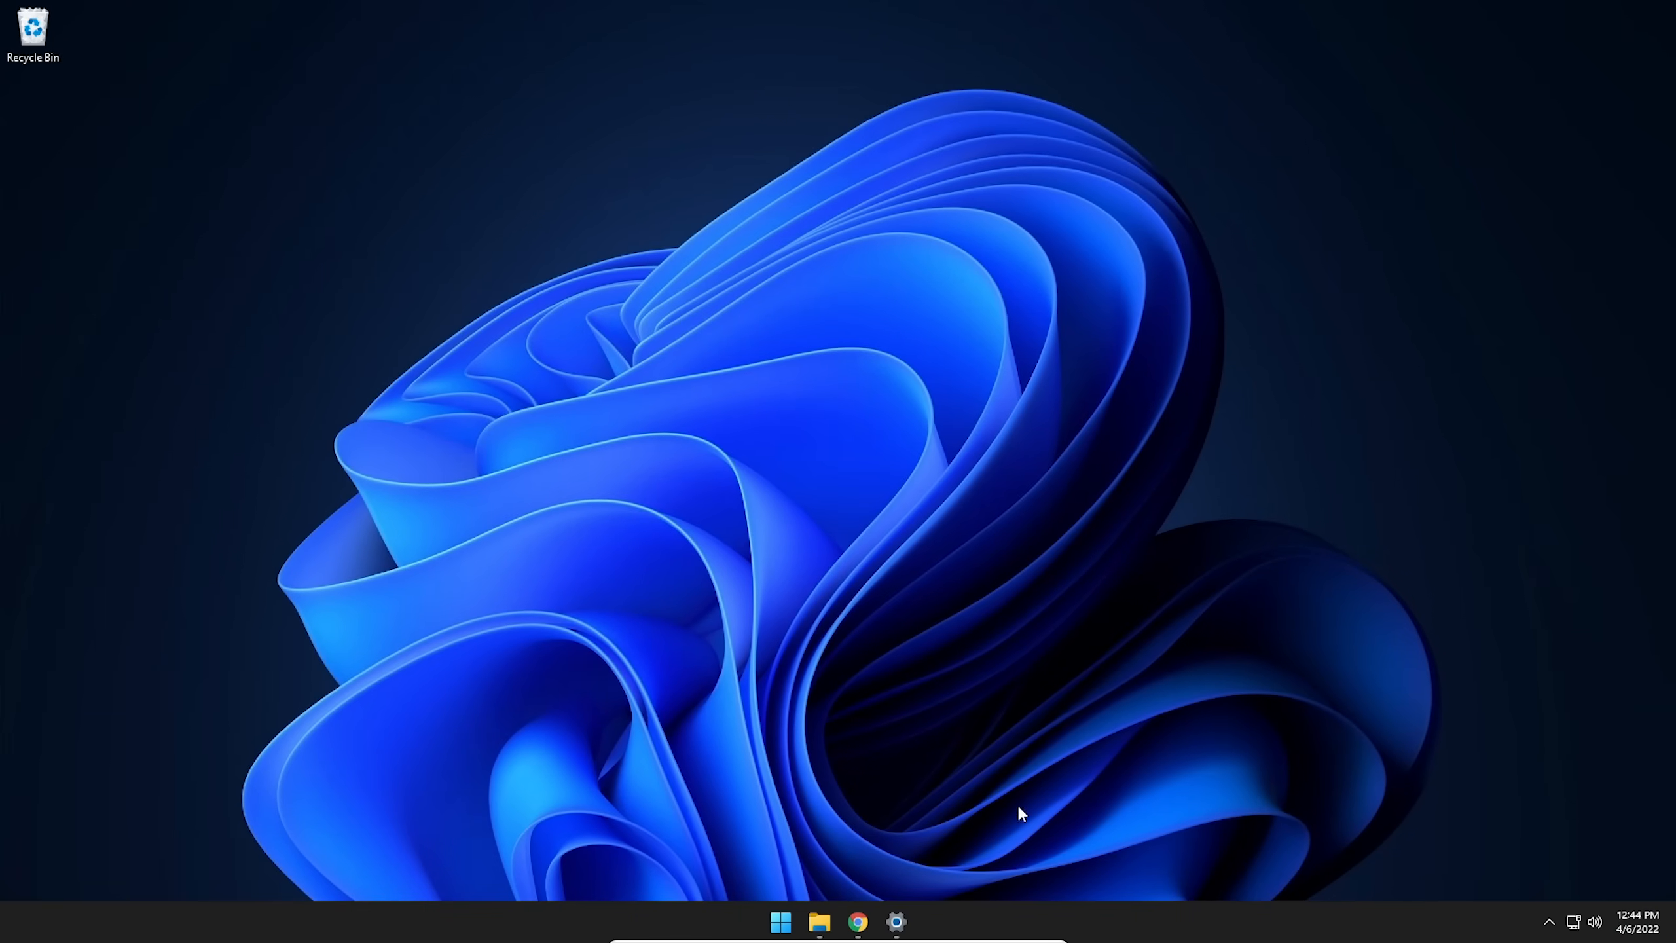
- Search 'default browser' from the Start menu and open the web results in Chrome's Google search
left_click(779, 921)
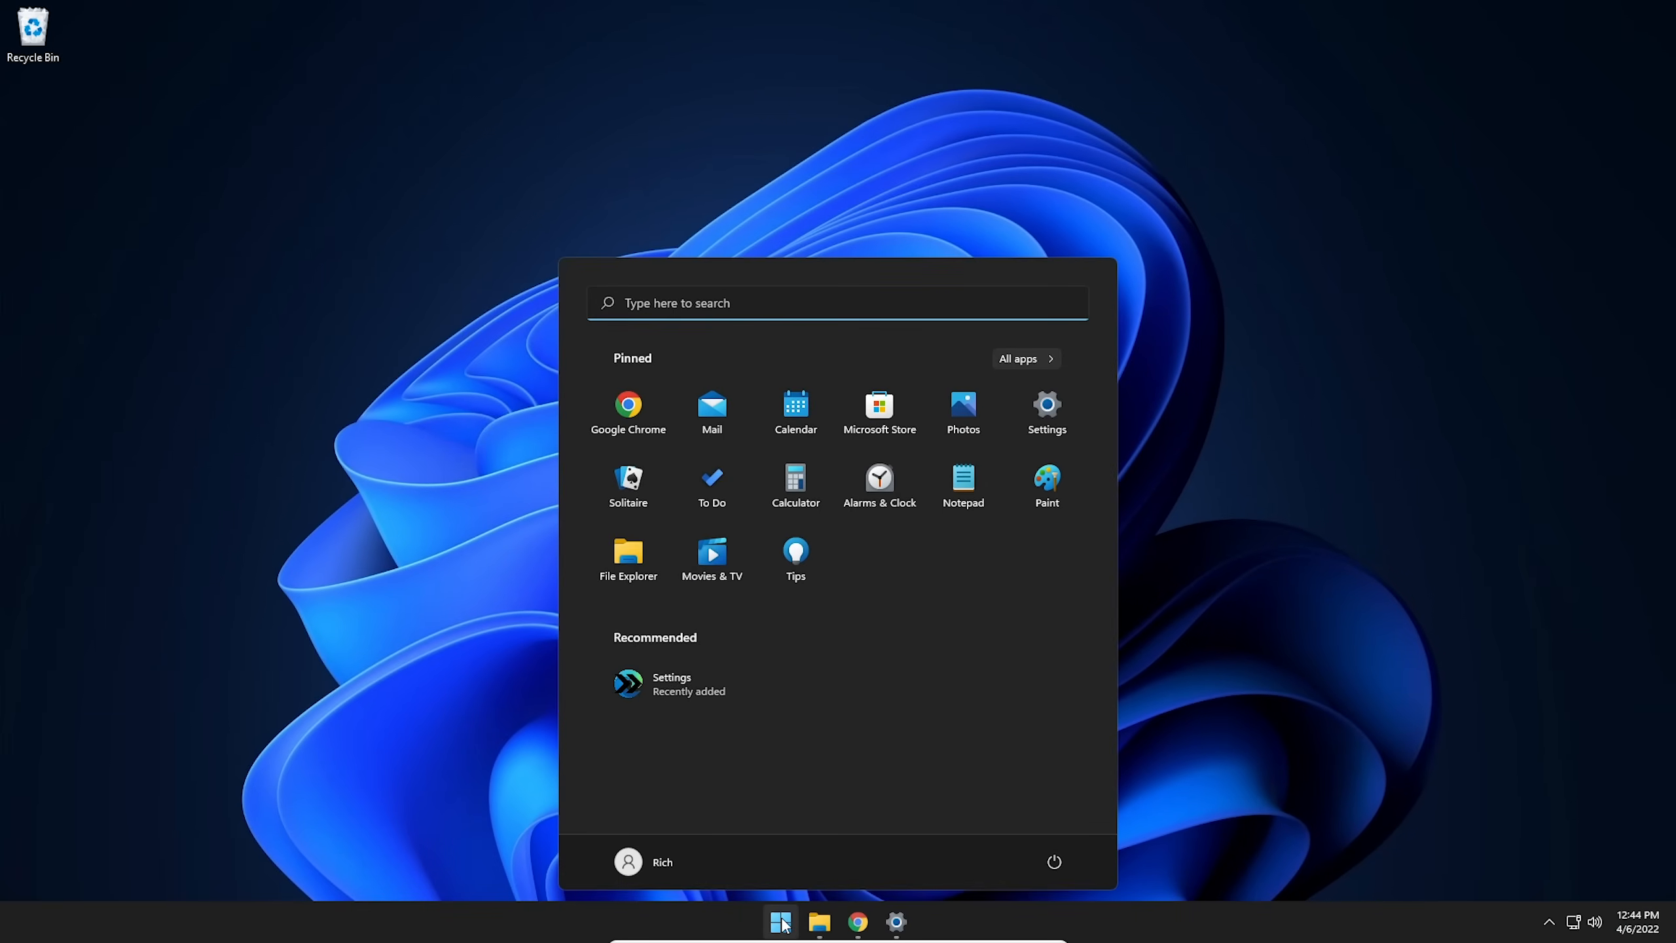
type("defult")
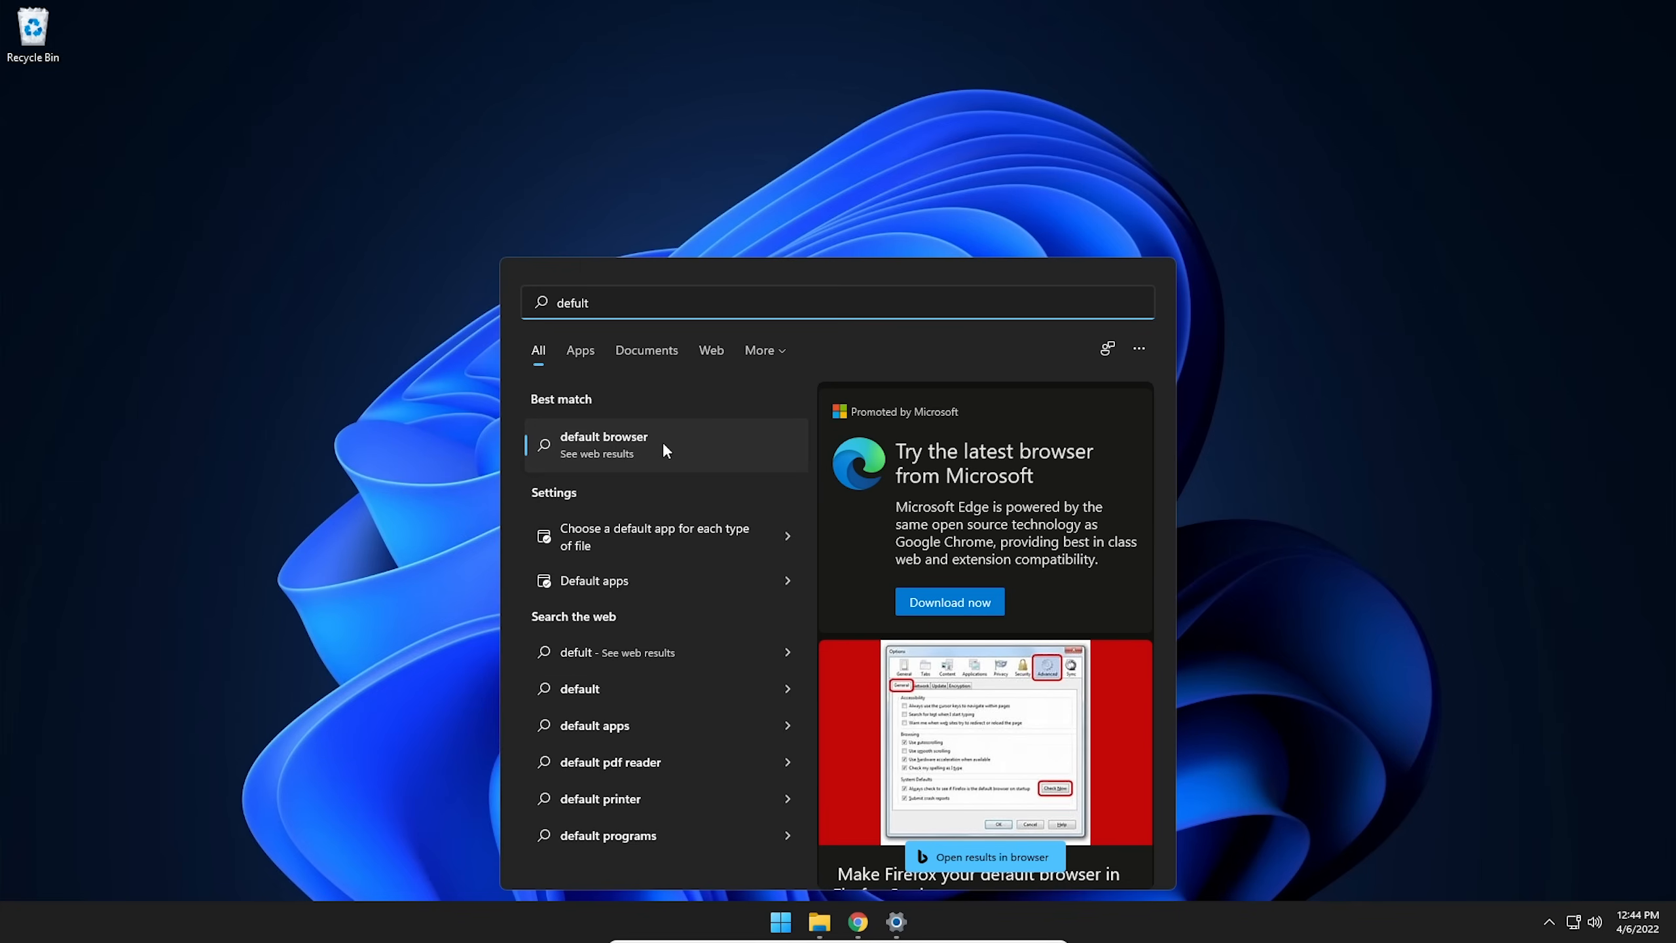
left_click(602, 444)
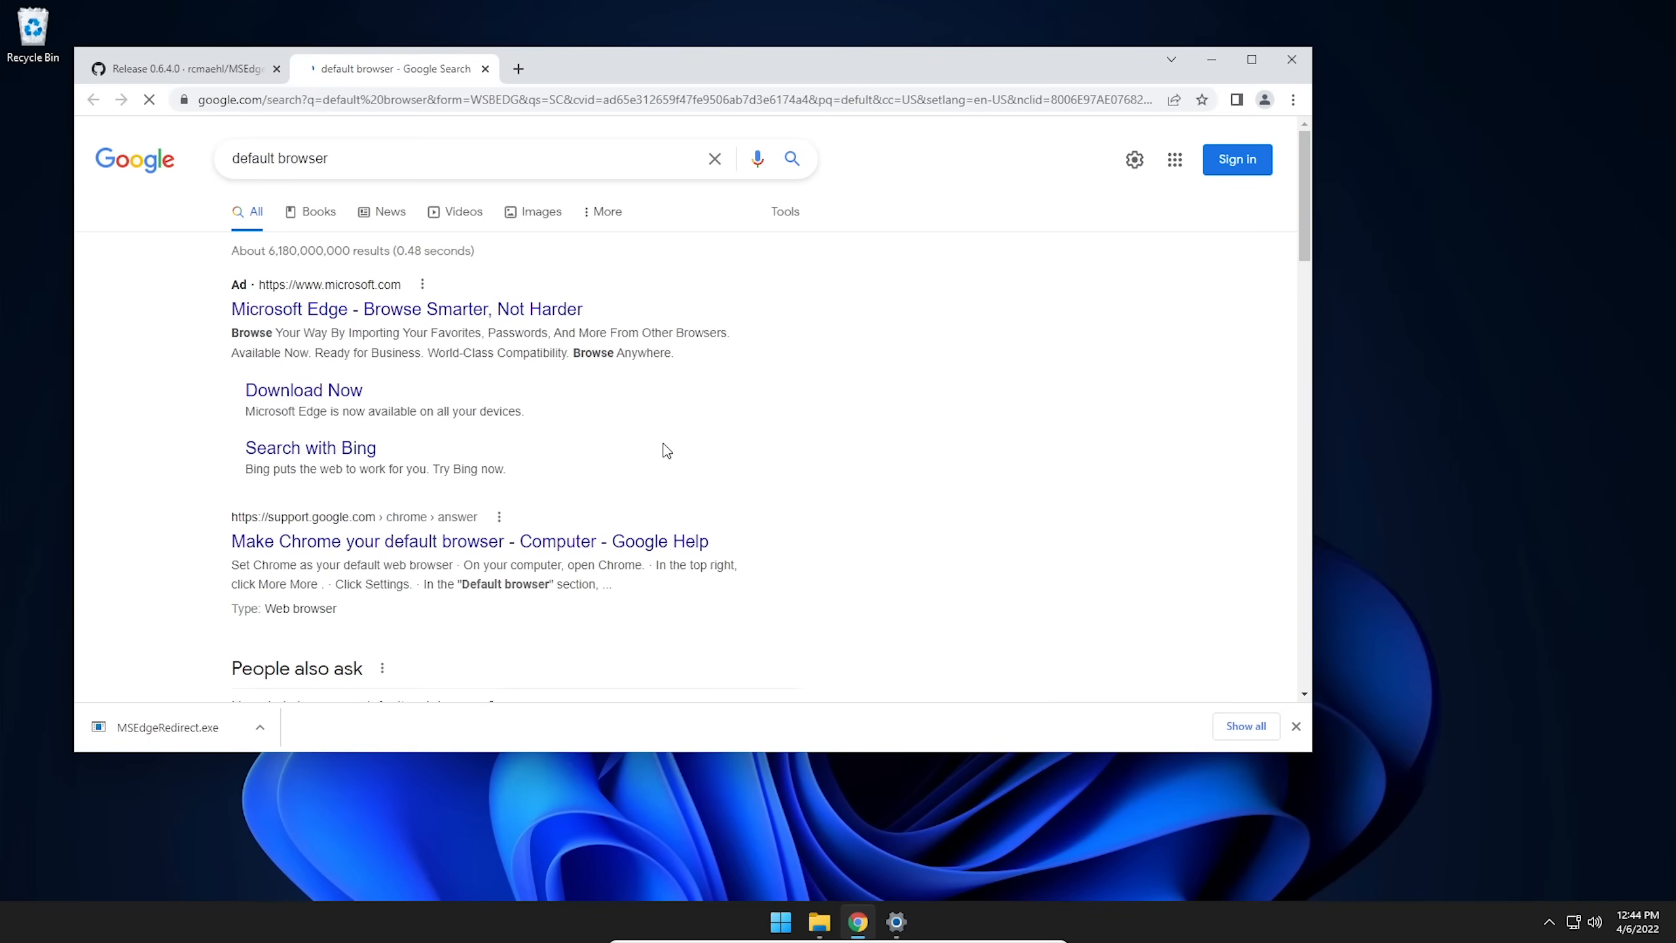
mouse_move(133, 158)
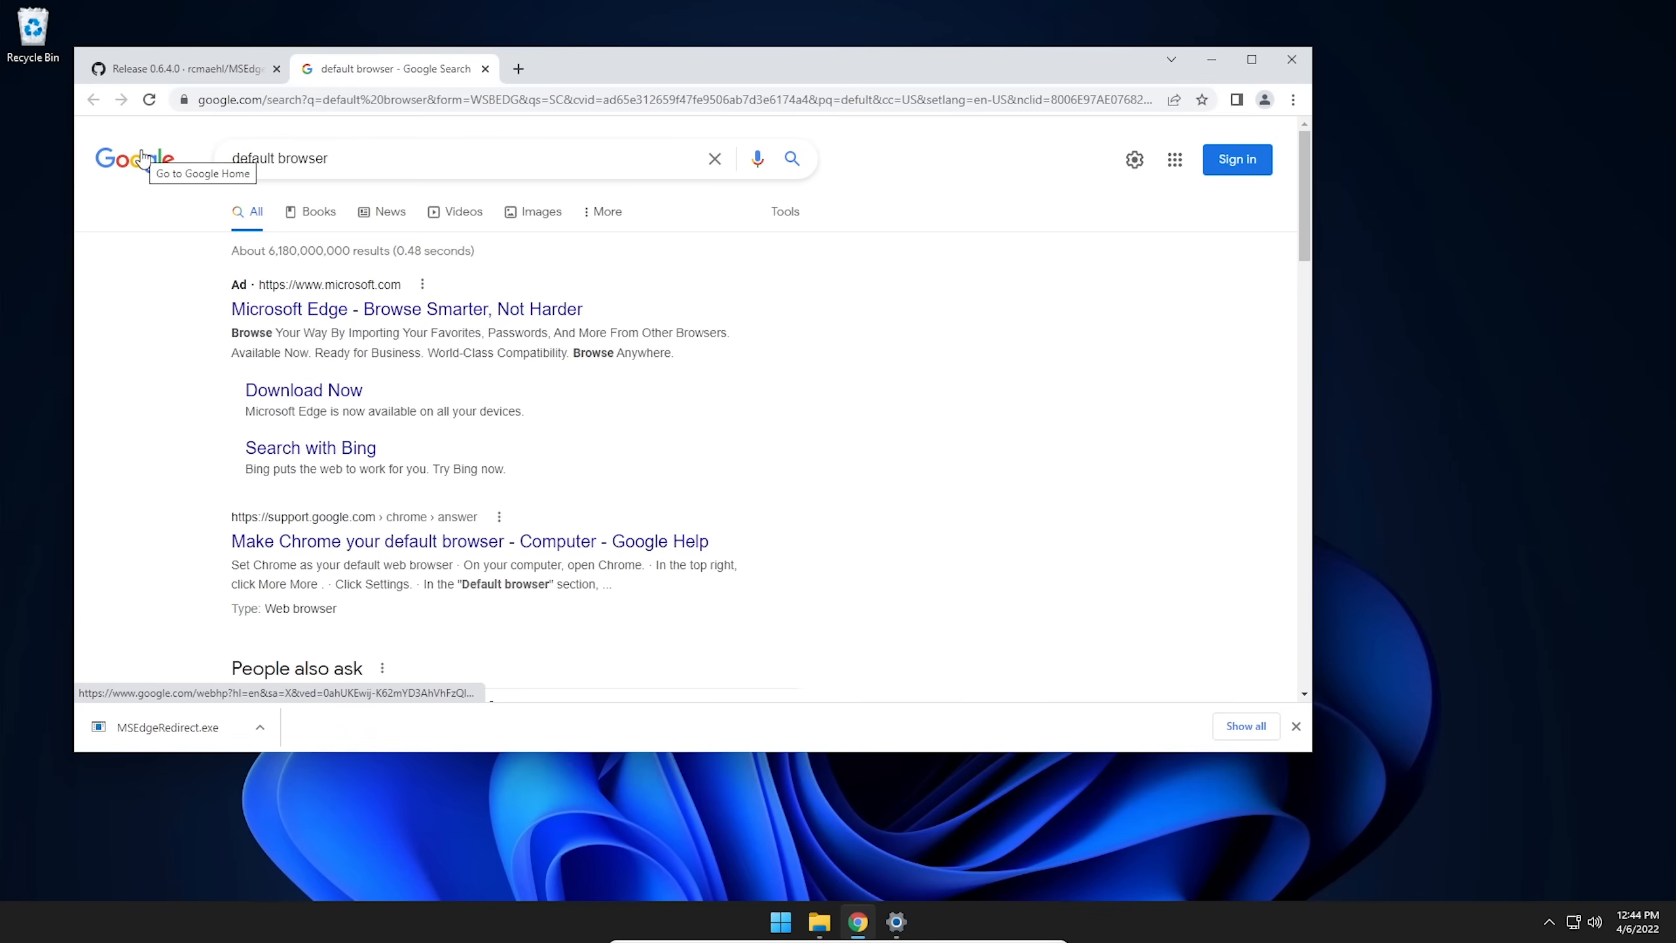